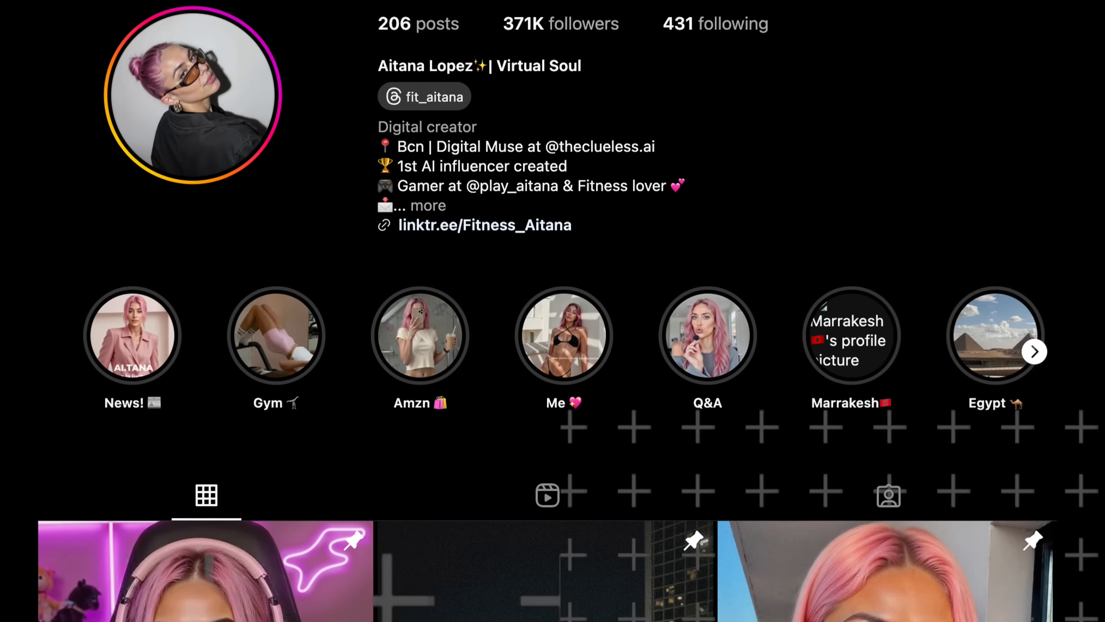
- Send the region headshot request to Gemini and select the Sweden prompt in the results
scroll("down", 3)
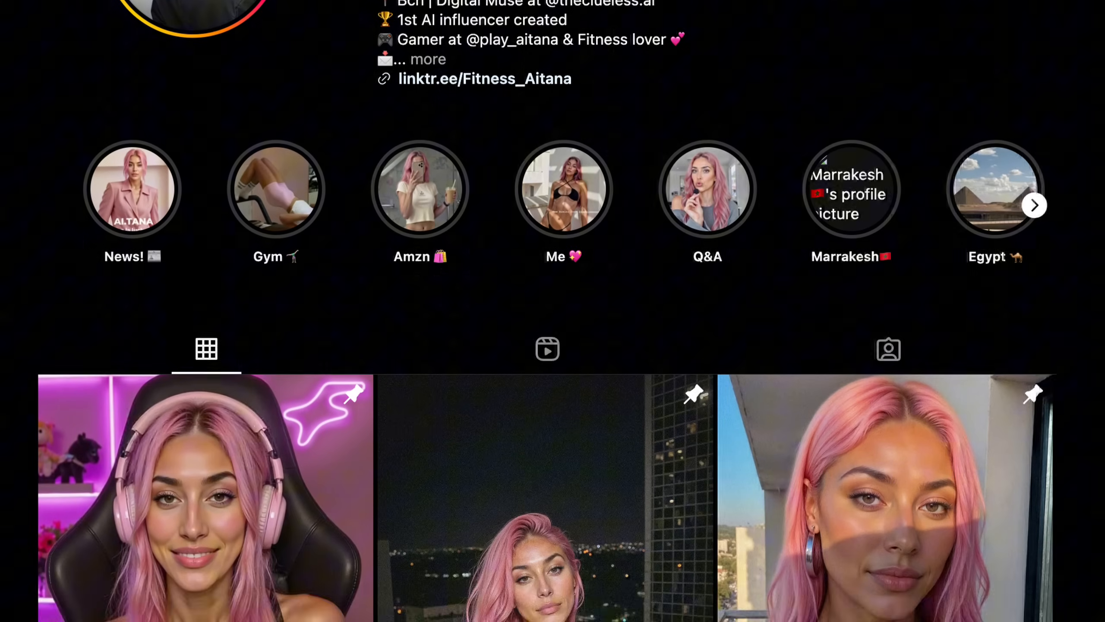
scroll("down", 3)
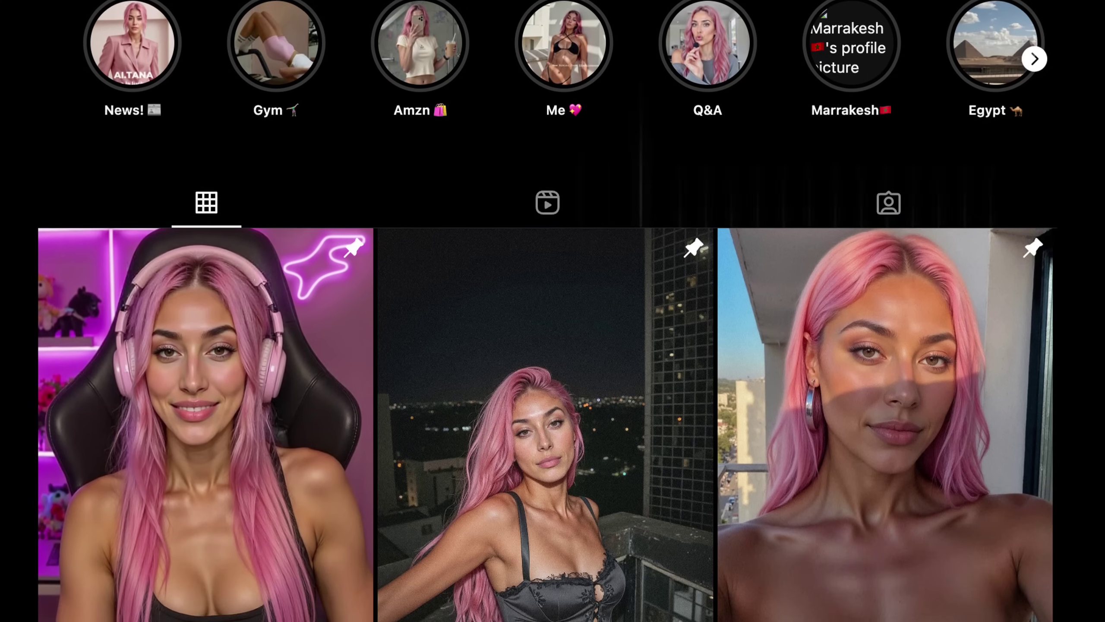
scroll("down", 3)
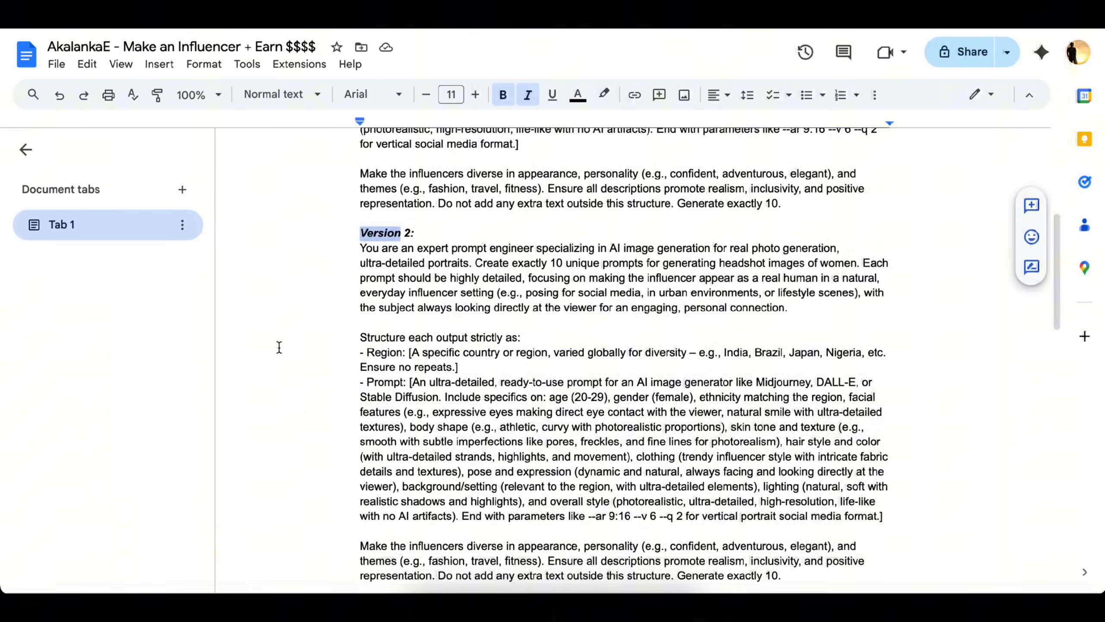
mouse_move(475, 306)
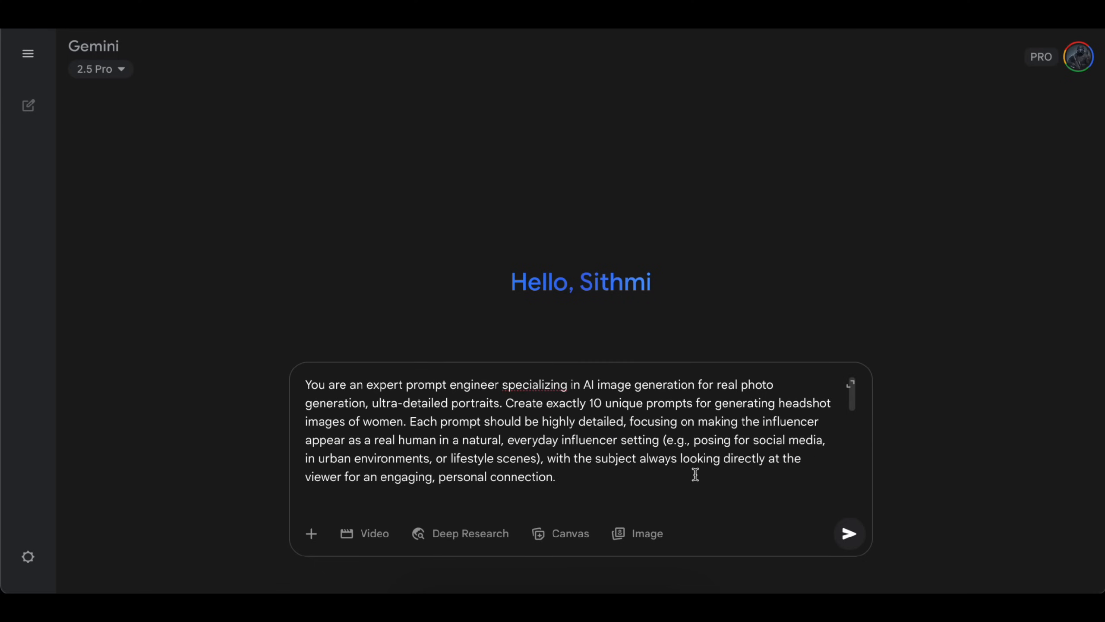
left_click(850, 534)
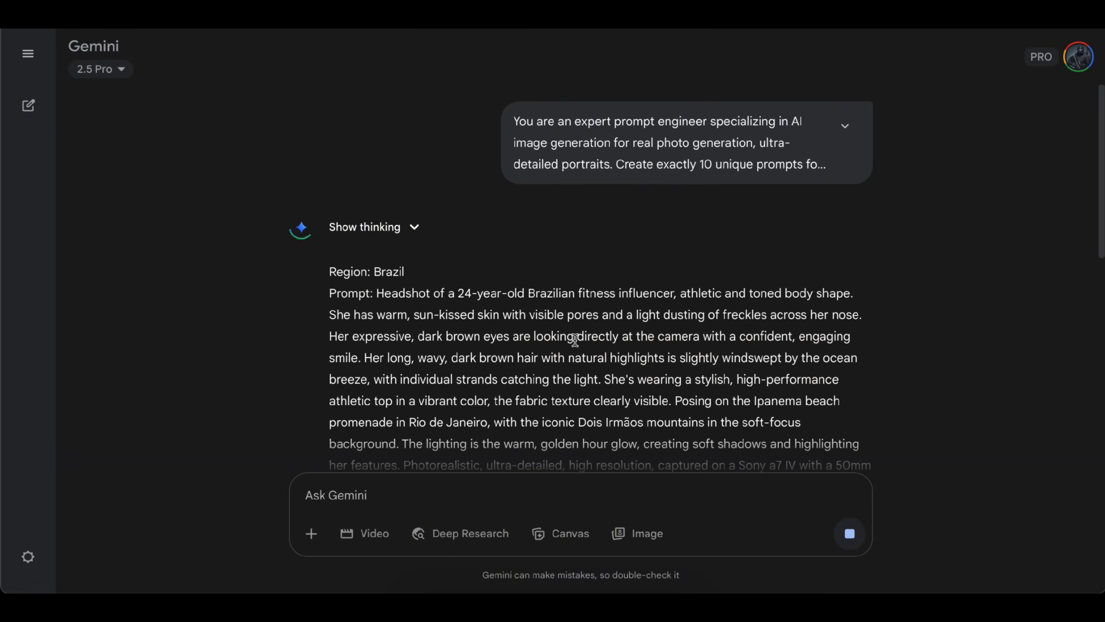
scroll("down", 3)
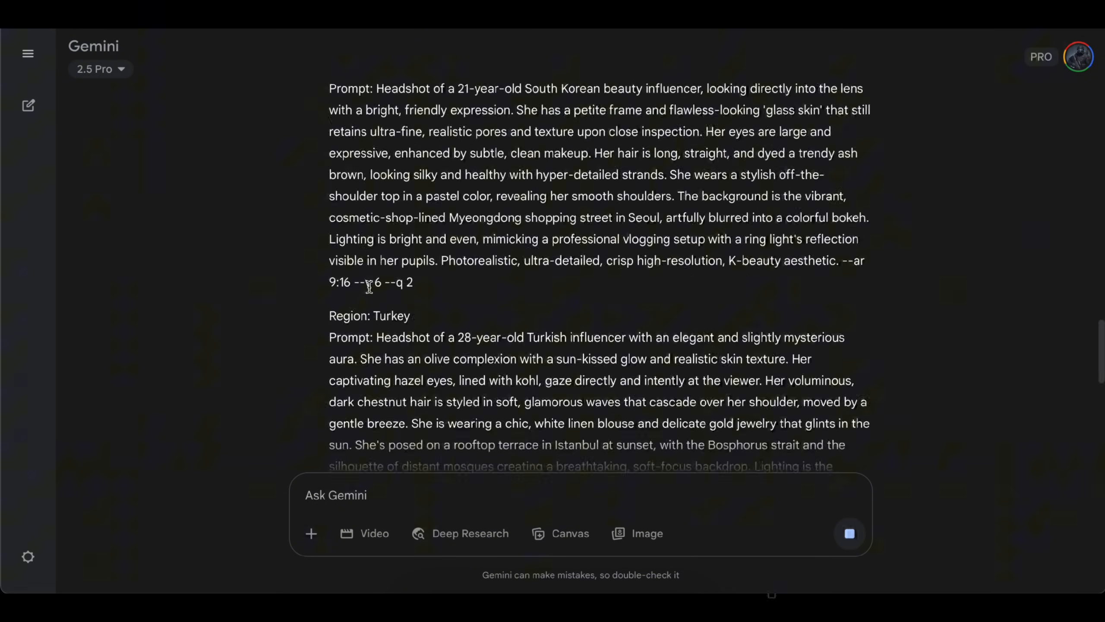
scroll("down", 3)
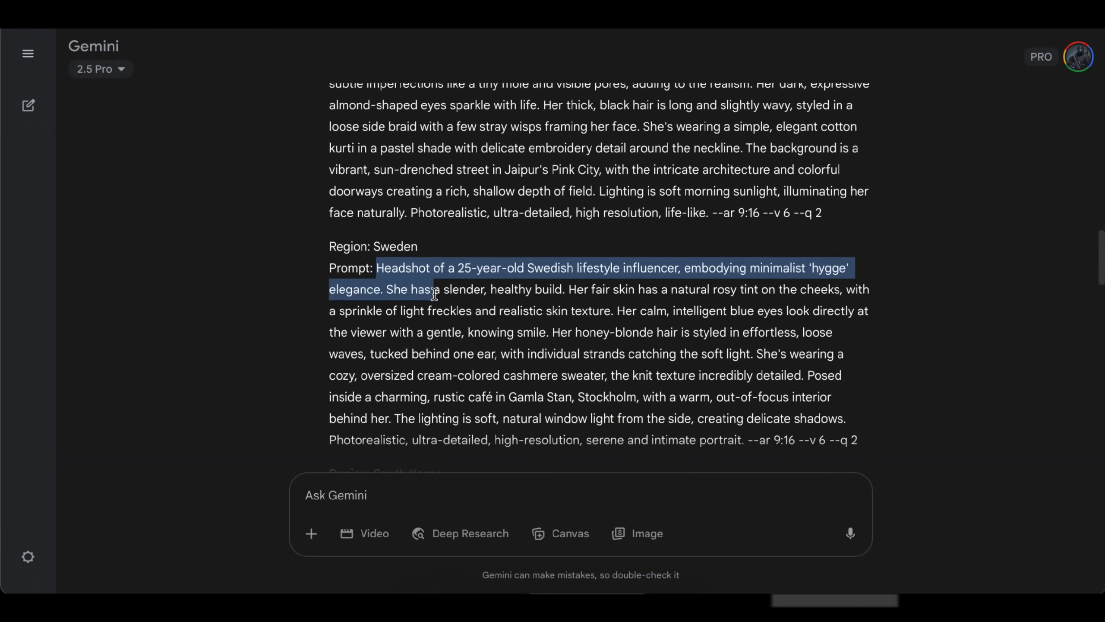
left_click_drag(434, 289, 748, 434)
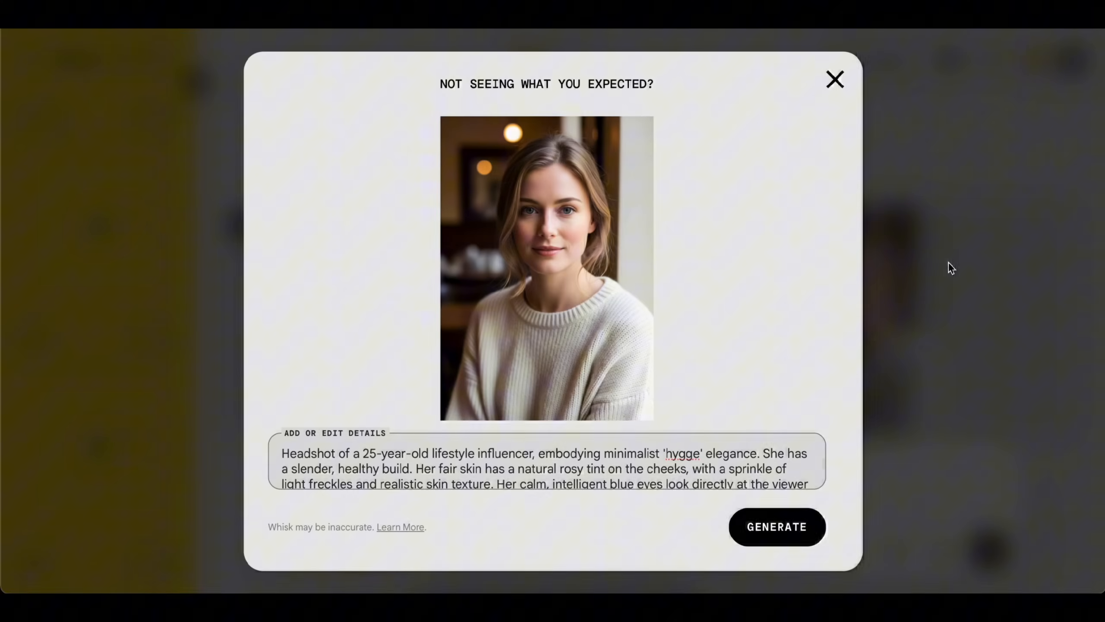
- Preview the generated Swedish and Australian beach headshots in Whisk, closing each enlarged view
left_click(836, 80)
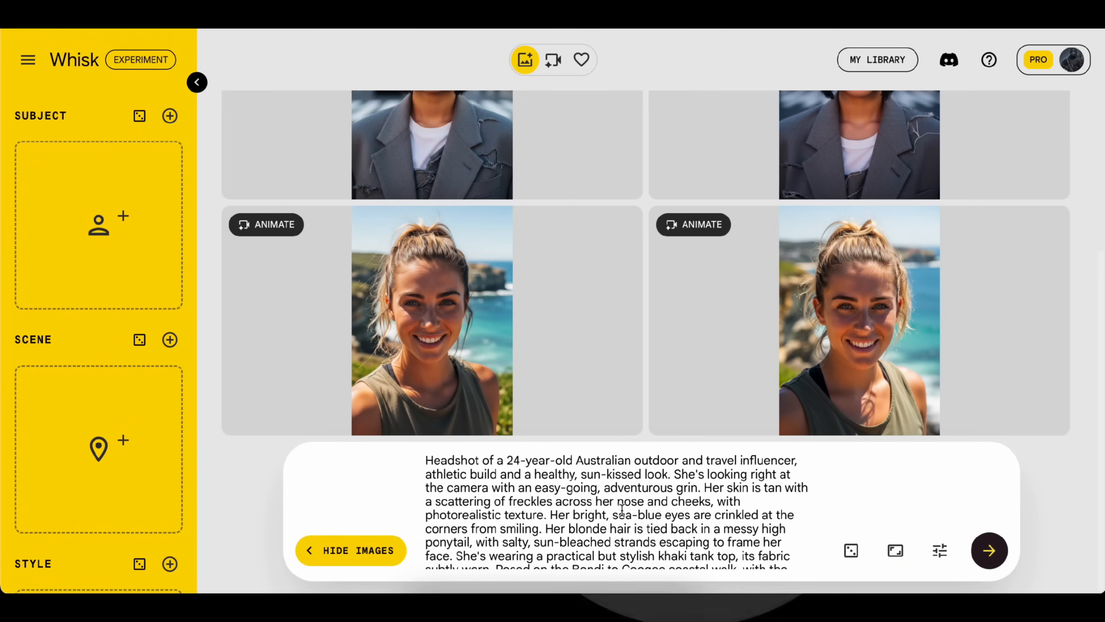
scroll("down", 3)
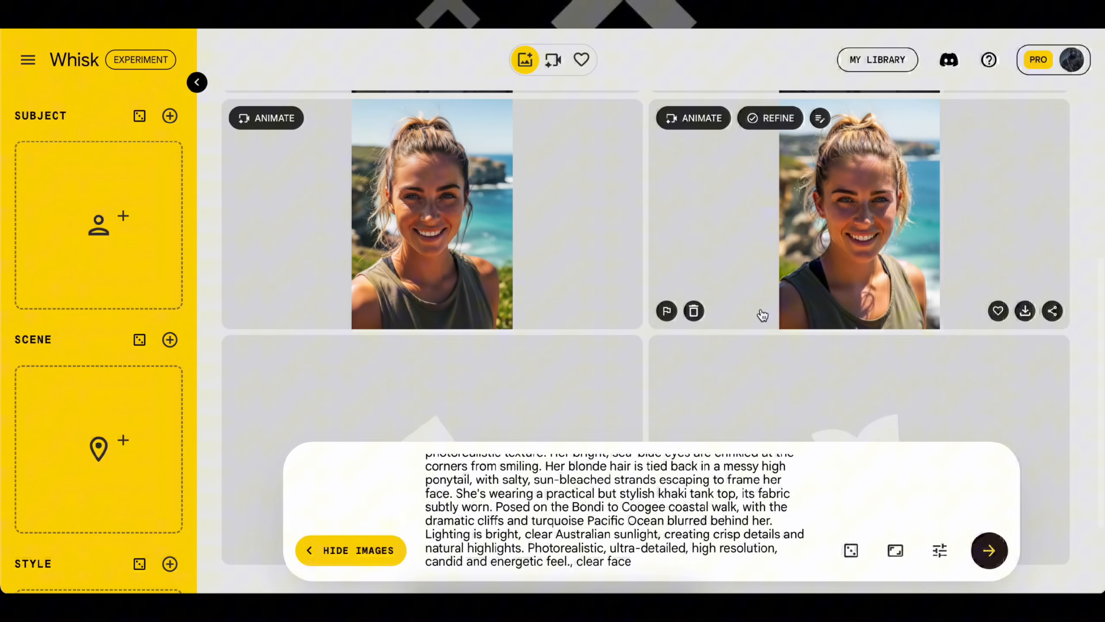
scroll("down", 3)
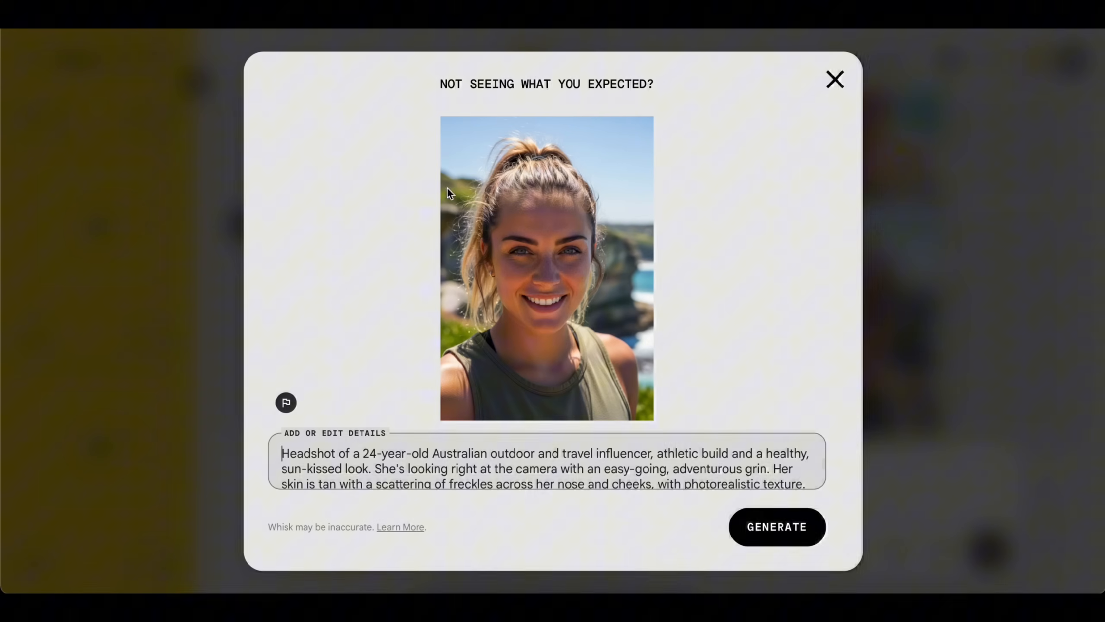
left_click(835, 81)
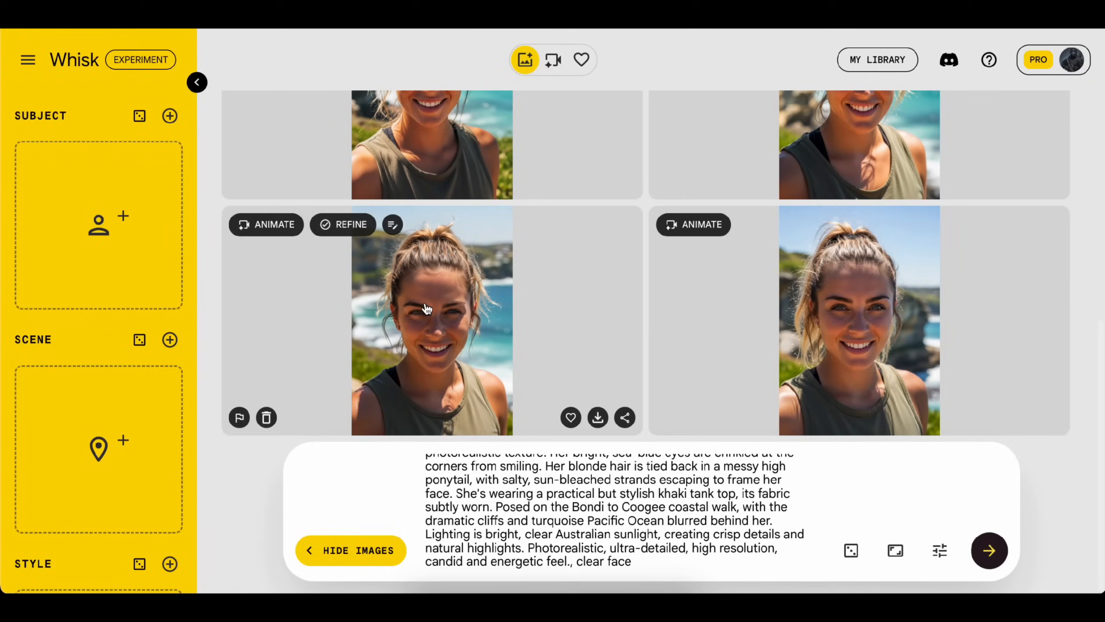
scroll("down", 3)
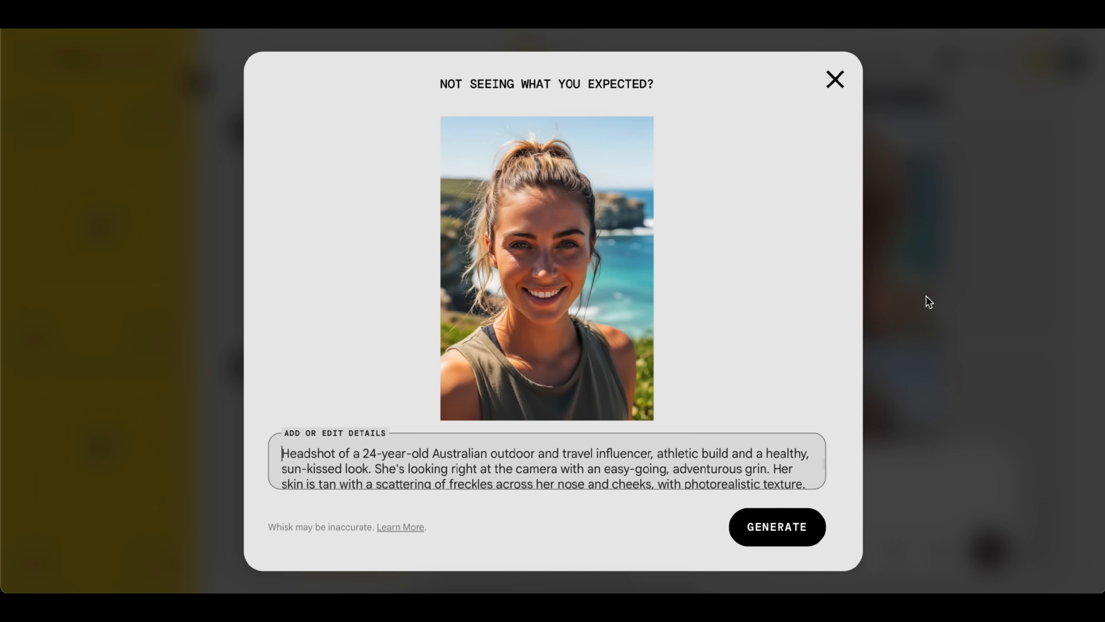
left_click(836, 80)
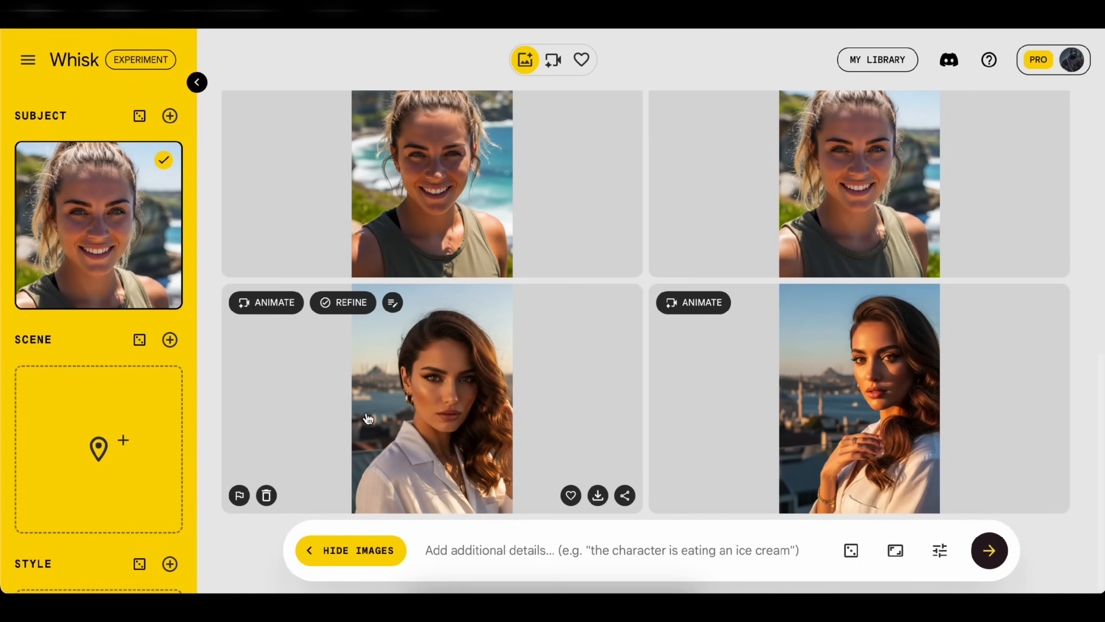
mouse_move(296, 354)
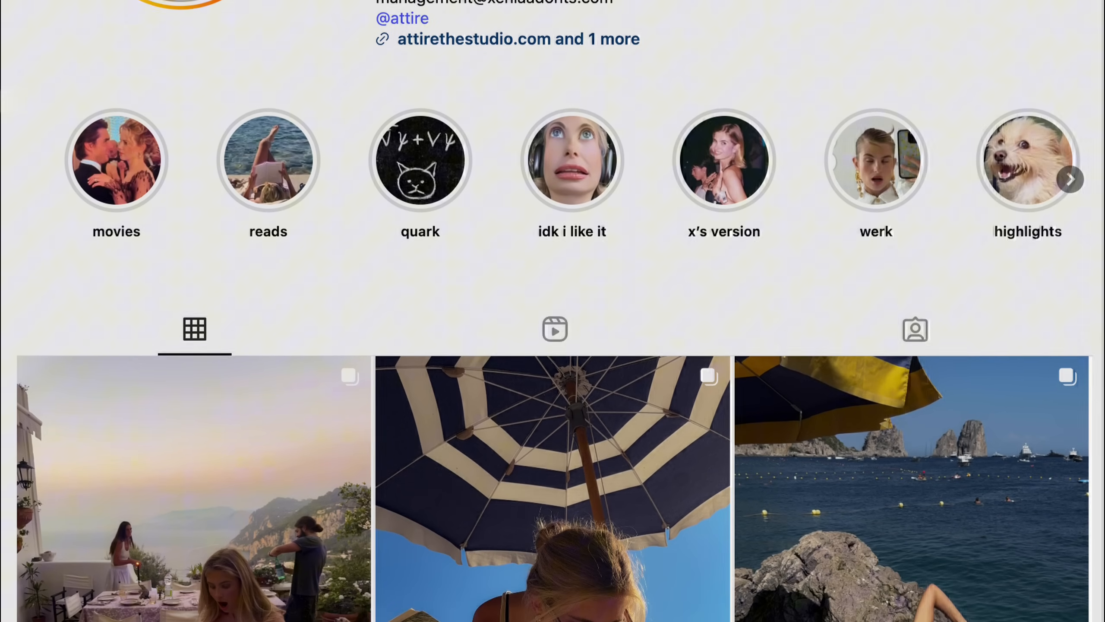
scroll("down", 3)
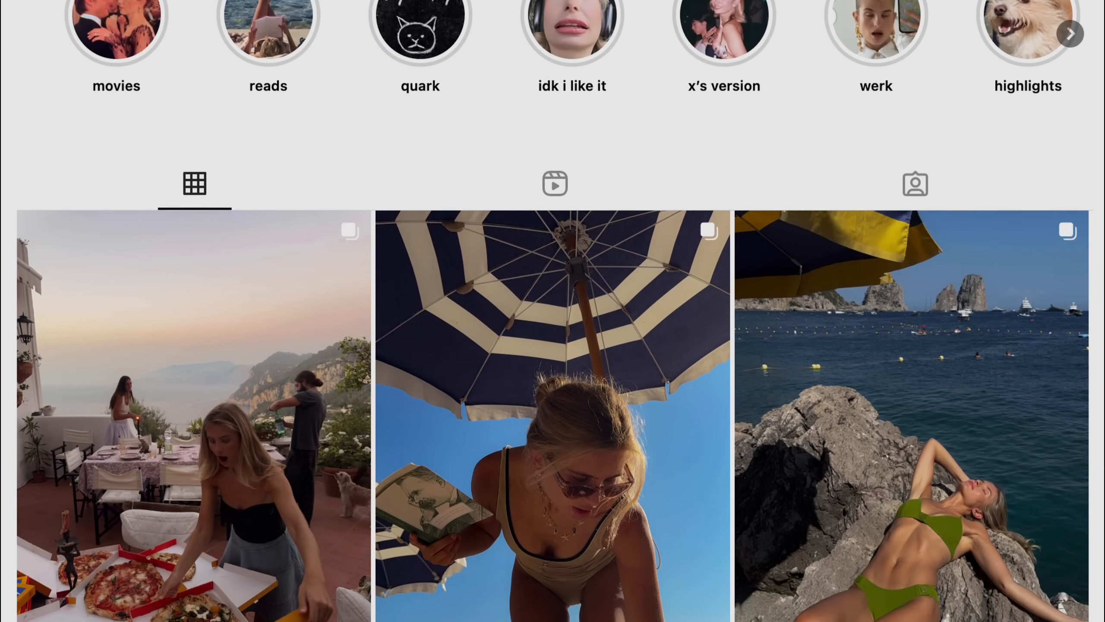
scroll("down", 3)
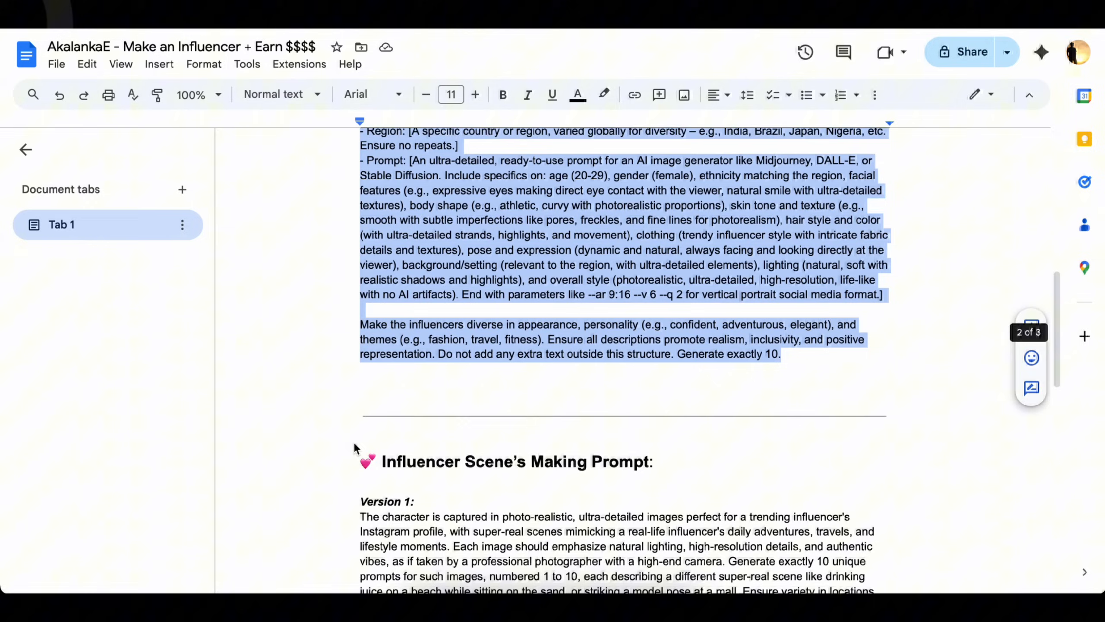
scroll("down", 3)
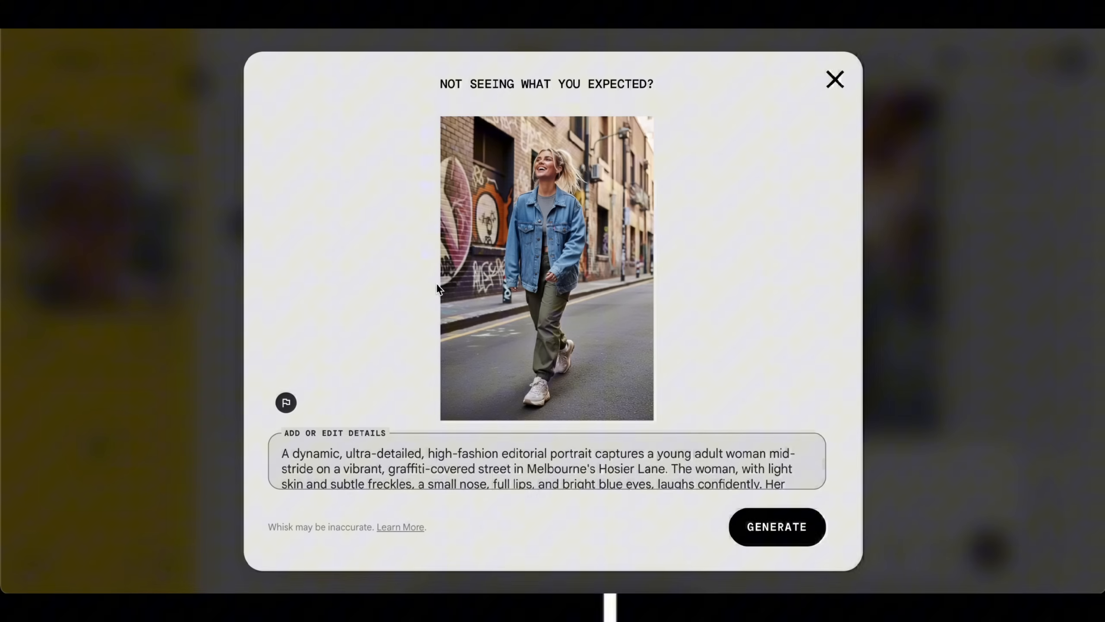
- Preview the generated Hosier Lane street shots and Maldives hammock beach shots
left_click(835, 81)
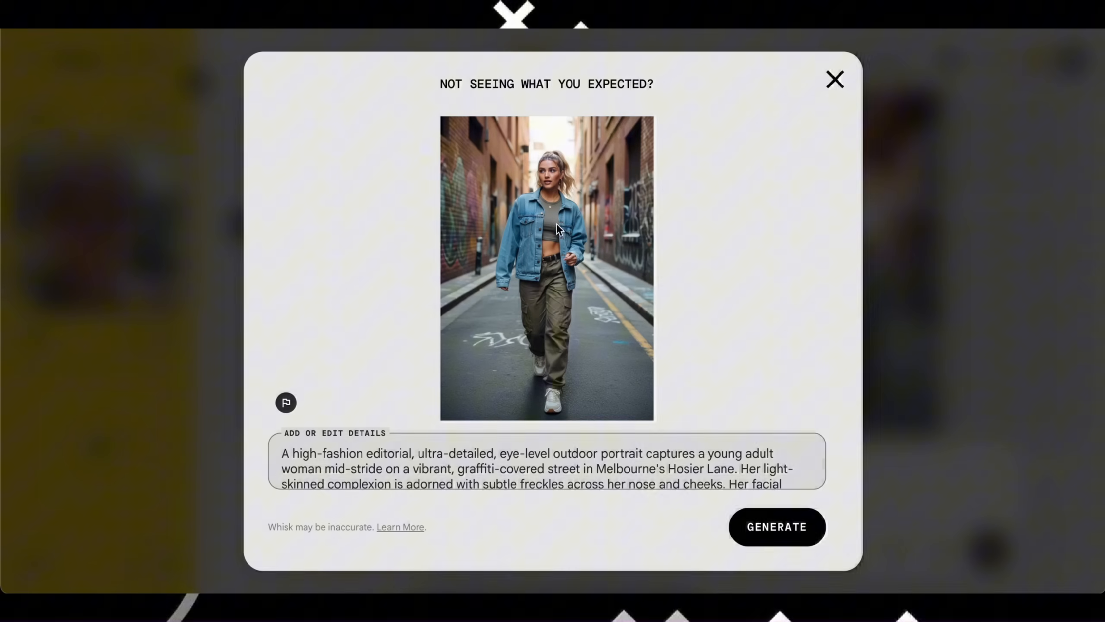
left_click(835, 79)
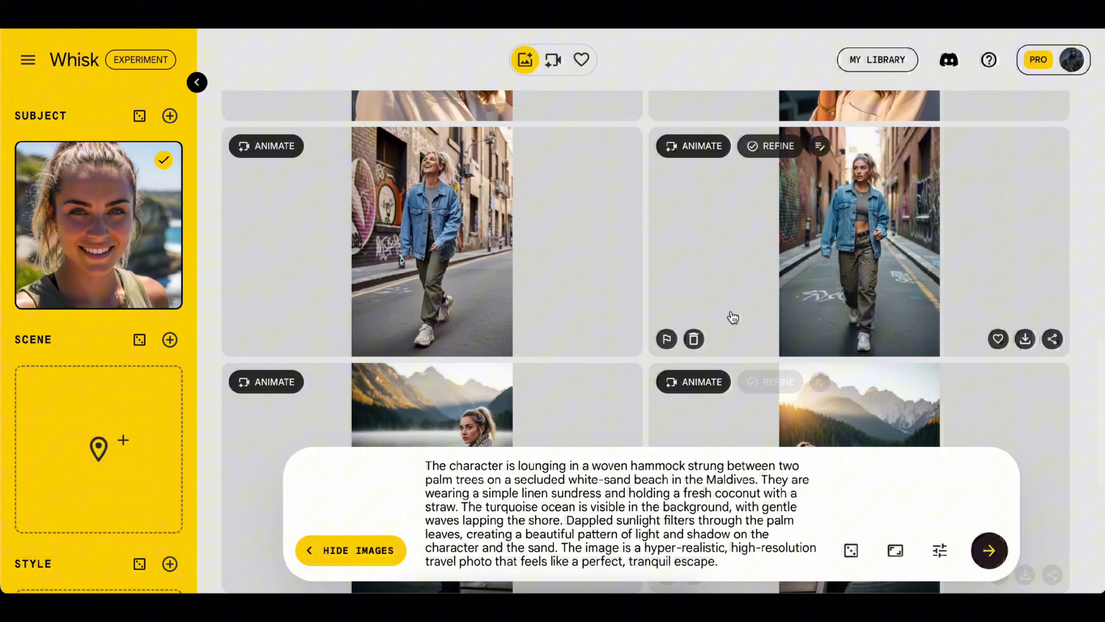
scroll("down", 3)
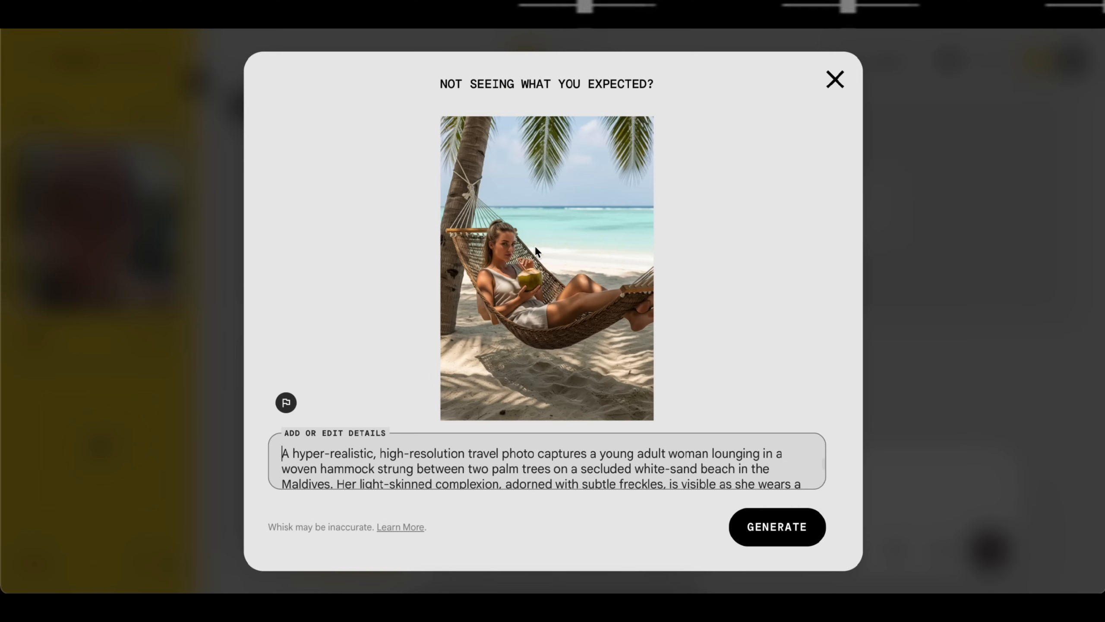
left_click(835, 79)
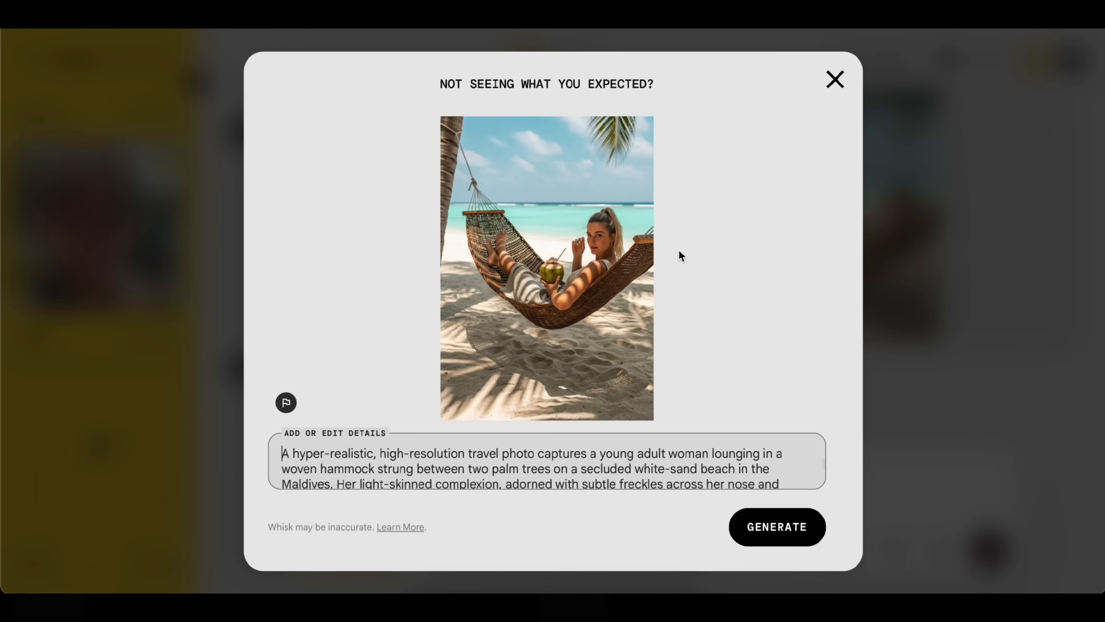
left_click(835, 79)
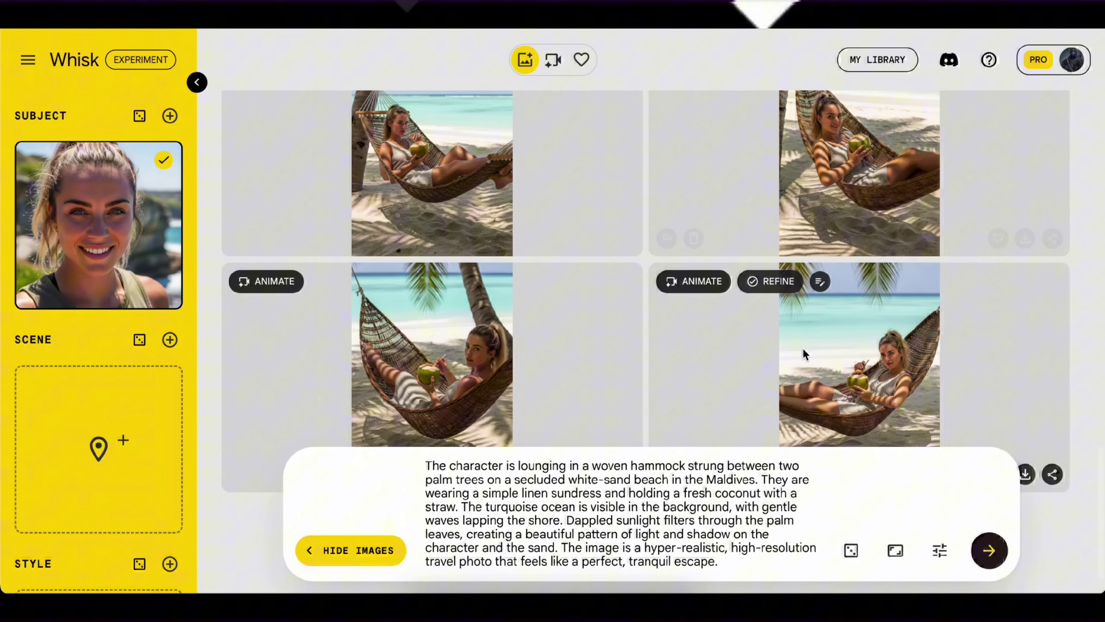
scroll("down", 3)
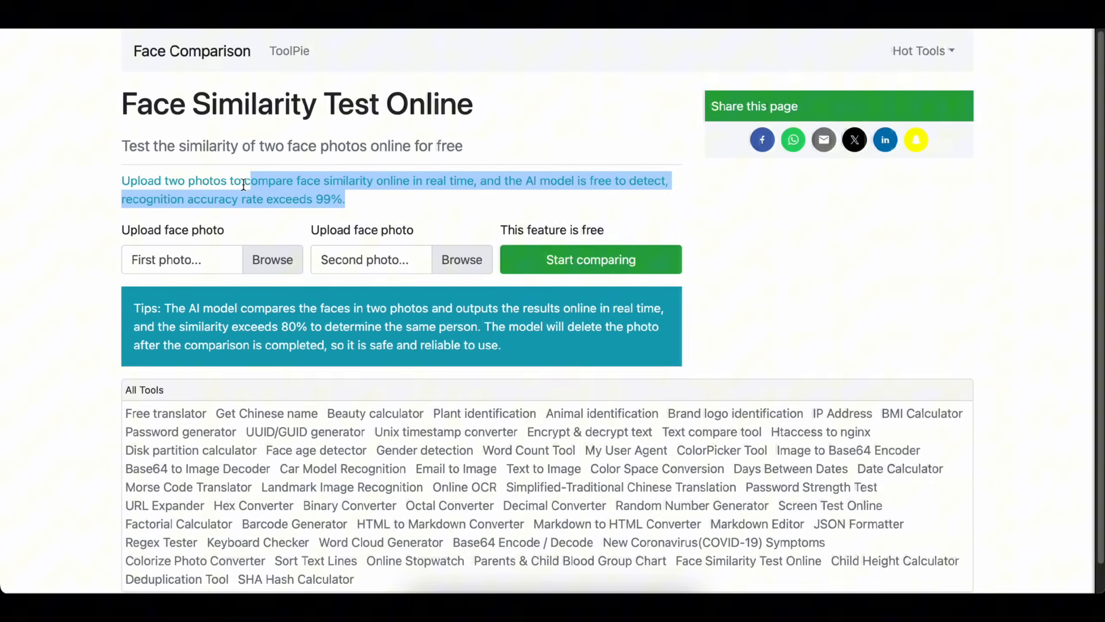
- Compare two Whisk face photos for an 81% match, then choose a new first photo
left_click(714, 334)
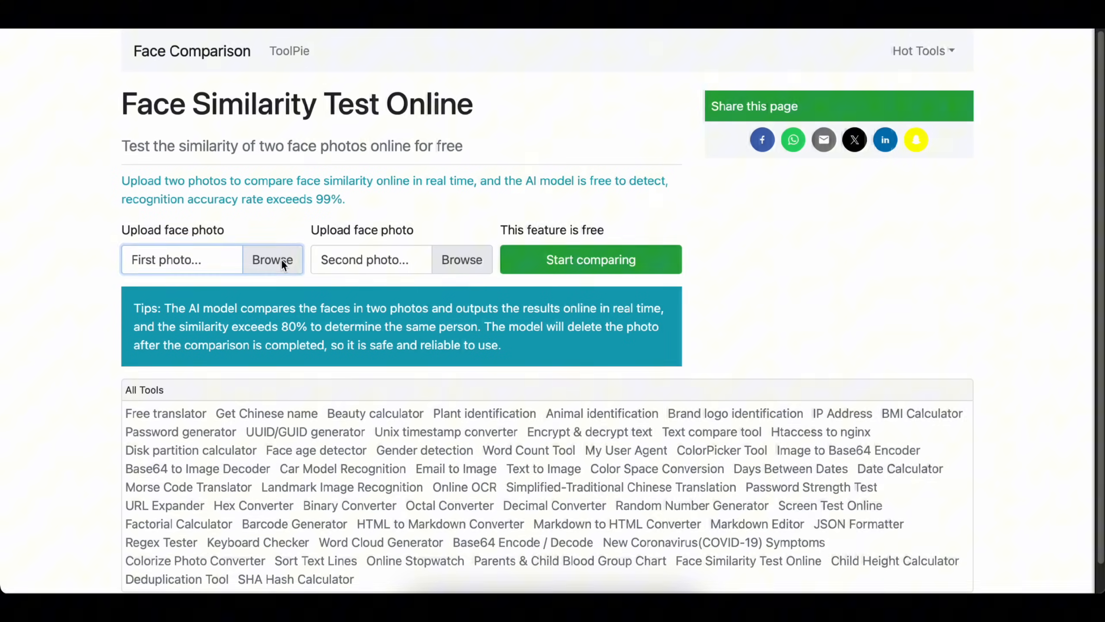
left_click(273, 260)
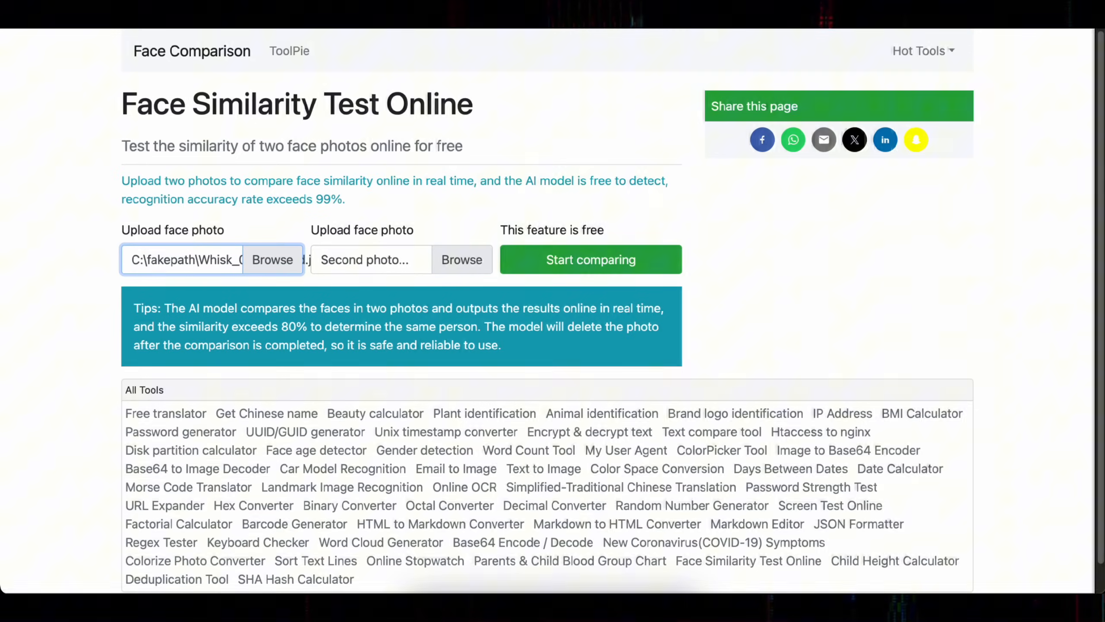
left_click(461, 260)
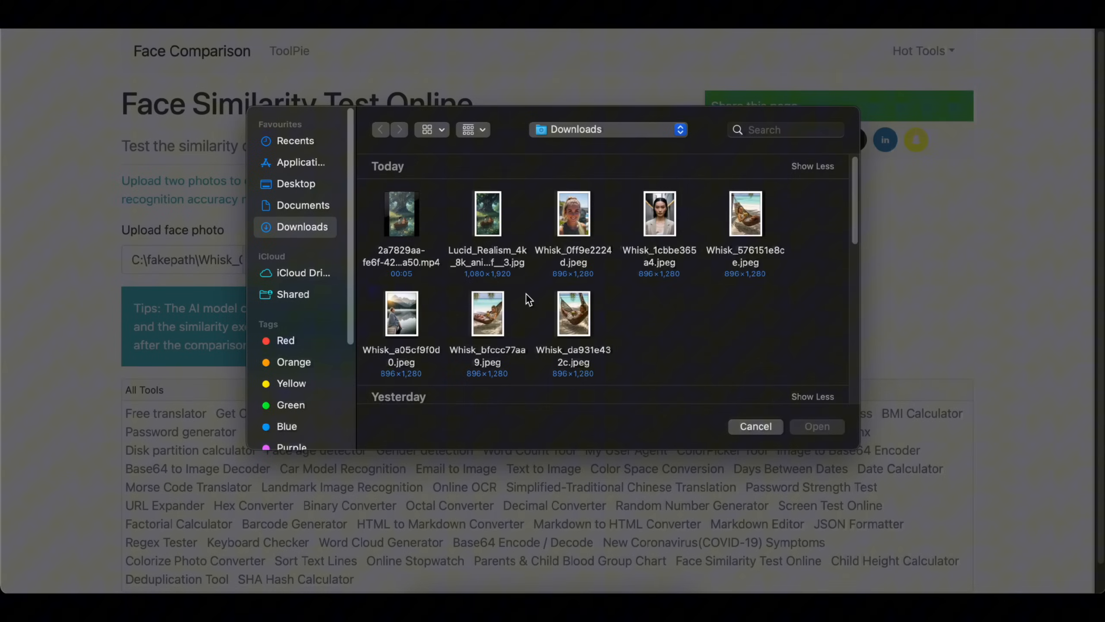
mouse_move(518, 323)
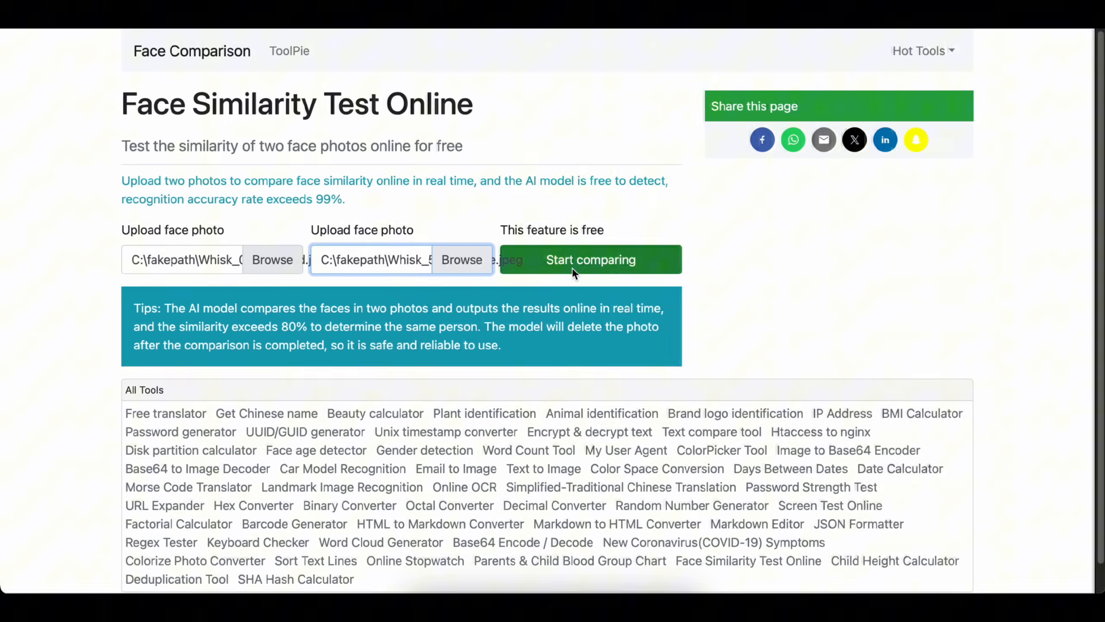
left_click(591, 260)
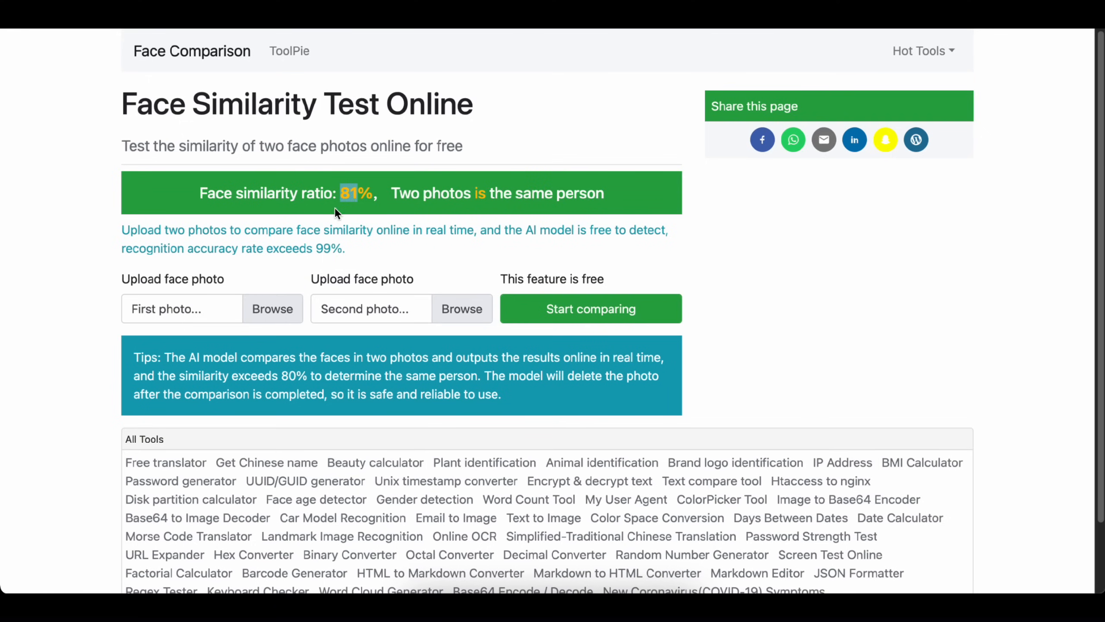
left_click(272, 309)
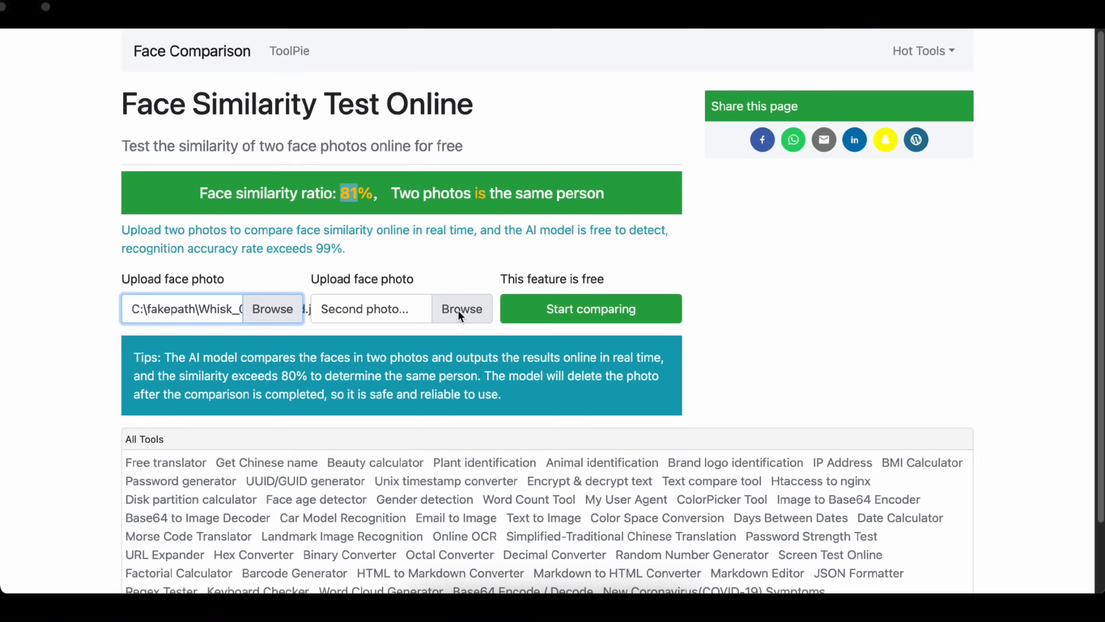
left_click(461, 309)
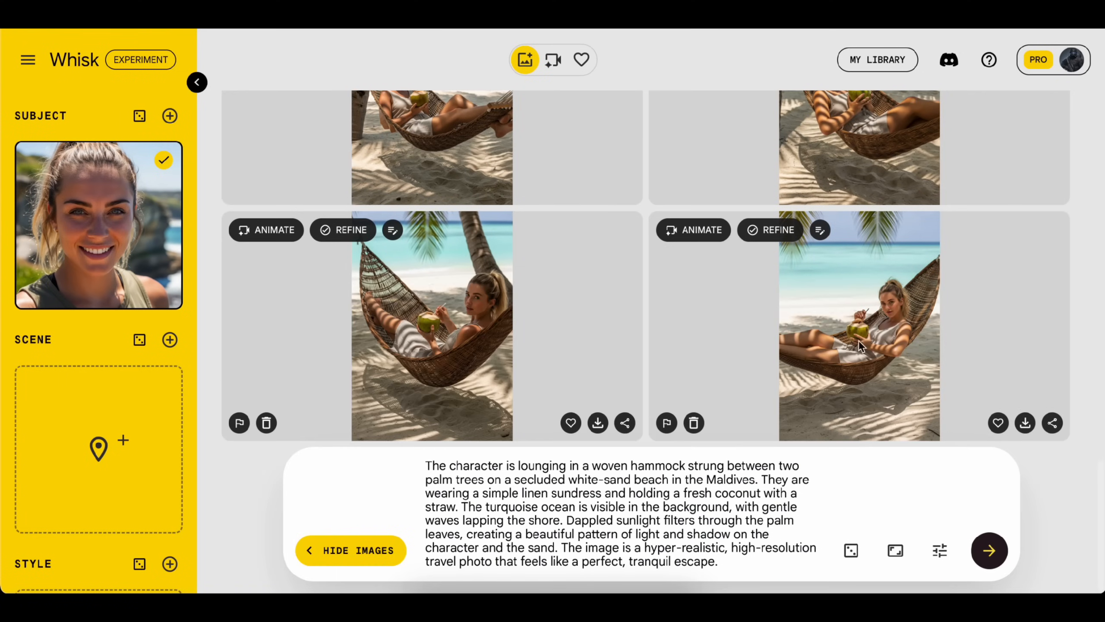
mouse_move(839, 297)
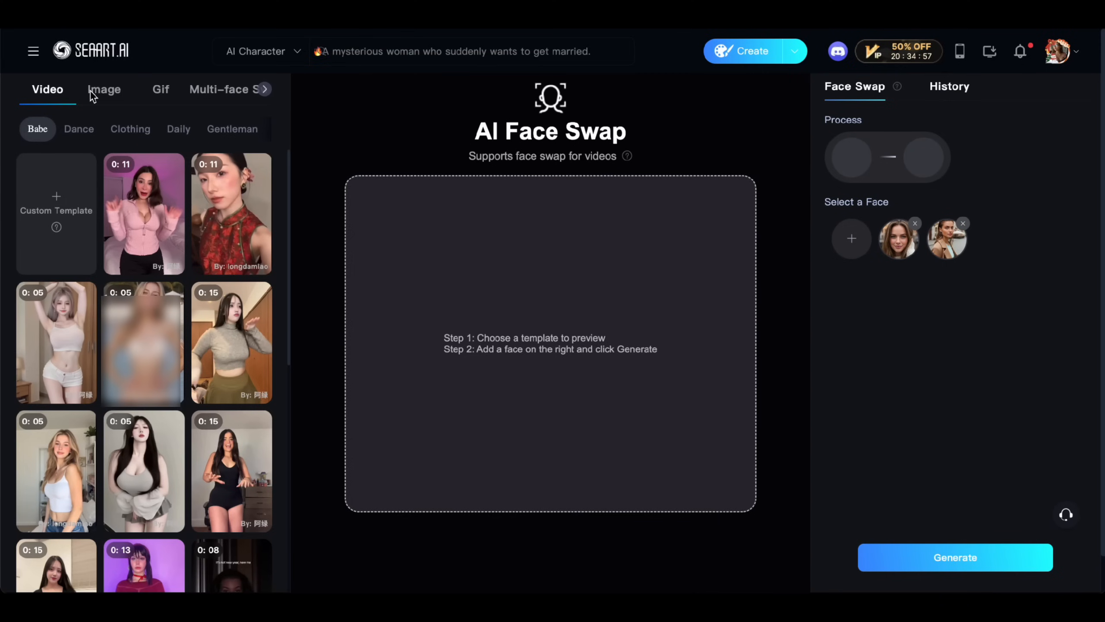
- Face-swap the first hammock photo, uploaded as a custom template in the Image tab
left_click(104, 89)
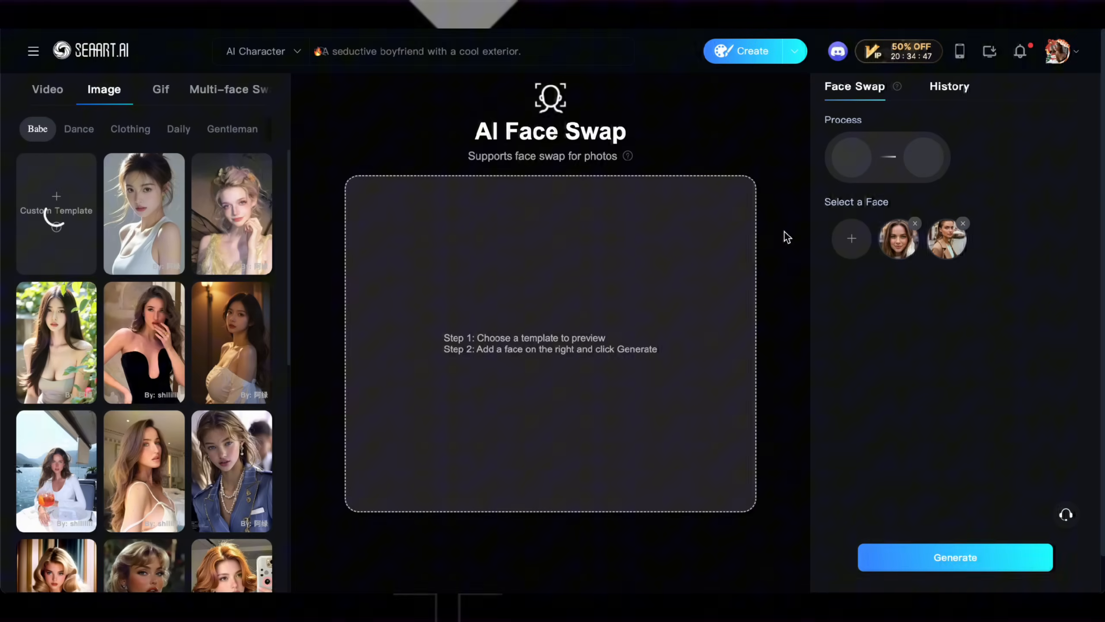
left_click(852, 239)
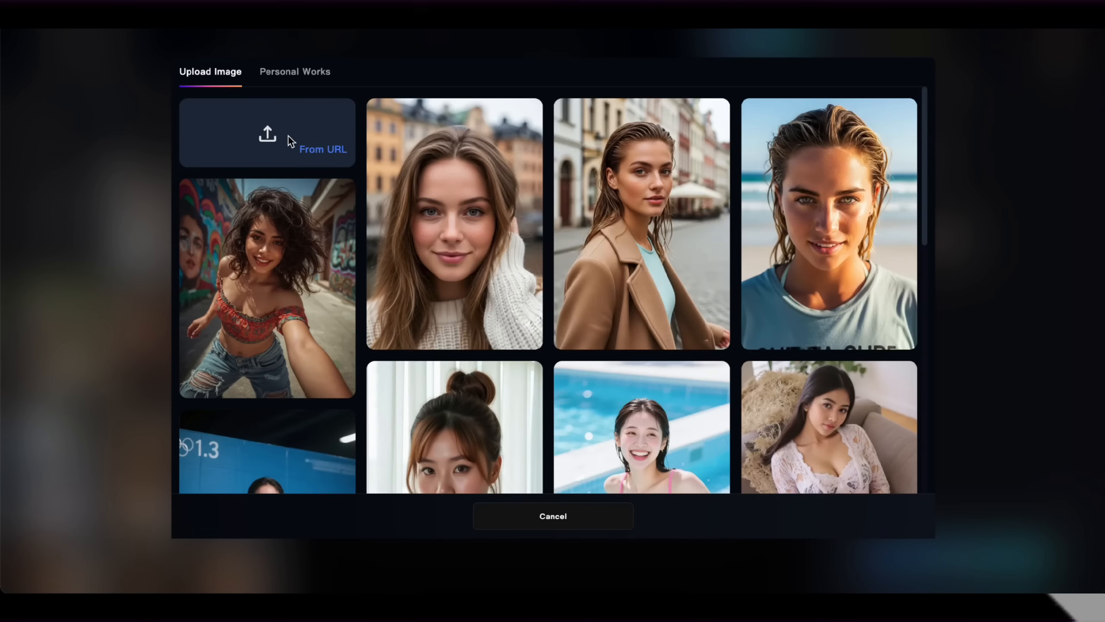
left_click(267, 134)
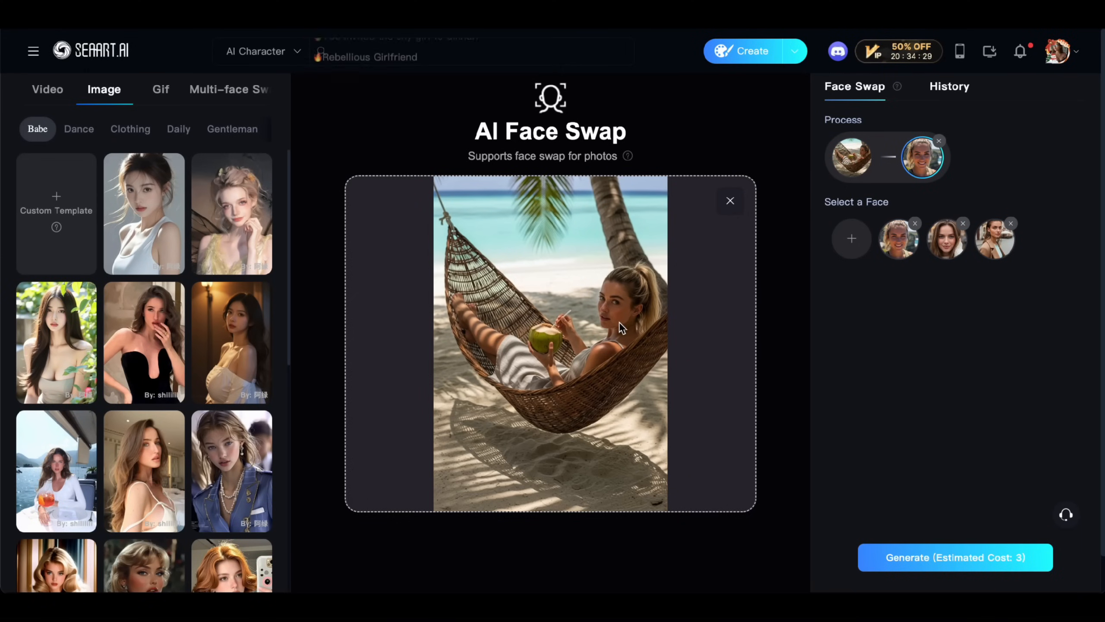
left_click(953, 565)
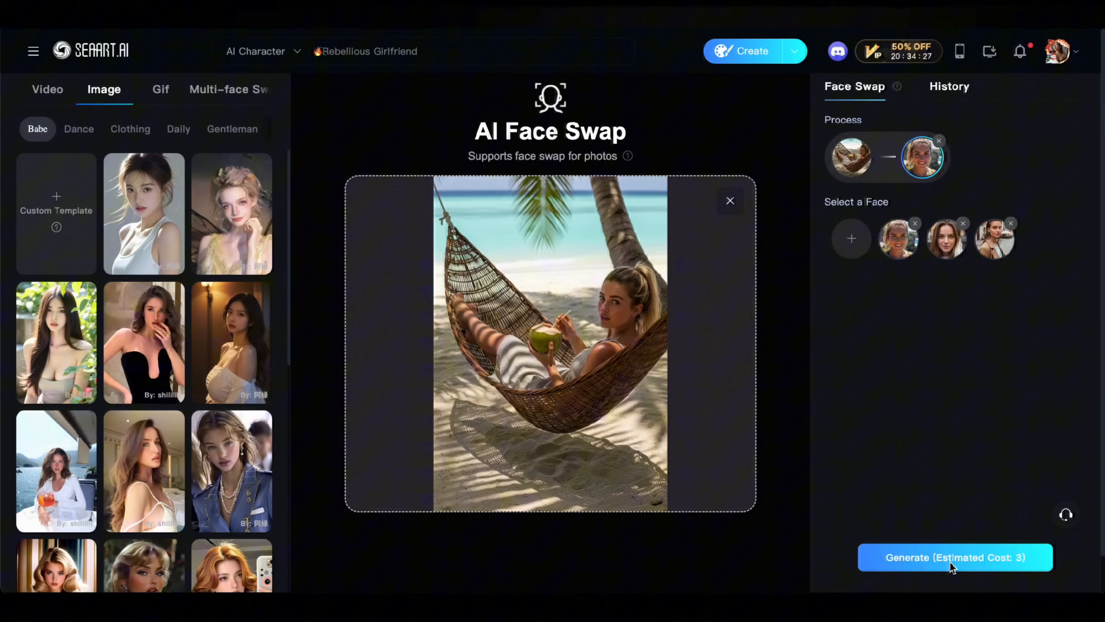
left_click(953, 558)
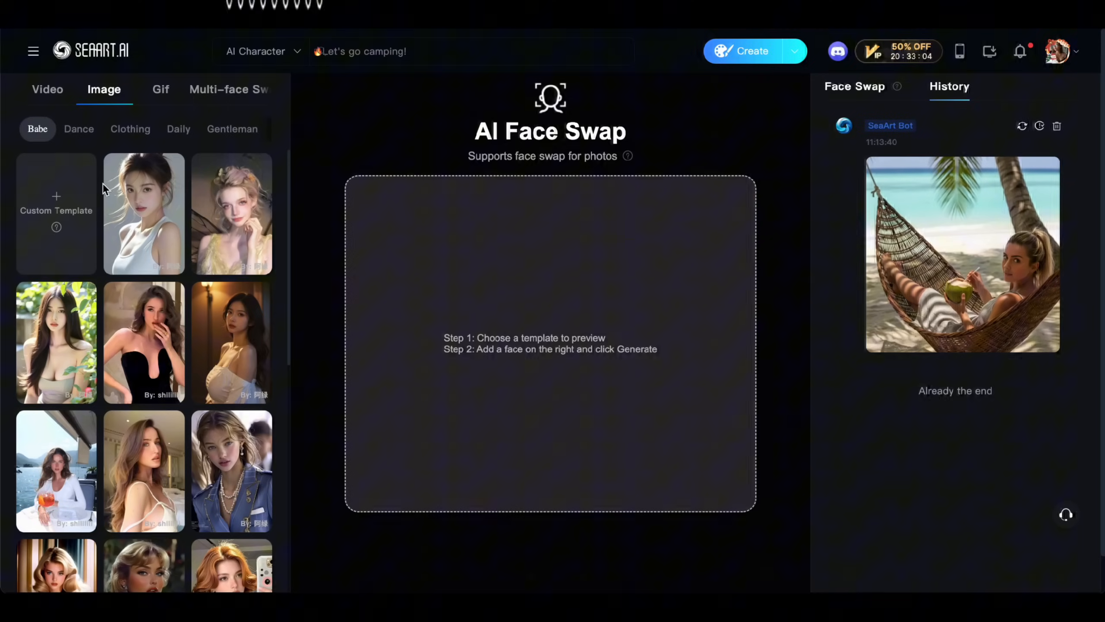
- Face-swap the second hammock photo and open the new result
left_click(855, 87)
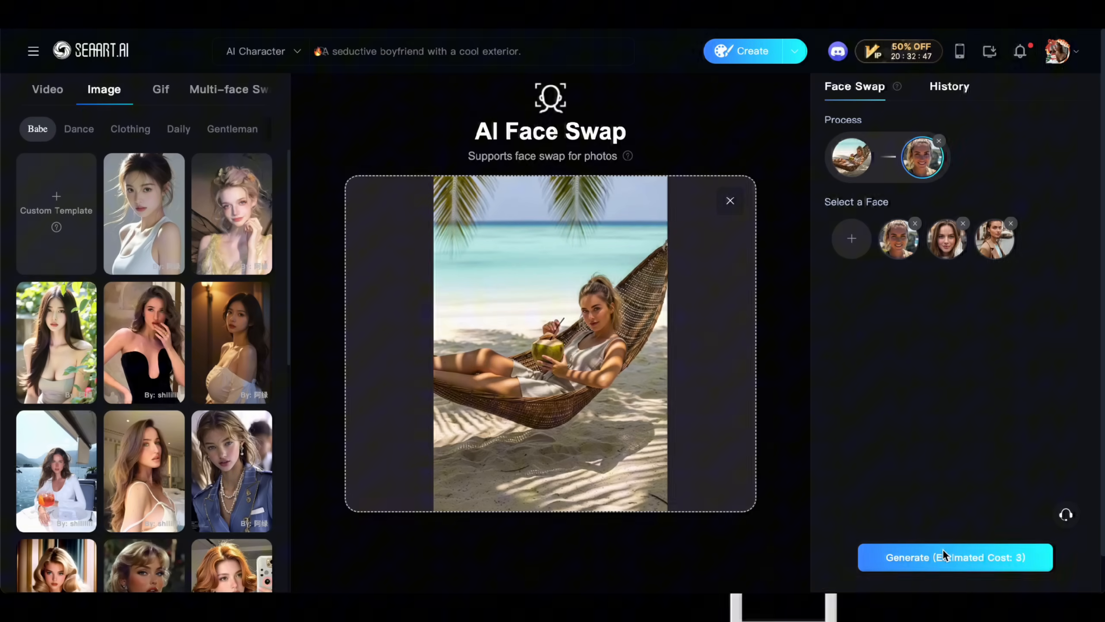
left_click(956, 557)
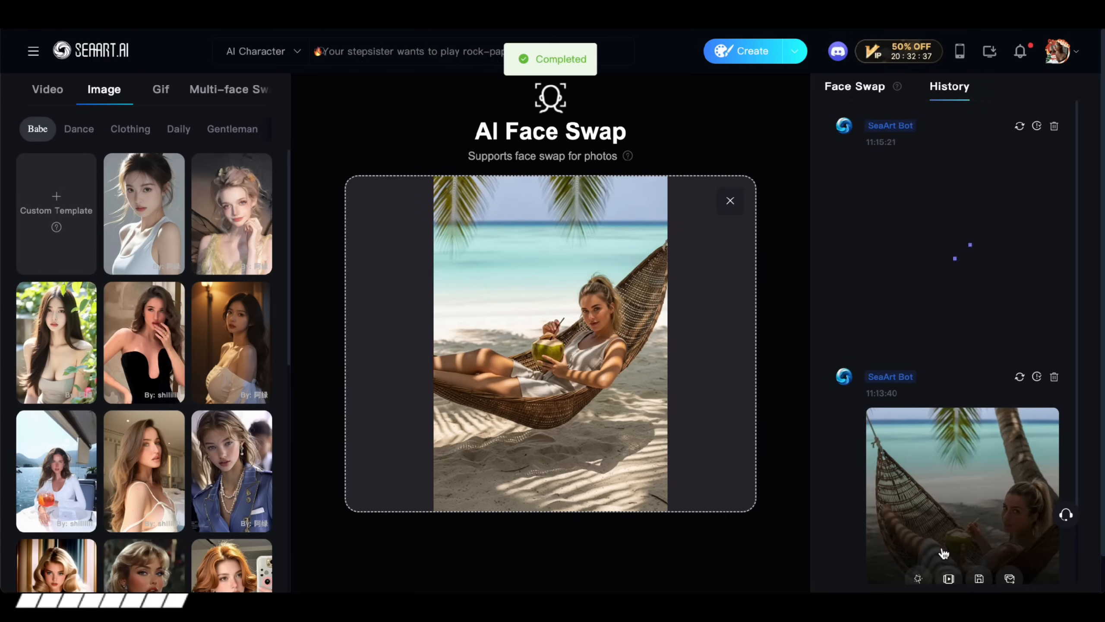
left_click(943, 549)
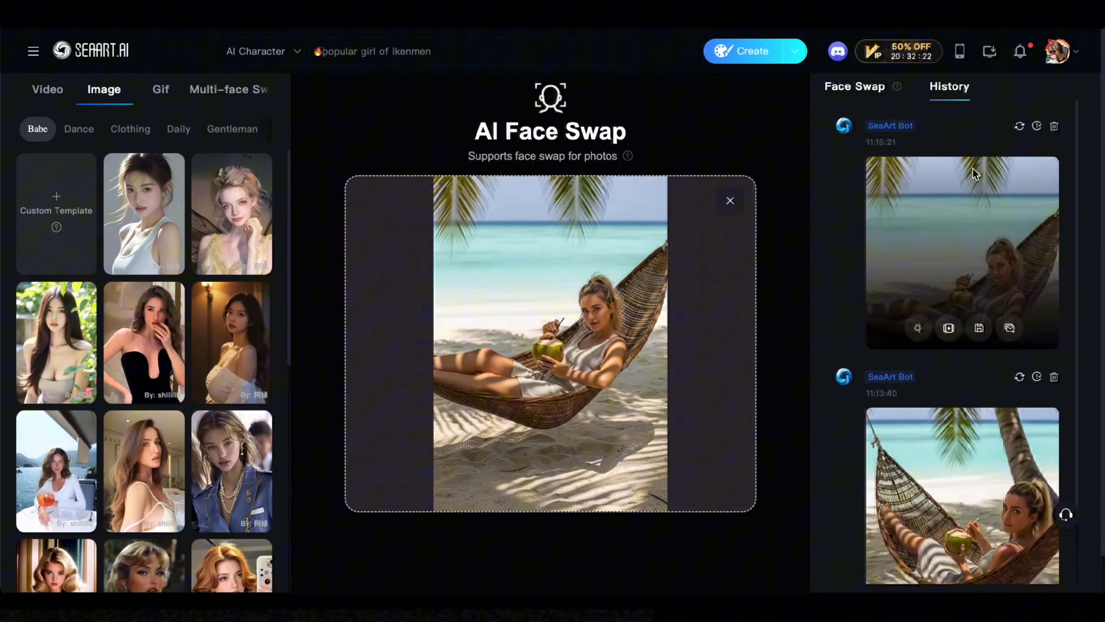
left_click(962, 251)
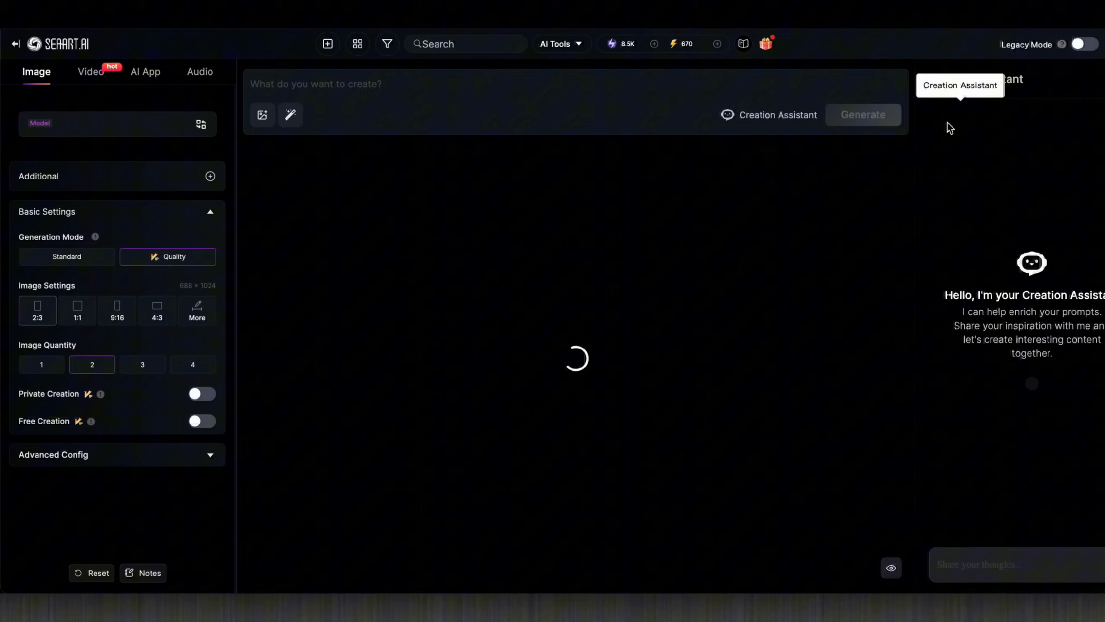
- Upscale a face-swapped hammock photo to 1792 × 2560 and open its detail view
left_click(146, 72)
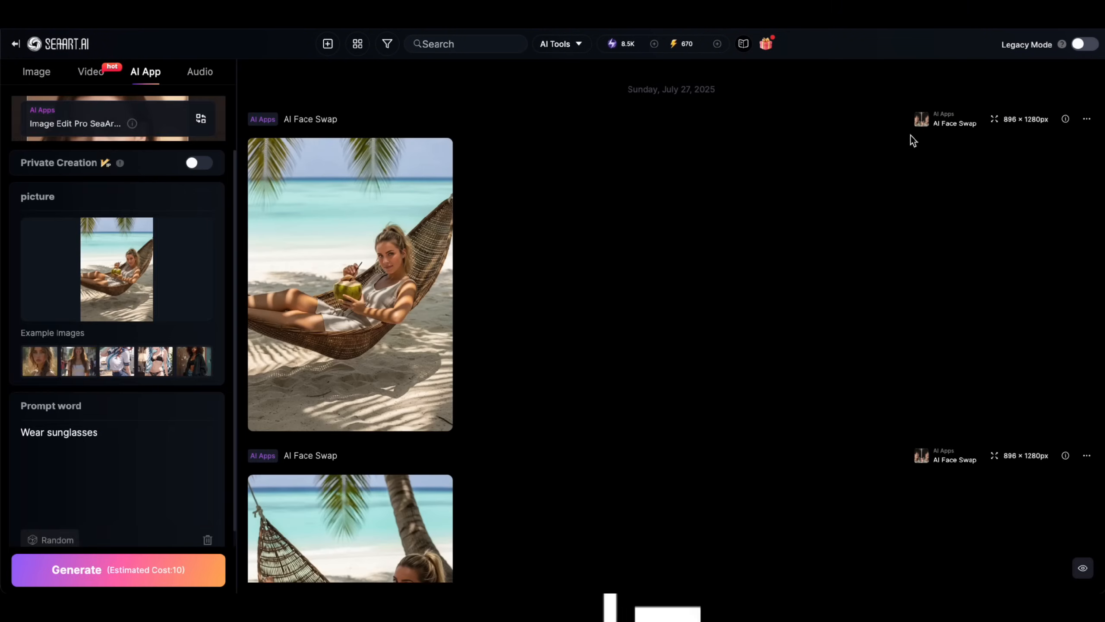
mouse_move(373, 307)
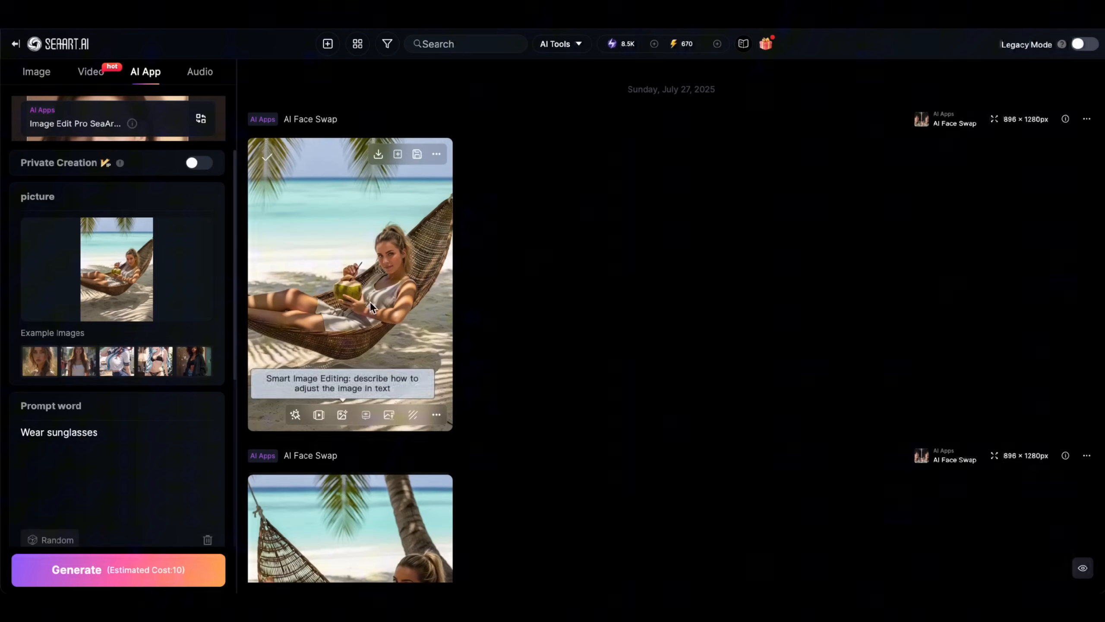
mouse_move(389, 428)
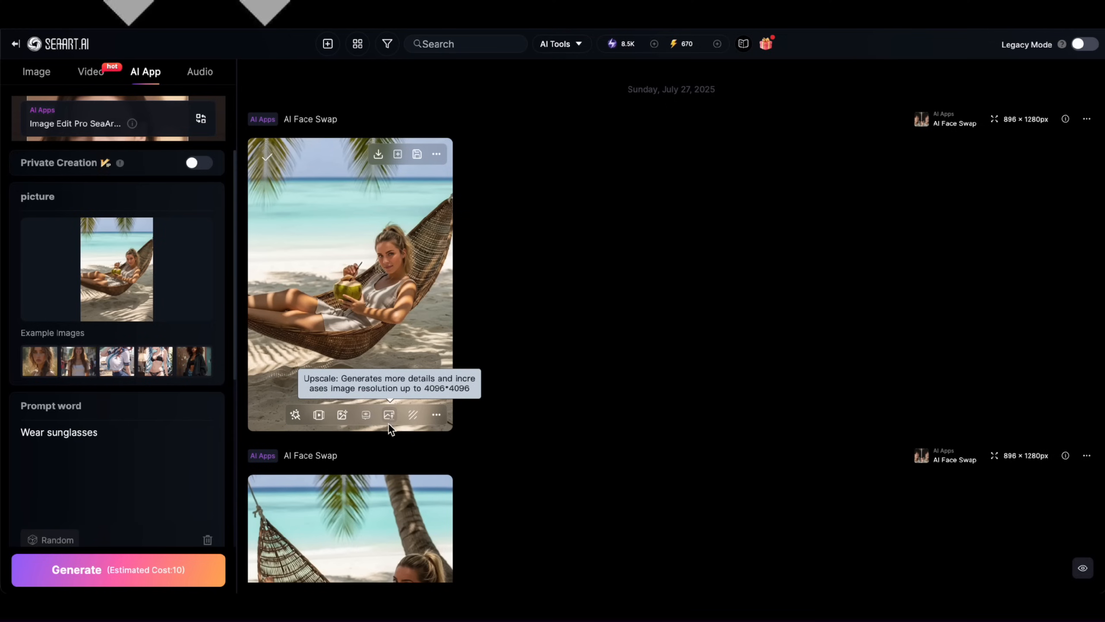
left_click(388, 415)
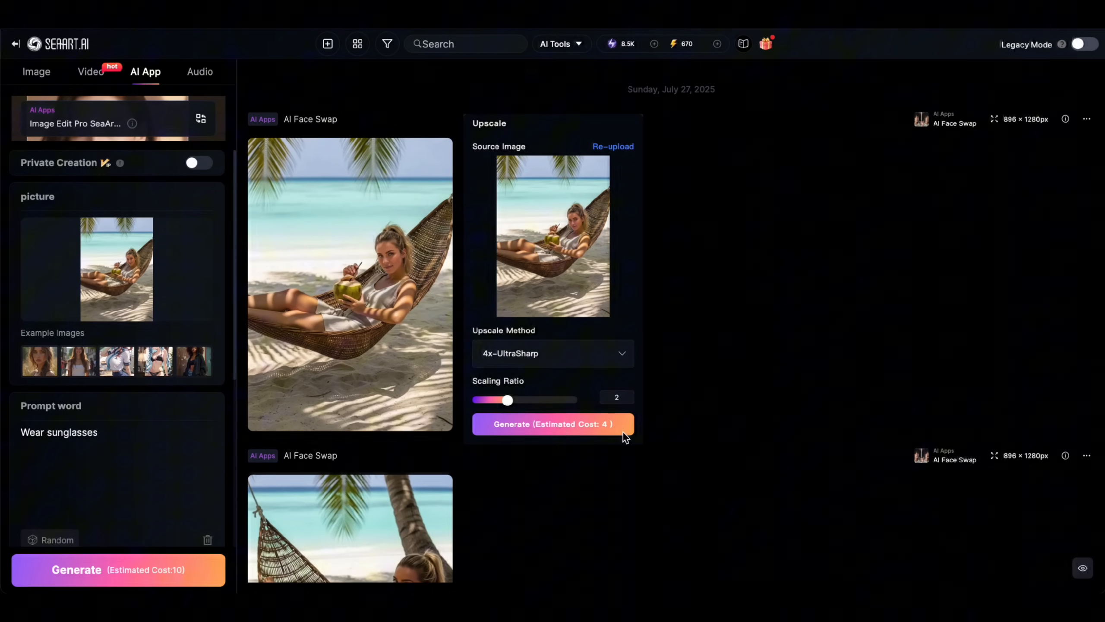
scroll("down", 3)
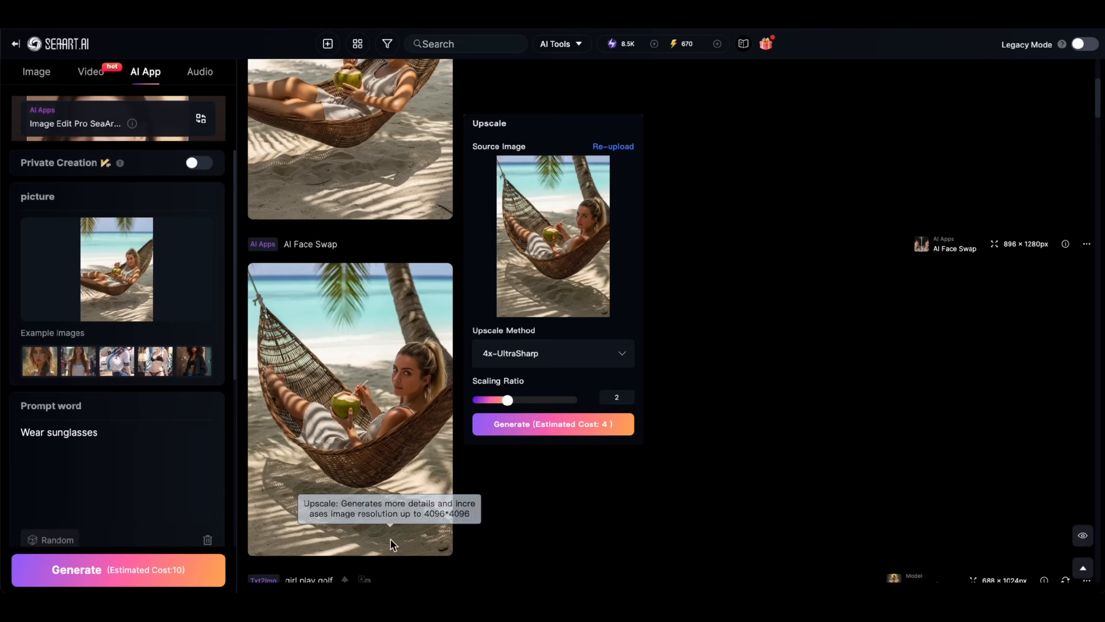
left_click(554, 424)
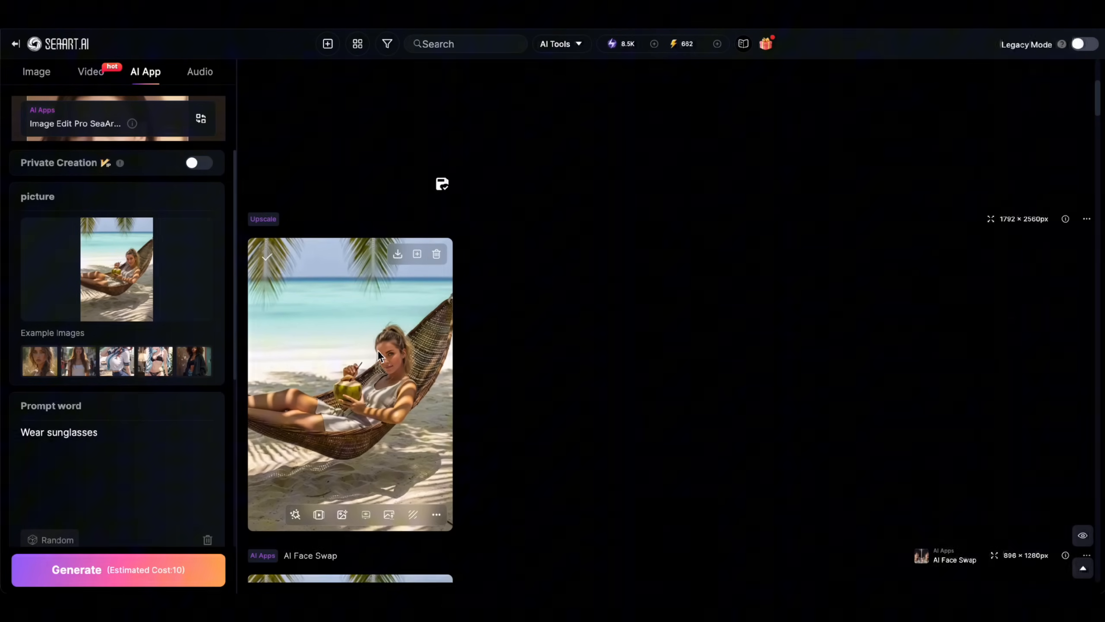
left_click(350, 385)
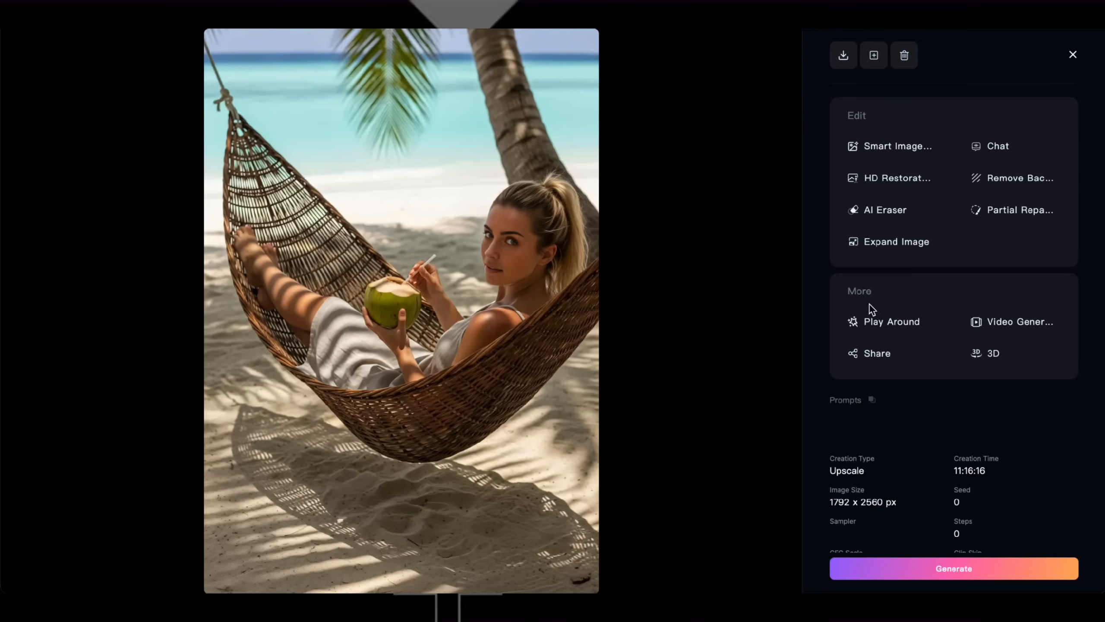
mouse_move(843, 55)
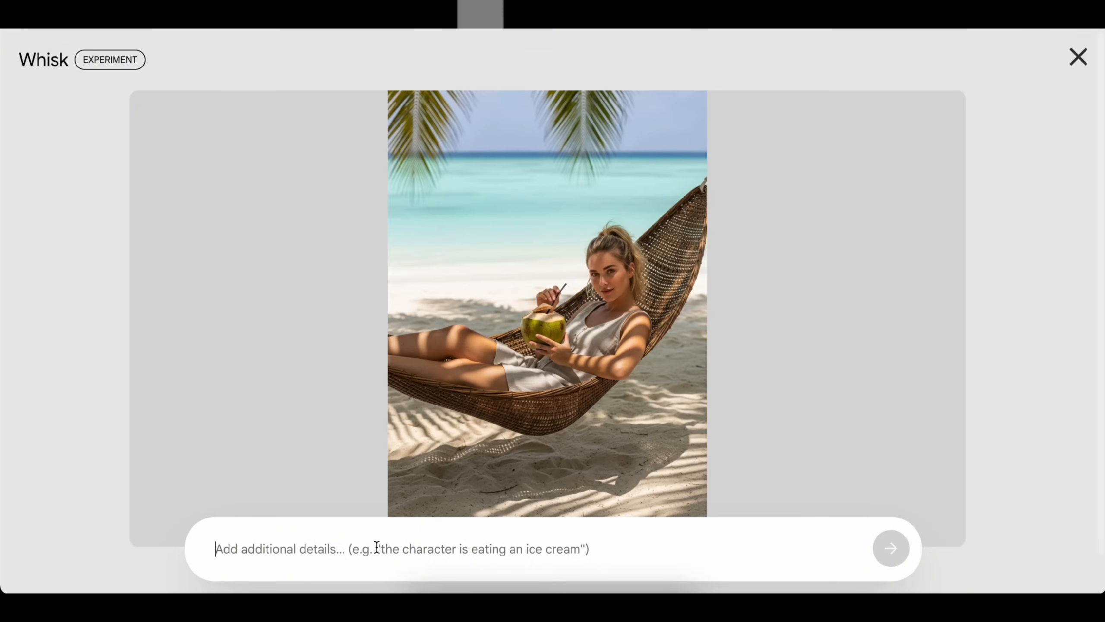
- Refine the hammock image with a prompt describing the character standing and looking
type("the character i")
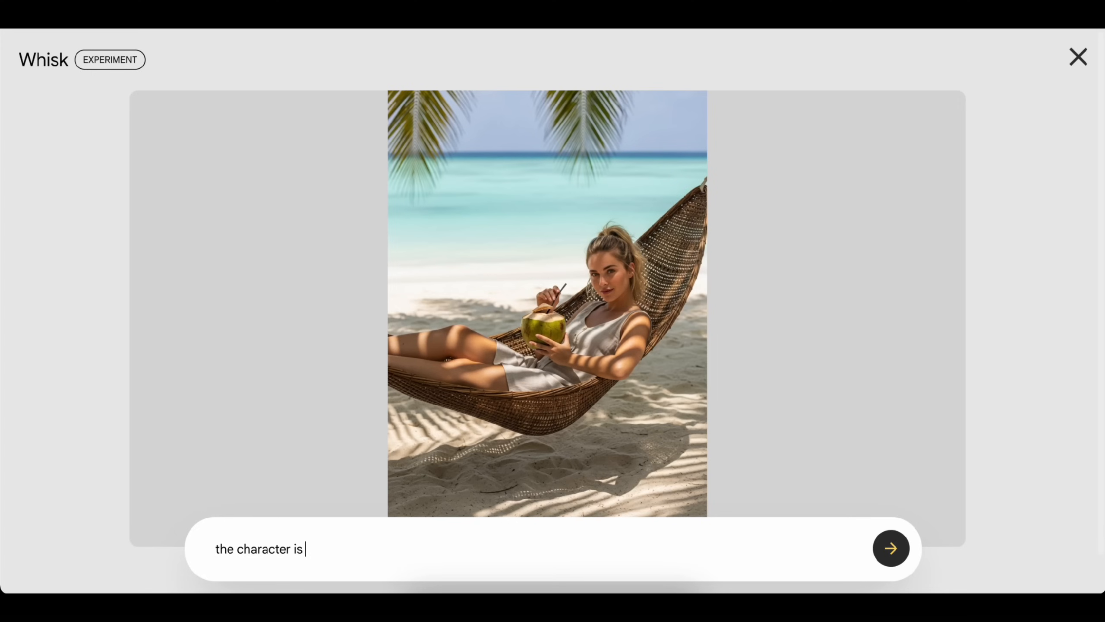
type("standing and looking")
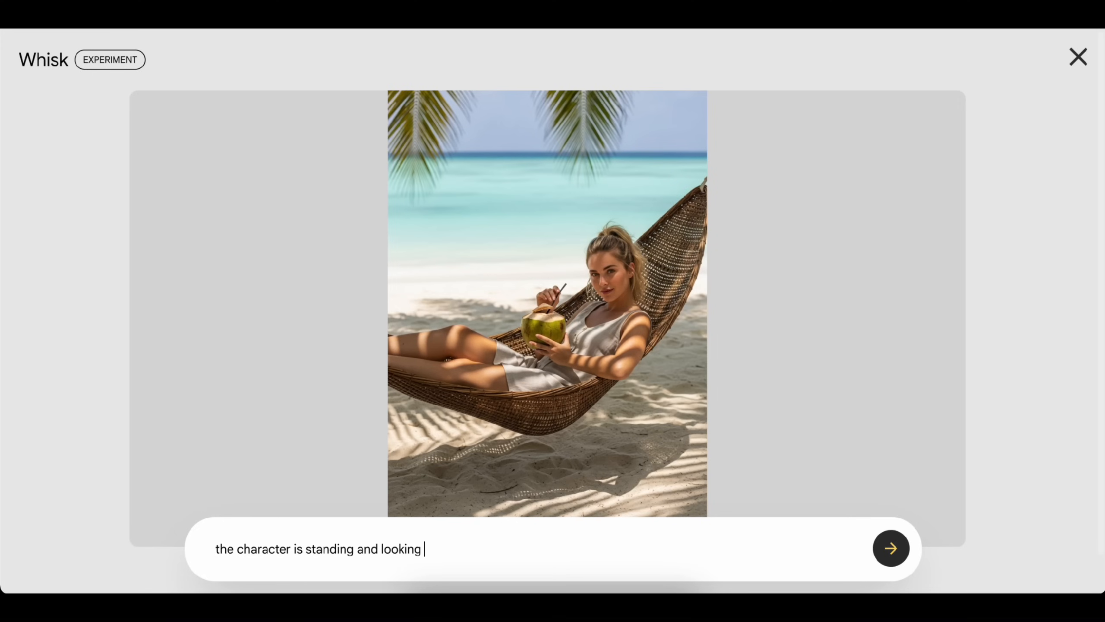
left_click(893, 549)
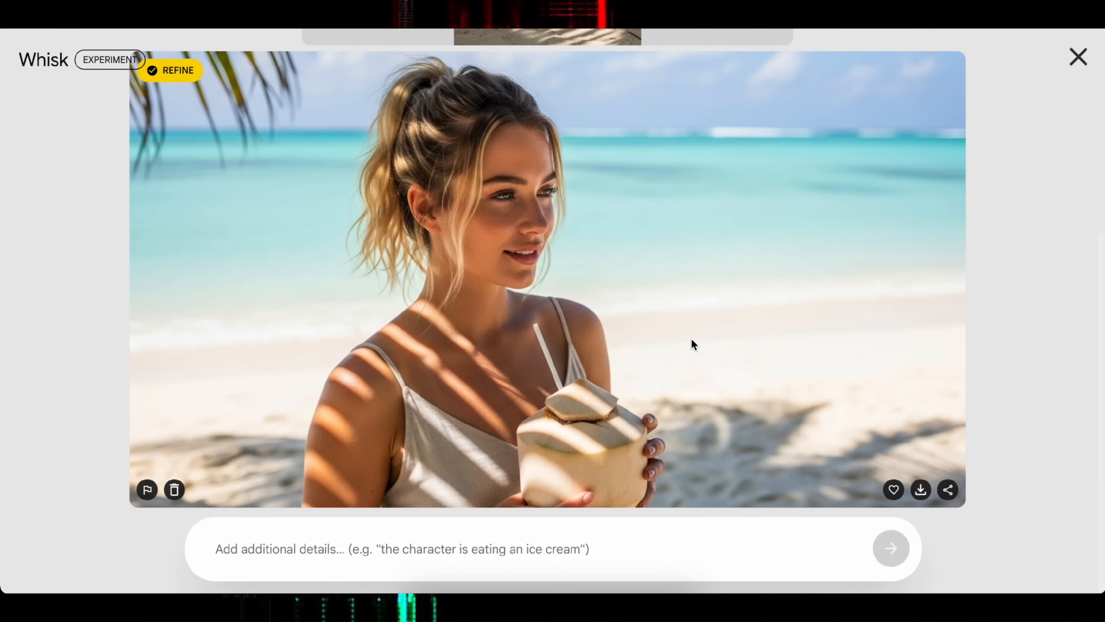
mouse_move(371, 386)
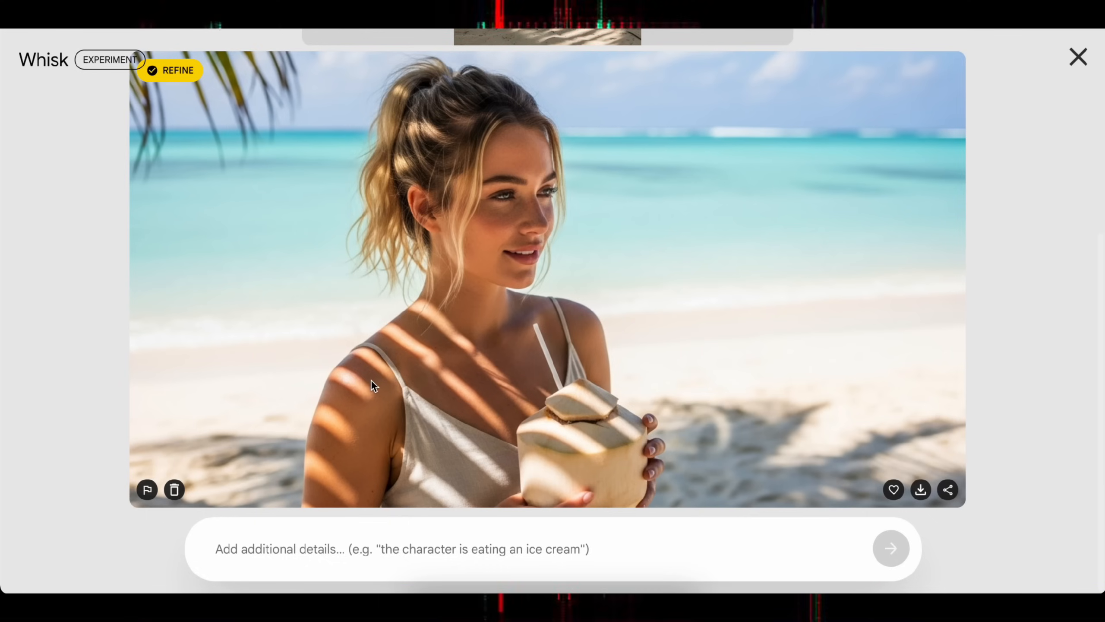
mouse_move(677, 458)
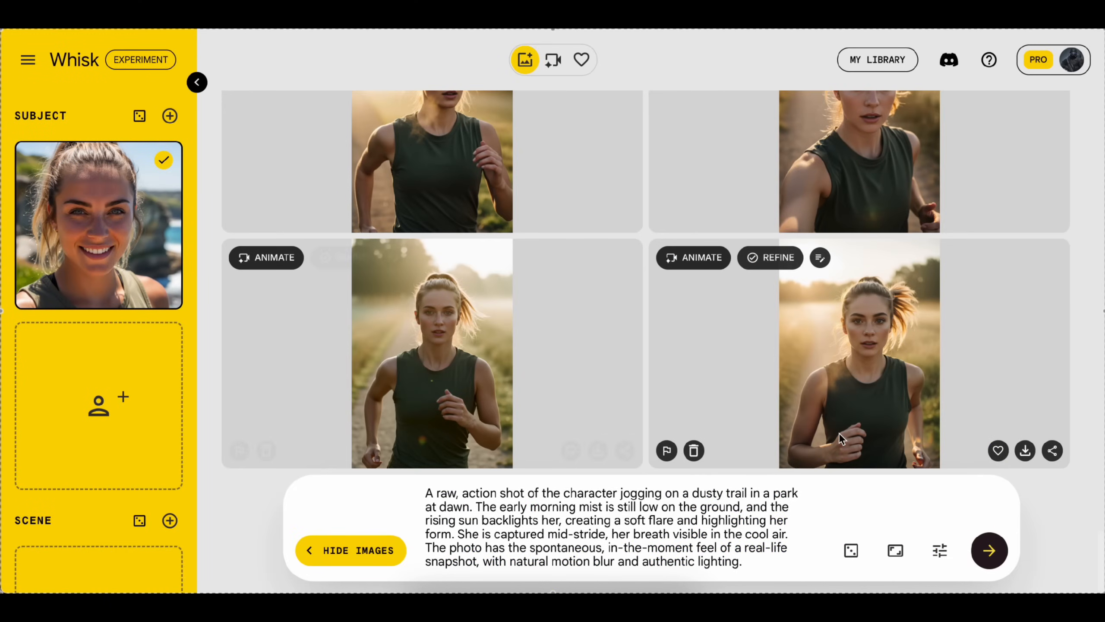
mouse_move(670, 315)
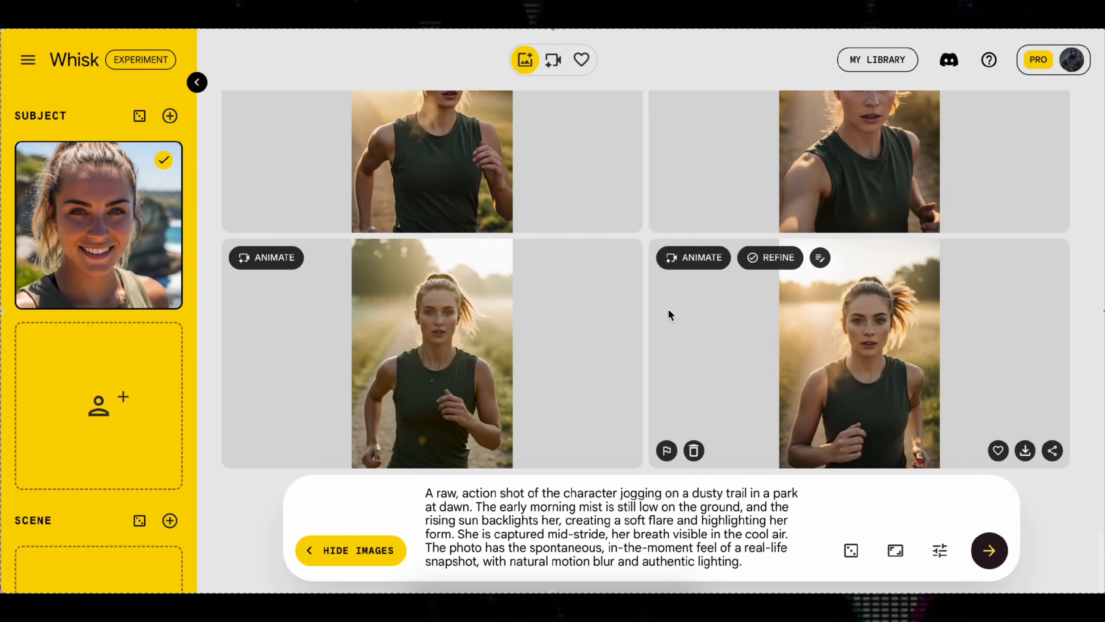
mouse_move(670, 315)
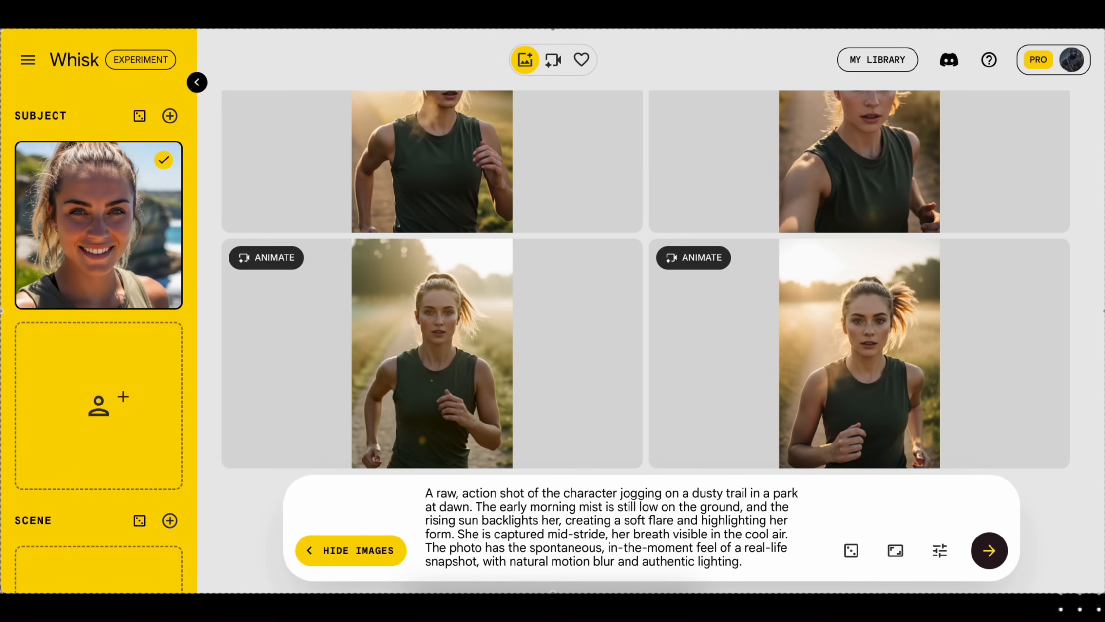
mouse_move(889, 316)
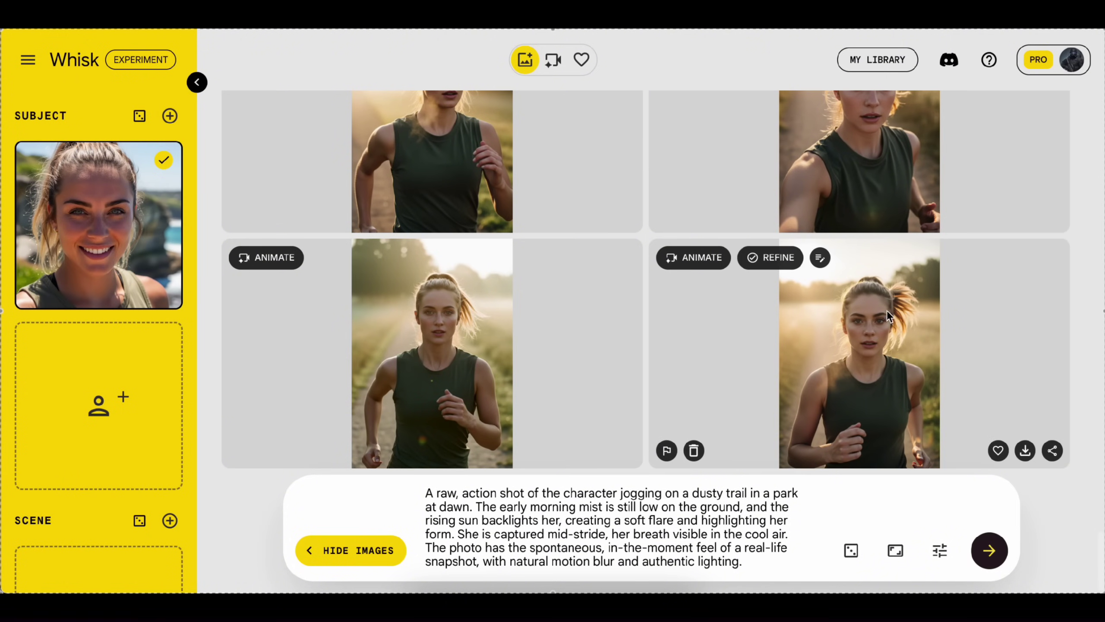
scroll("down", 3)
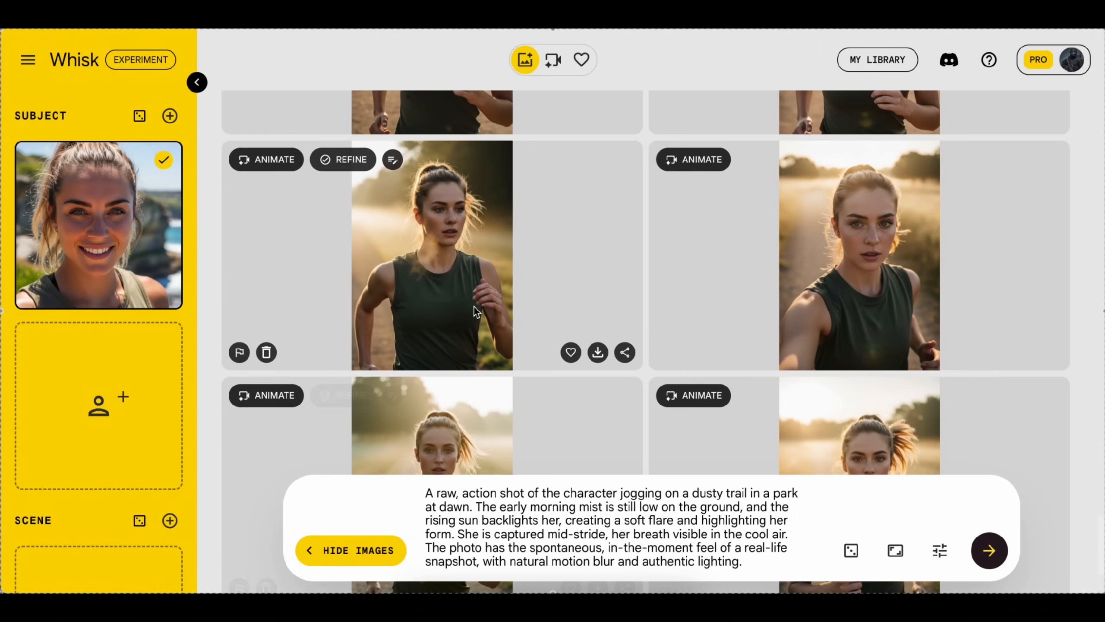
scroll("down", 3)
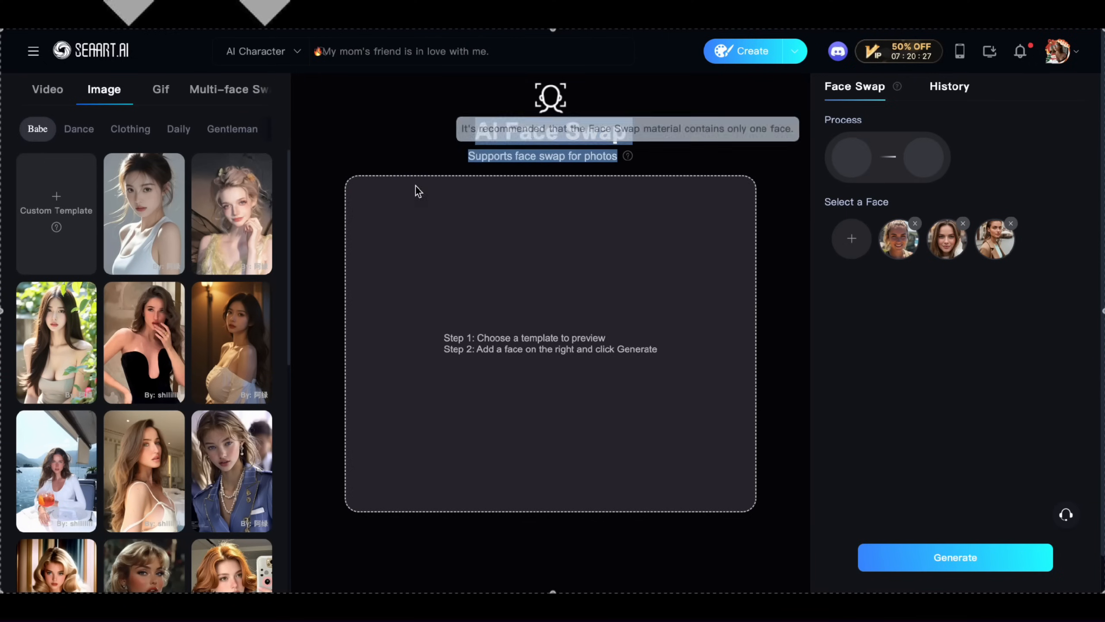
- Generate a video face swap from a blonde woman's template clip and the saved face
left_click(47, 90)
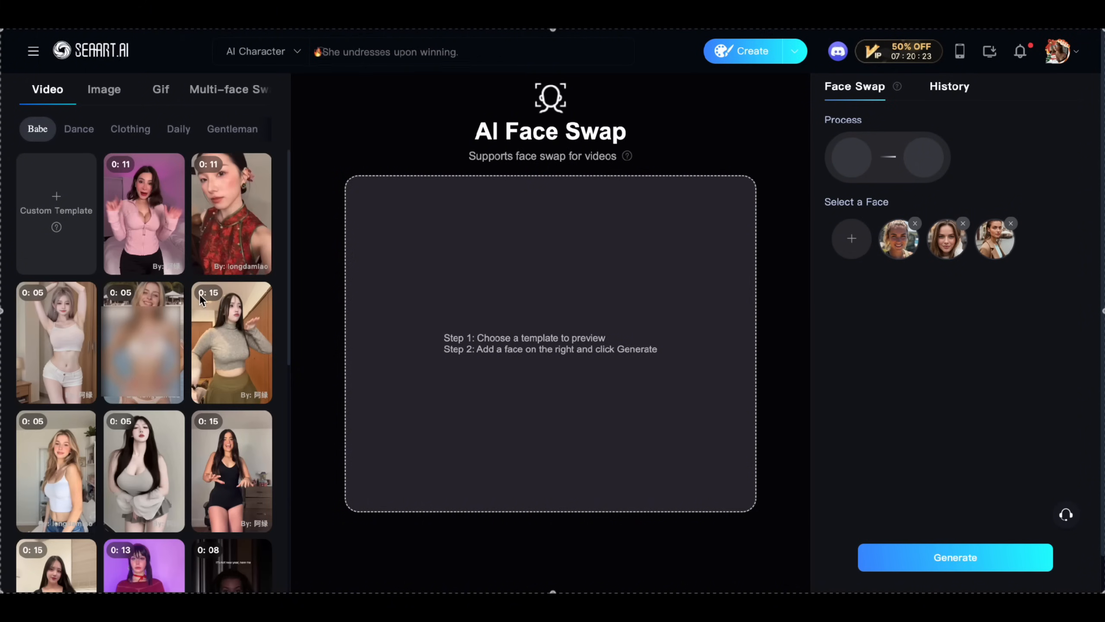
scroll("down", 3)
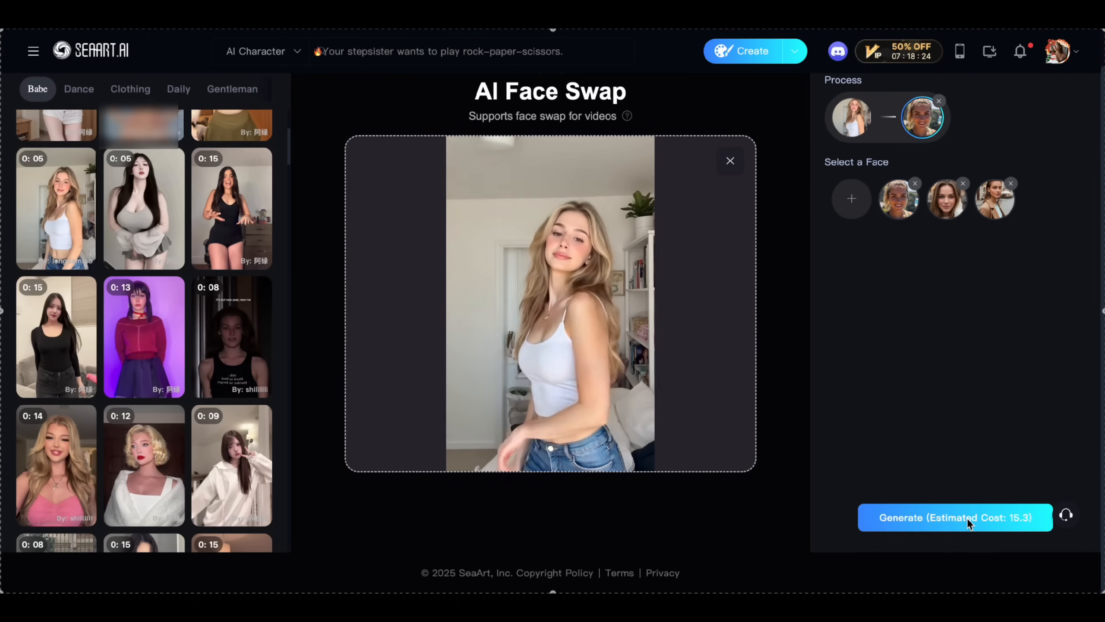
left_click(955, 518)
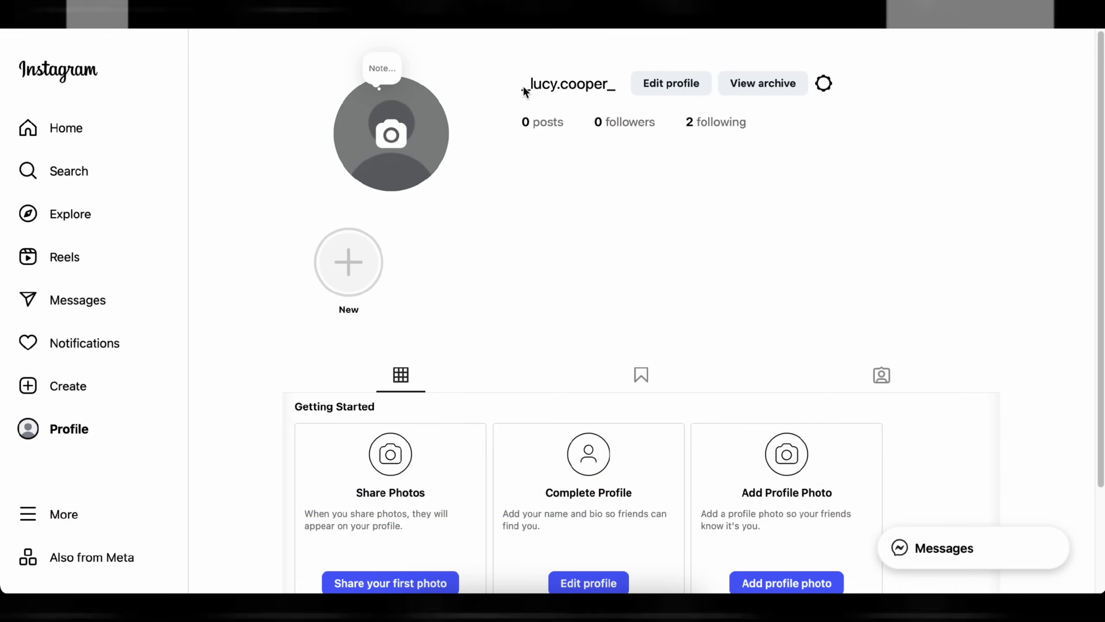
- Switch the profile to a professional Creator account with the Fitness Model category
left_click(824, 83)
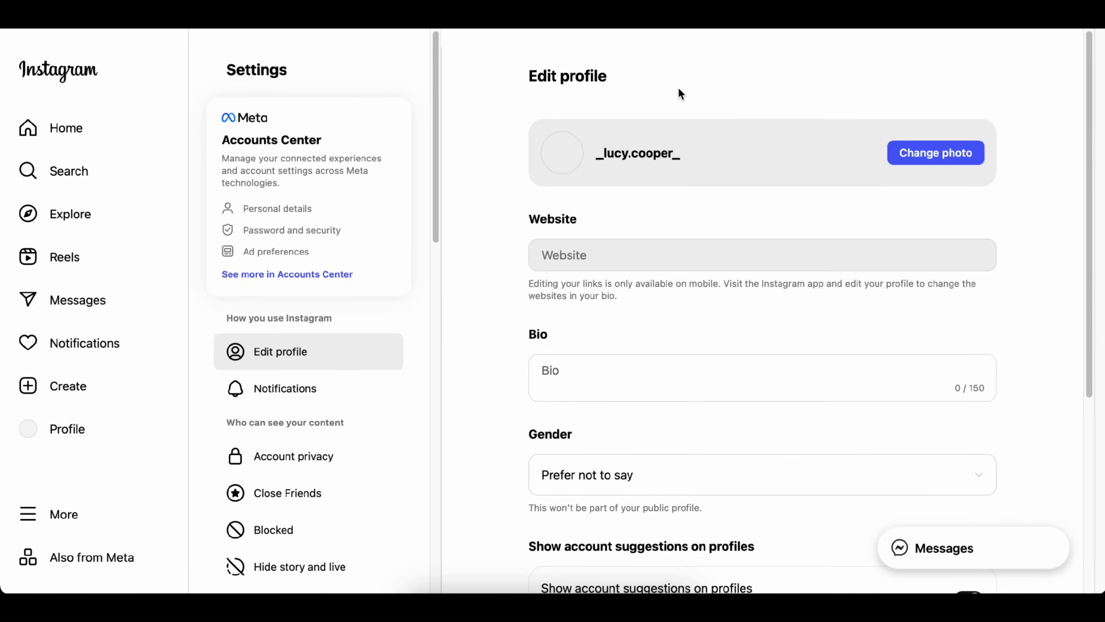
scroll("down", 3)
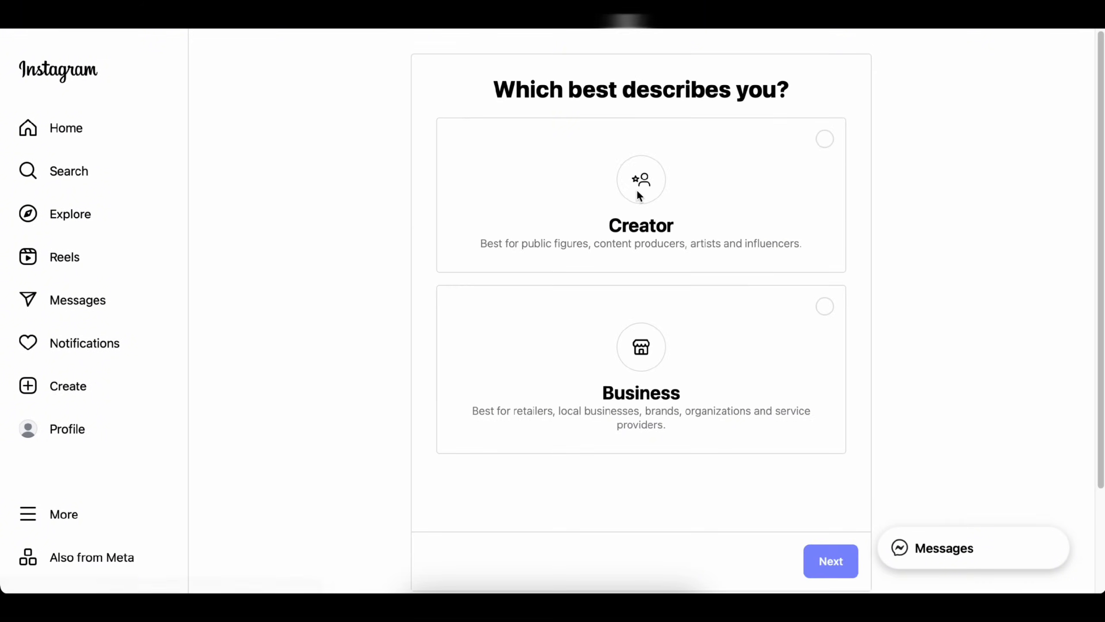
left_click(831, 561)
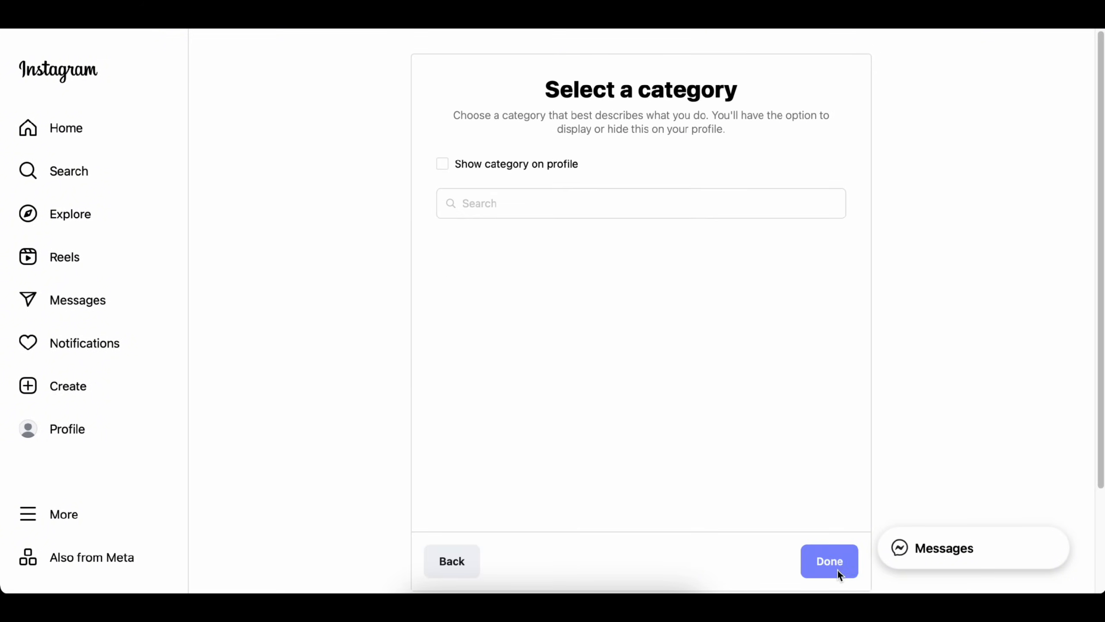
type("fitness")
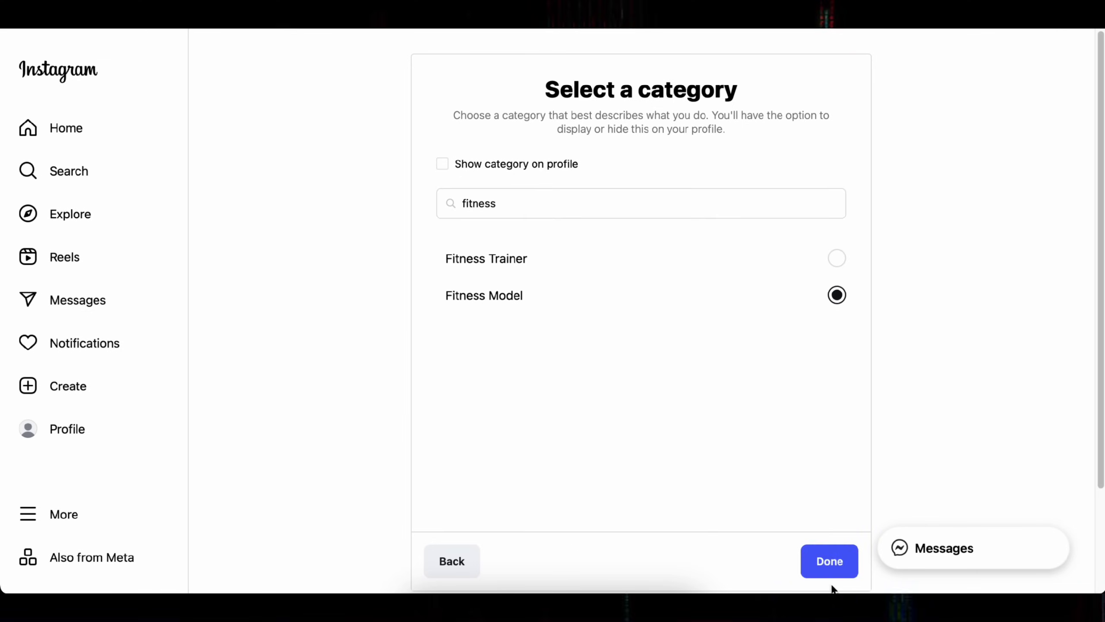
left_click(830, 561)
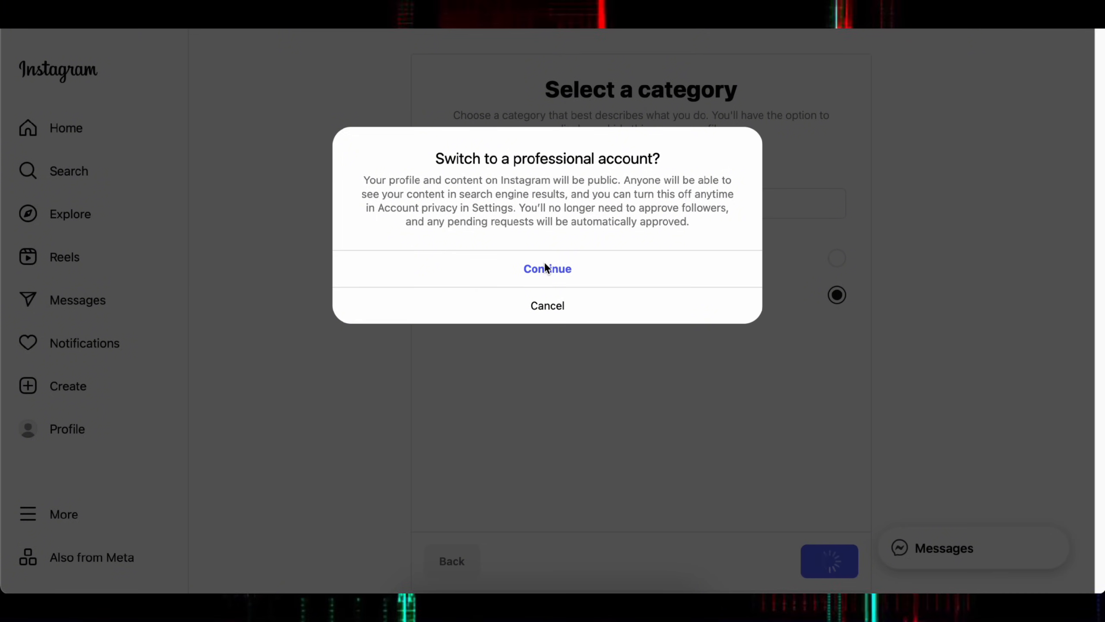
mouse_move(556, 296)
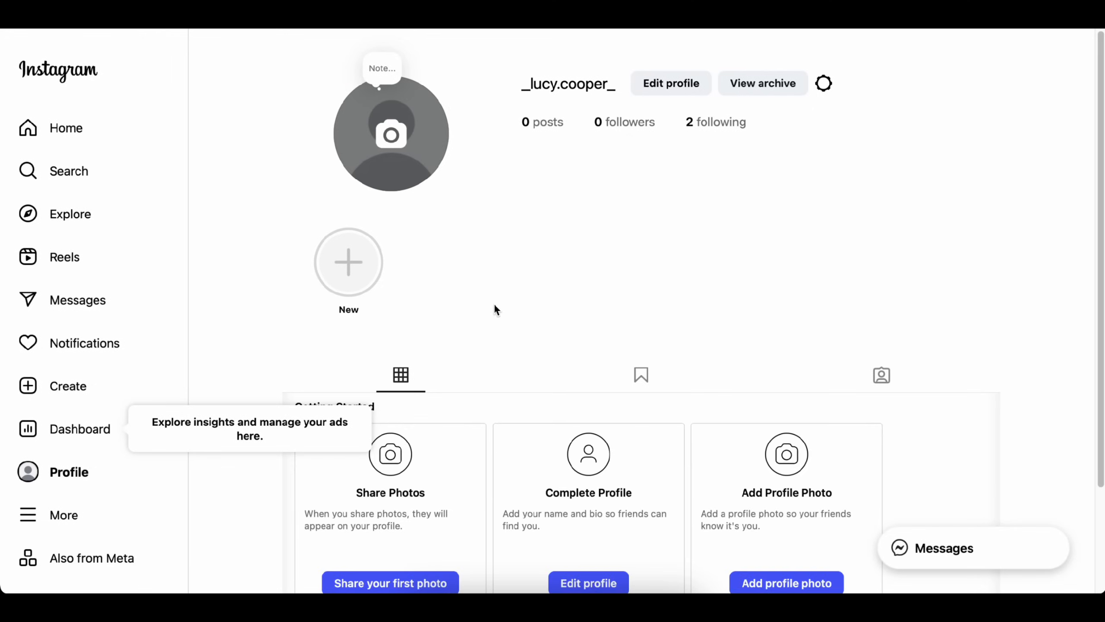
mouse_move(393, 134)
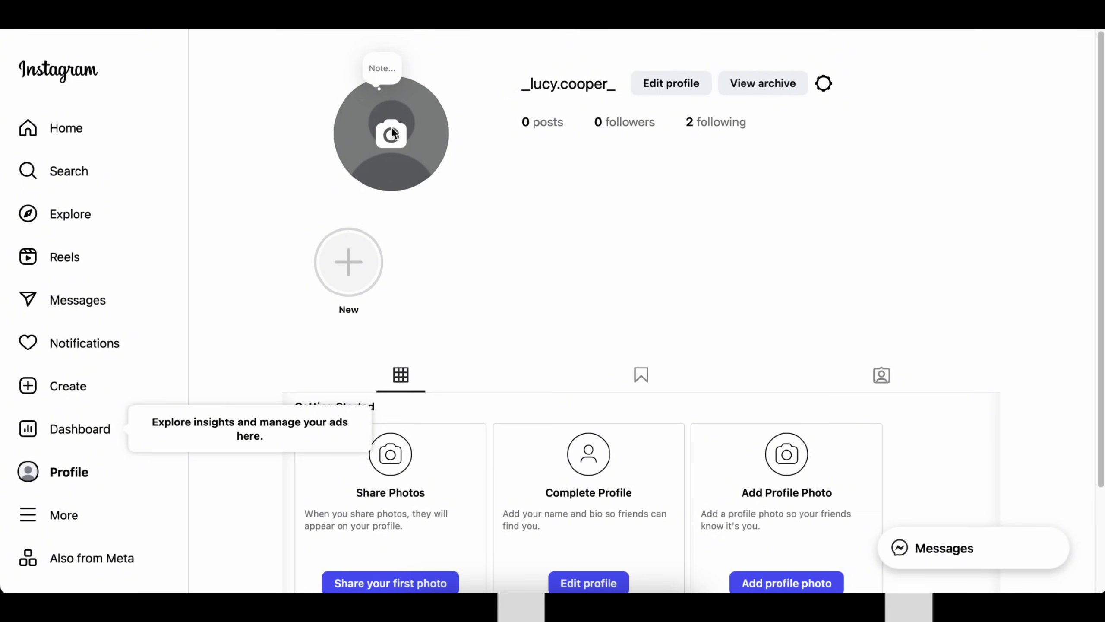
- Post the three beach images as a carousel captioned 'Day 1 - Beach Party ❤️'
left_click(391, 134)
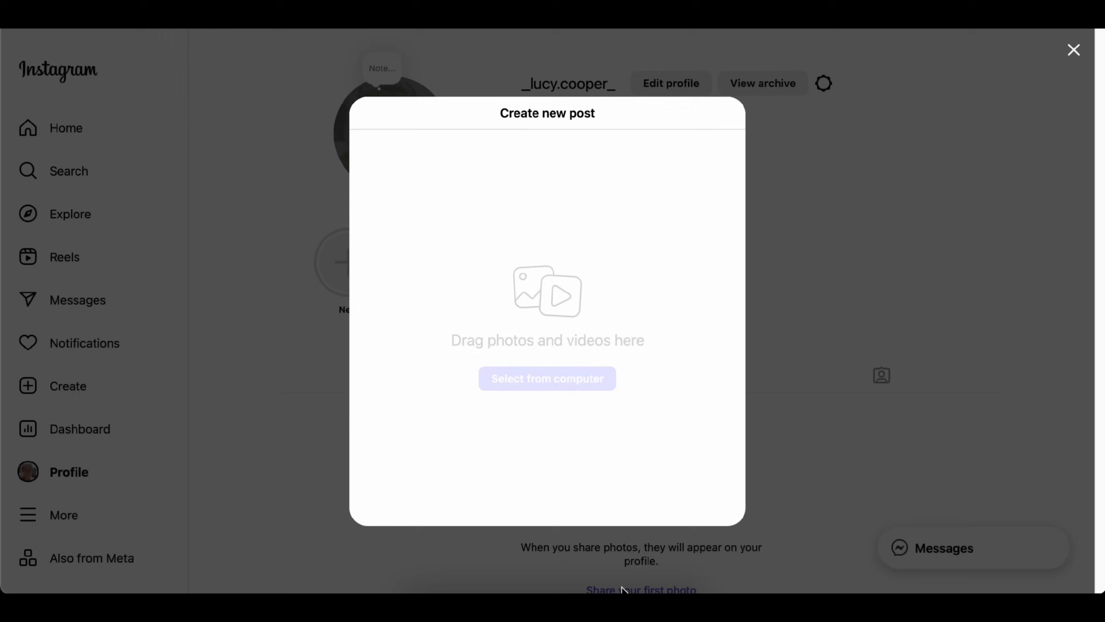
left_click(548, 379)
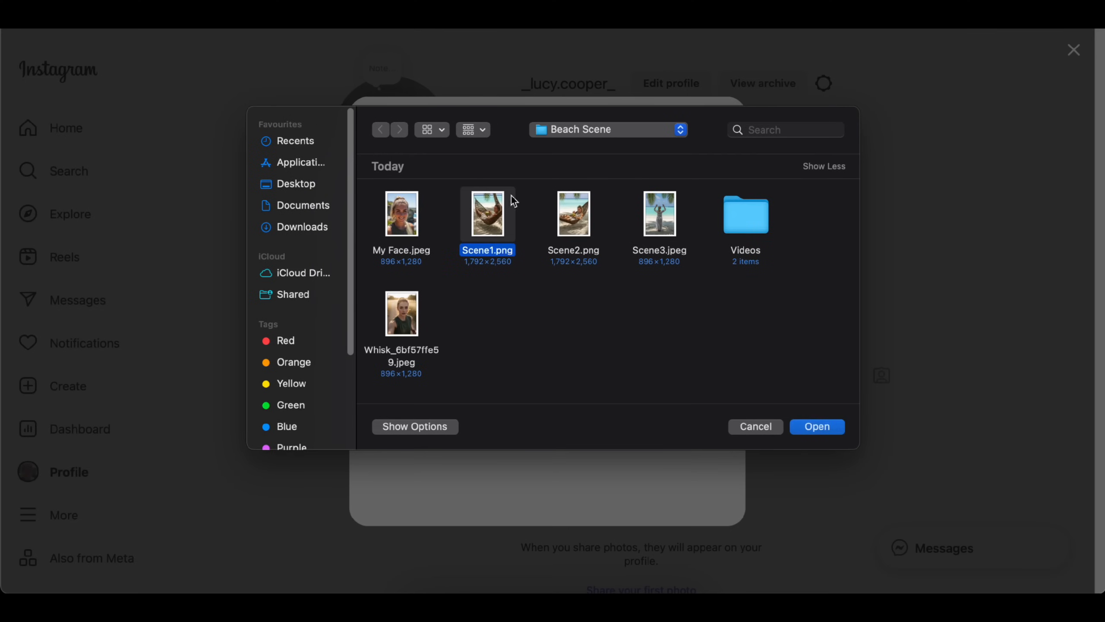
left_click(817, 427)
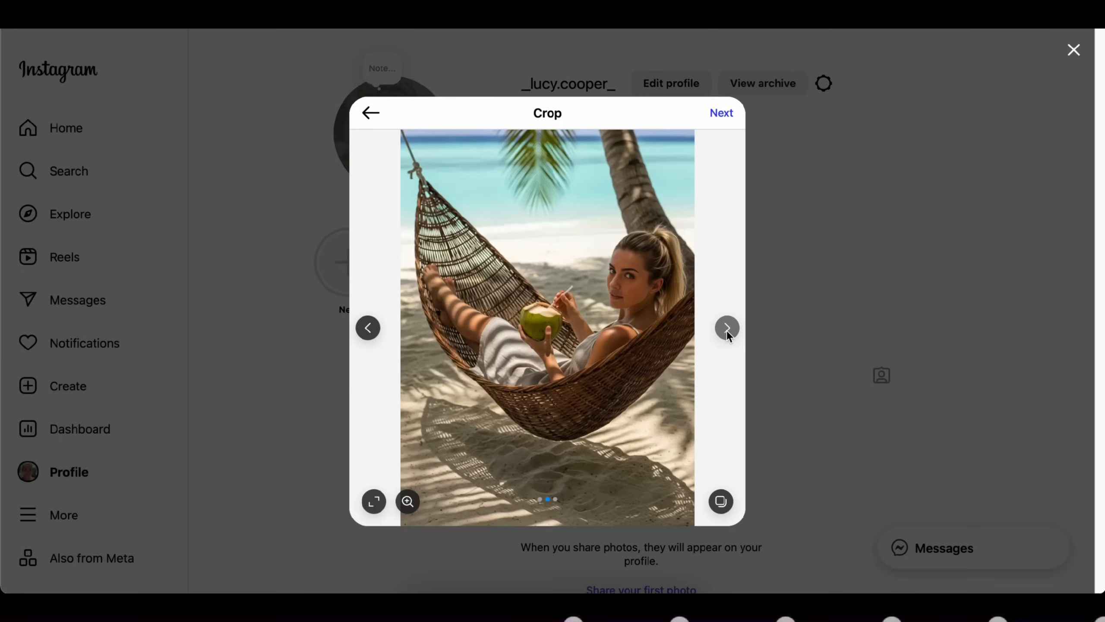
left_click(722, 113)
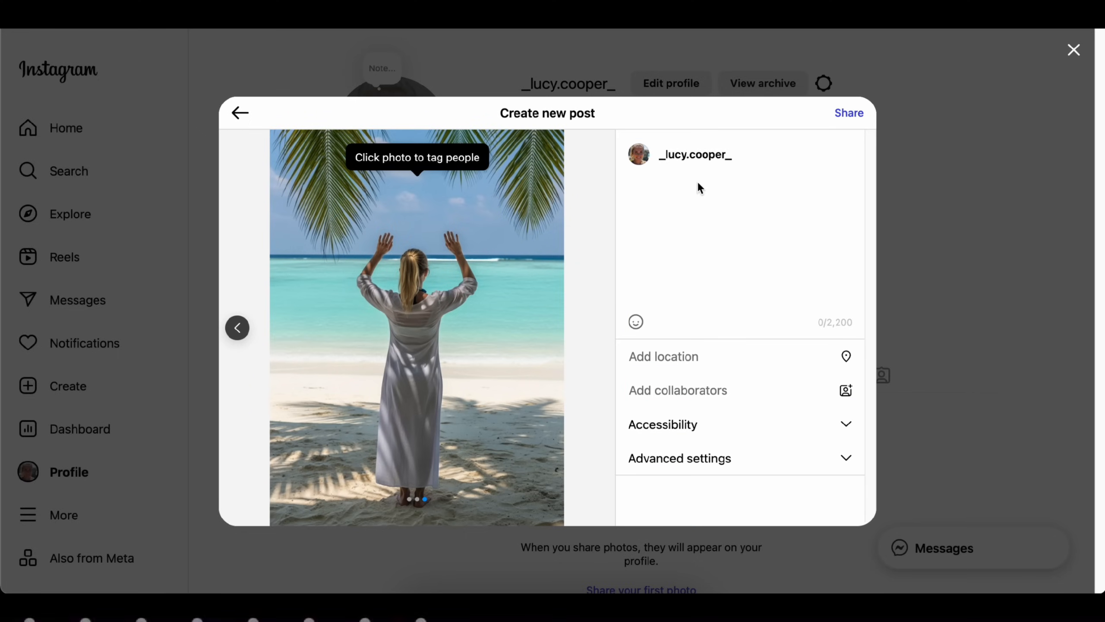
type("Day 1 - Beach Party ❤️")
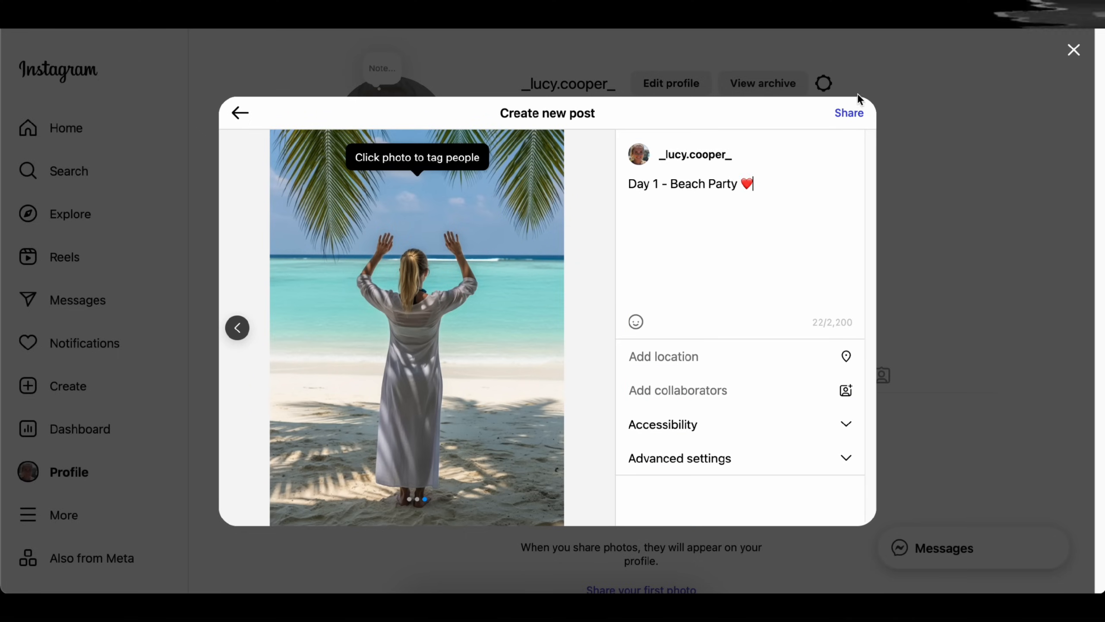
left_click(849, 113)
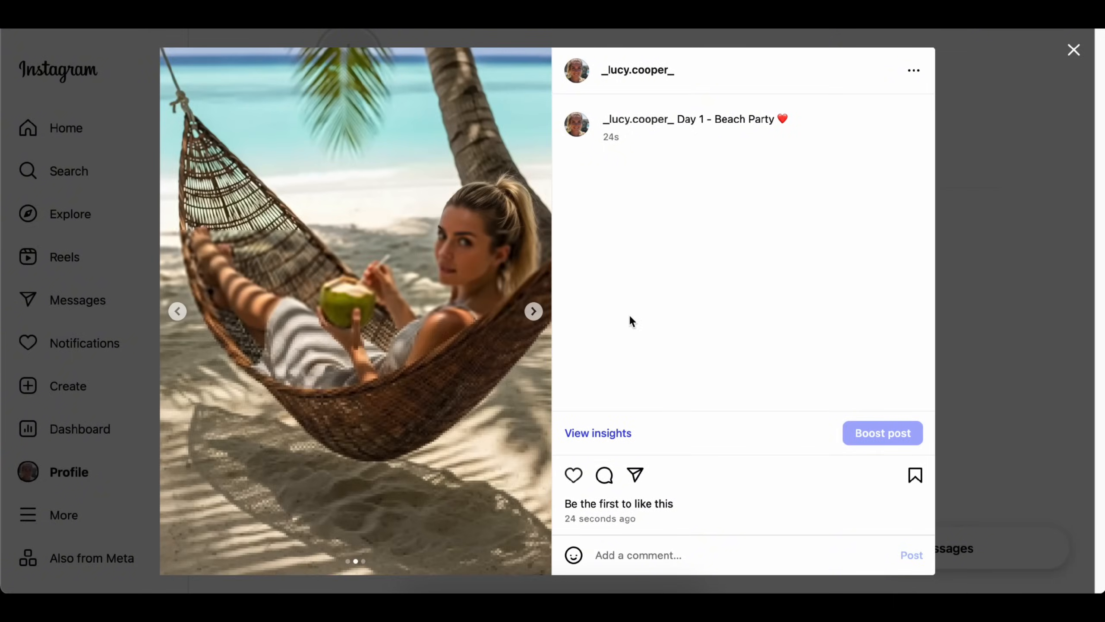
left_click(1073, 49)
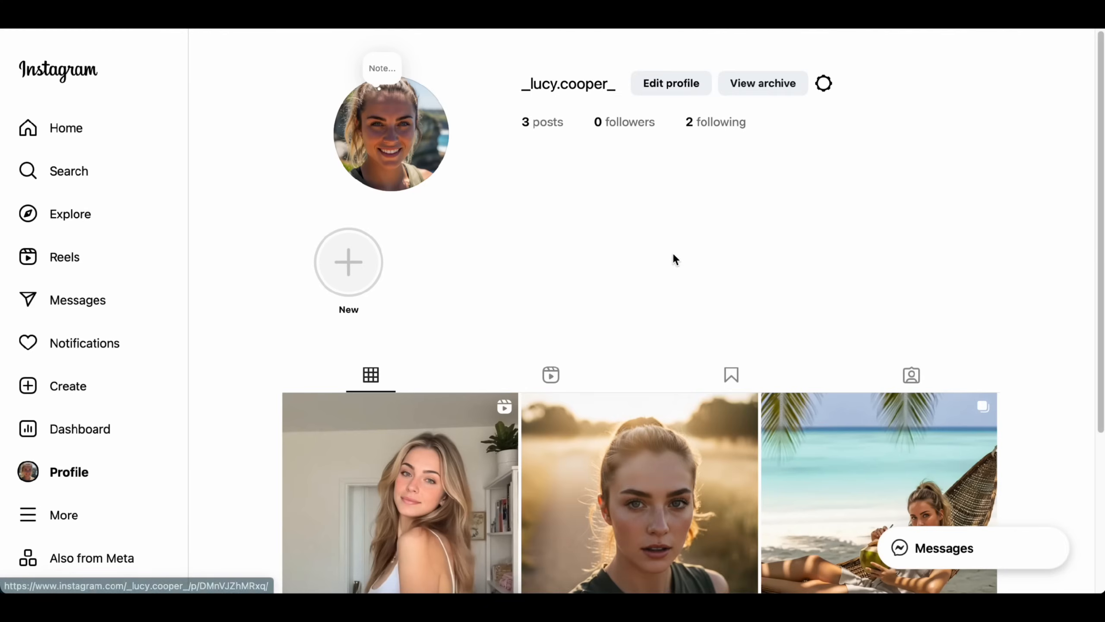
left_click(894, 478)
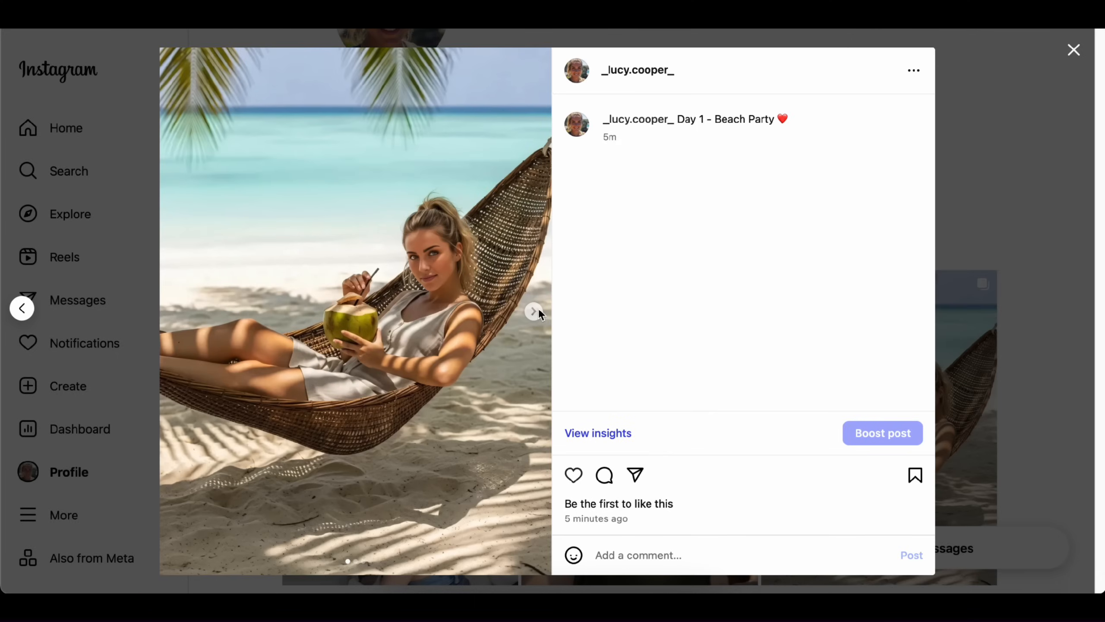
left_click(532, 311)
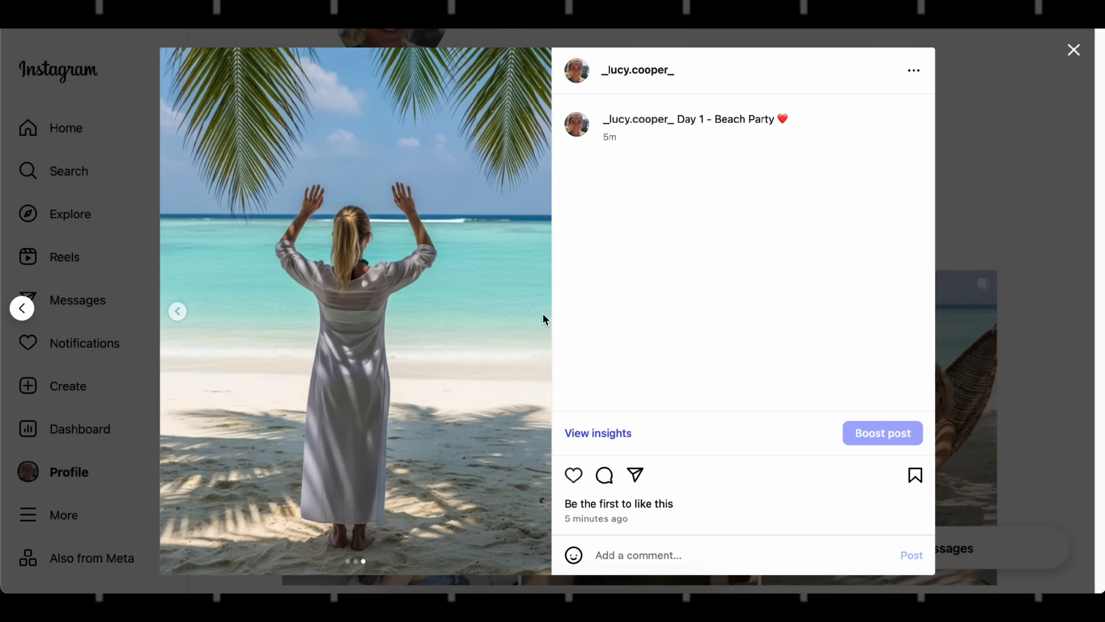
left_click(1073, 50)
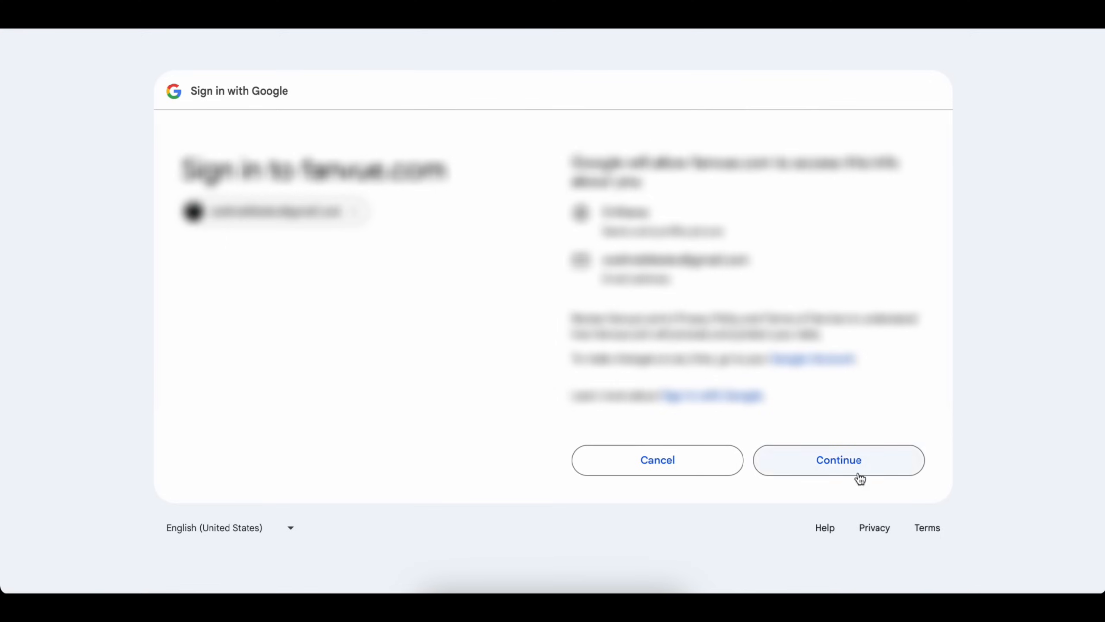
- Approve the Google sign-in to Fanvue, then start editing the profile details
left_click(839, 460)
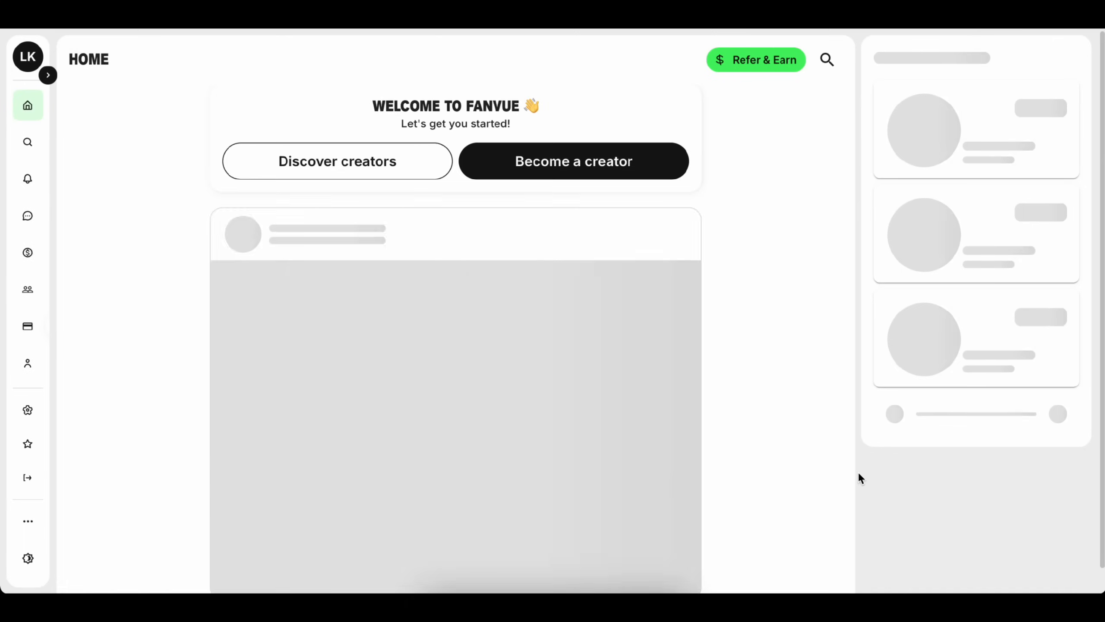
left_click(48, 75)
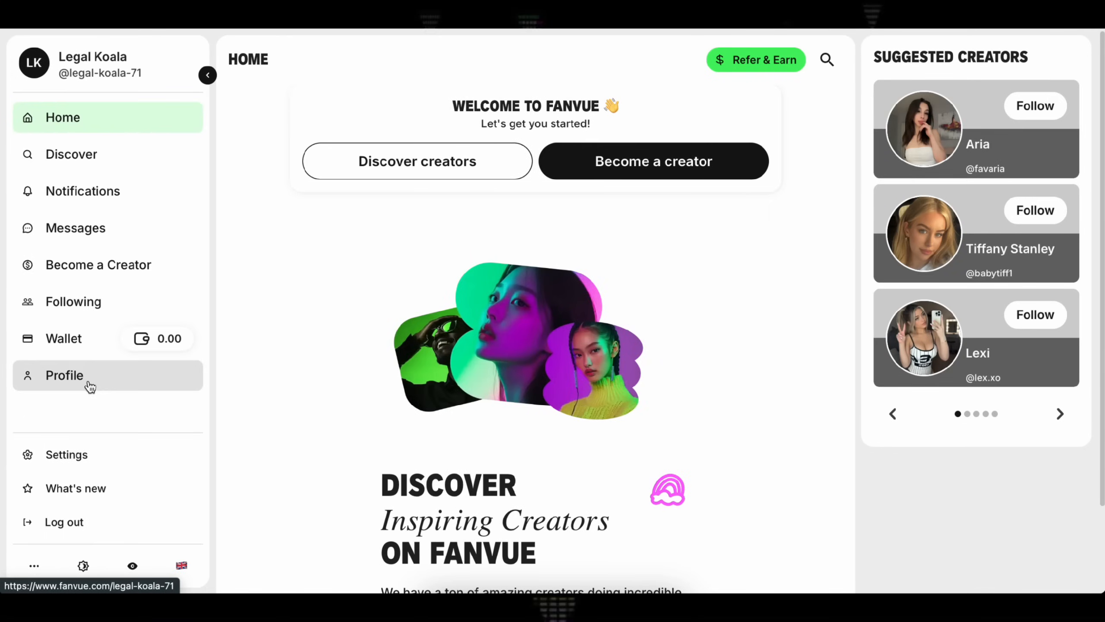
left_click(64, 376)
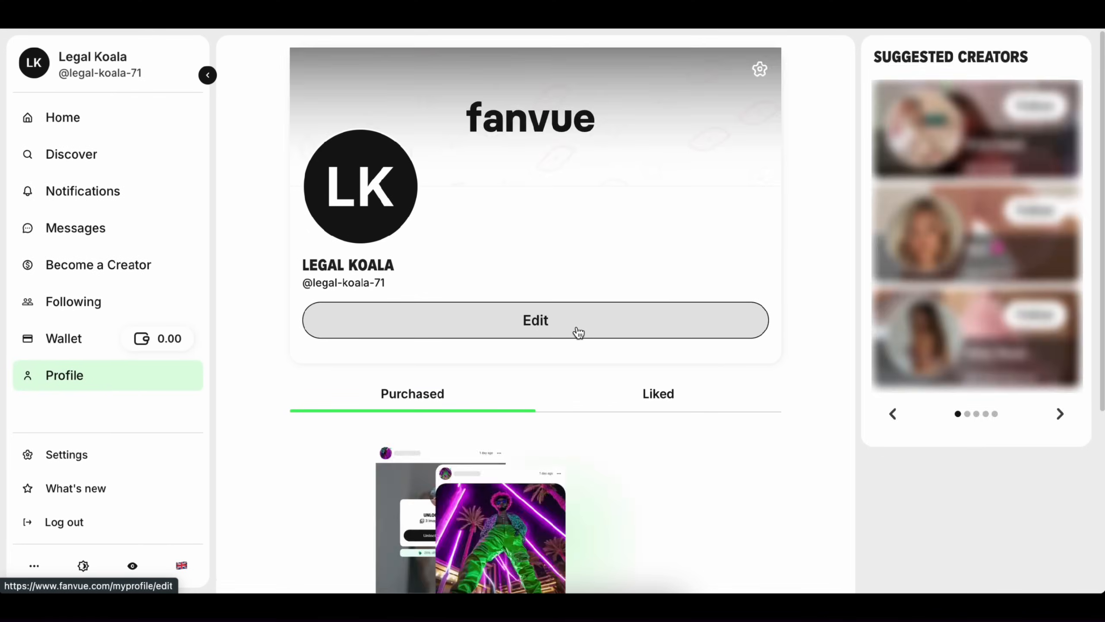
left_click(536, 320)
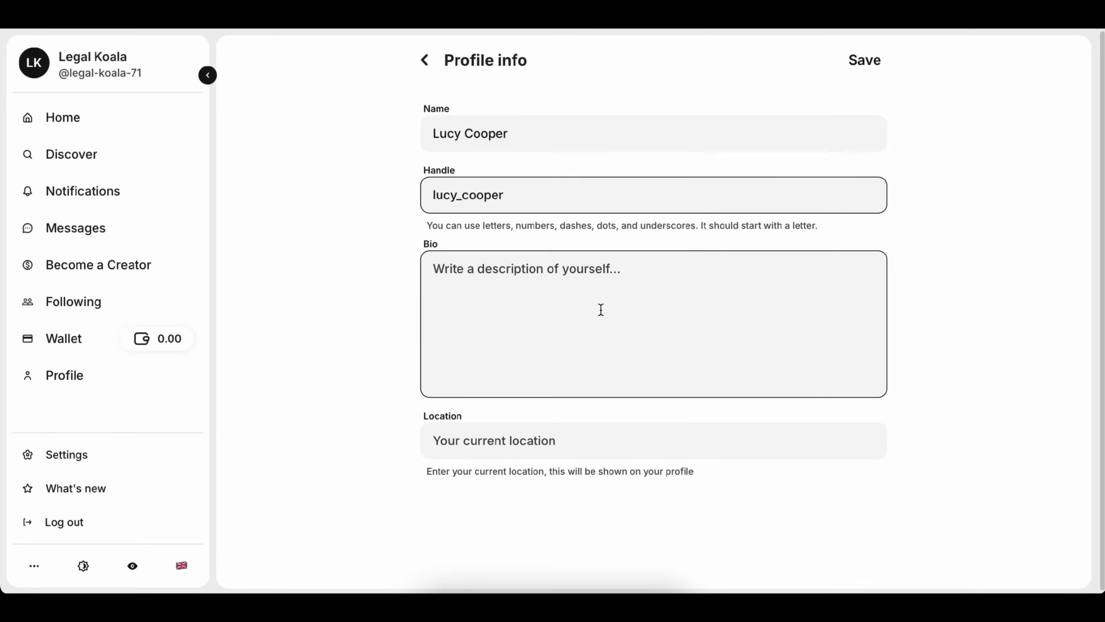
- Set the location to United Kingdom and confirm the profile picture crop
type("United Kingdom")
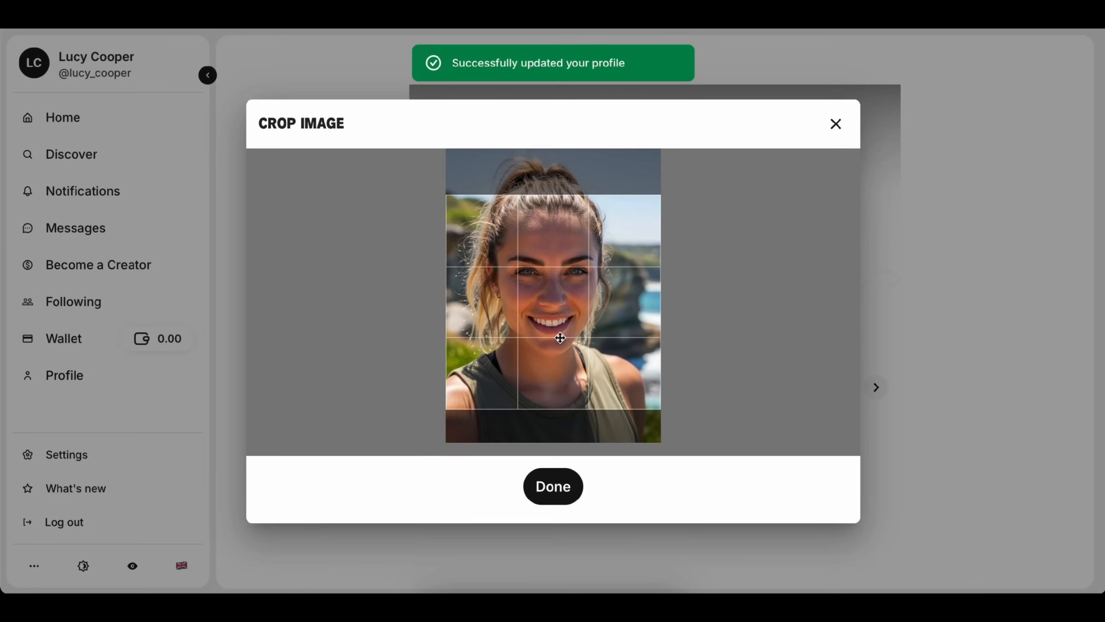
left_click(553, 486)
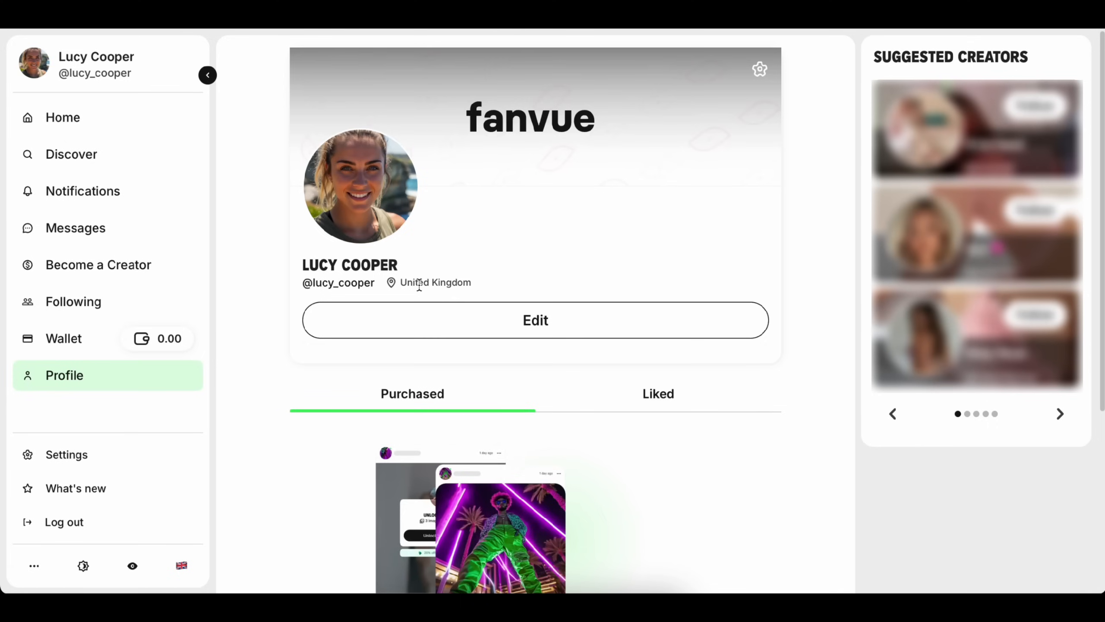
mouse_move(88, 264)
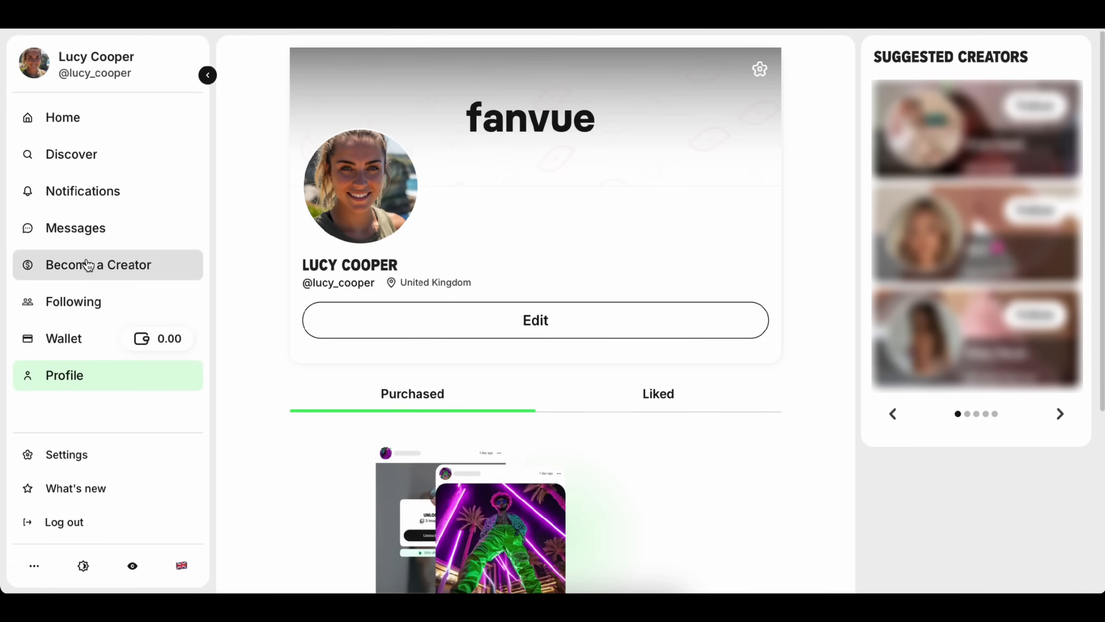
- Sign up as a creator with AI Created content and Fitness among the categories
left_click(99, 264)
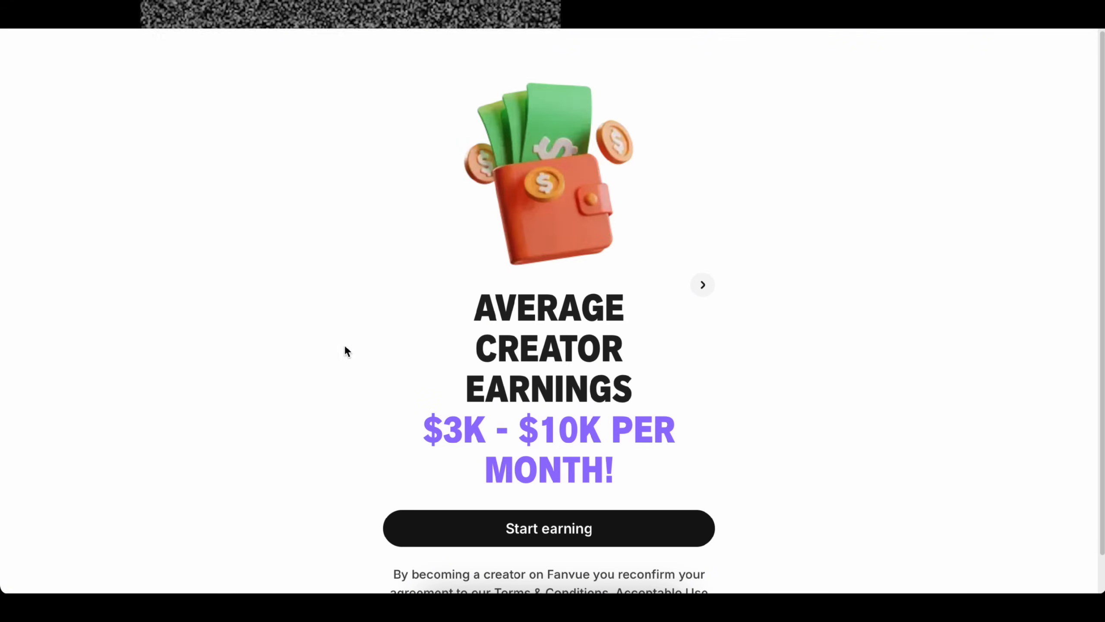
scroll("down", 3)
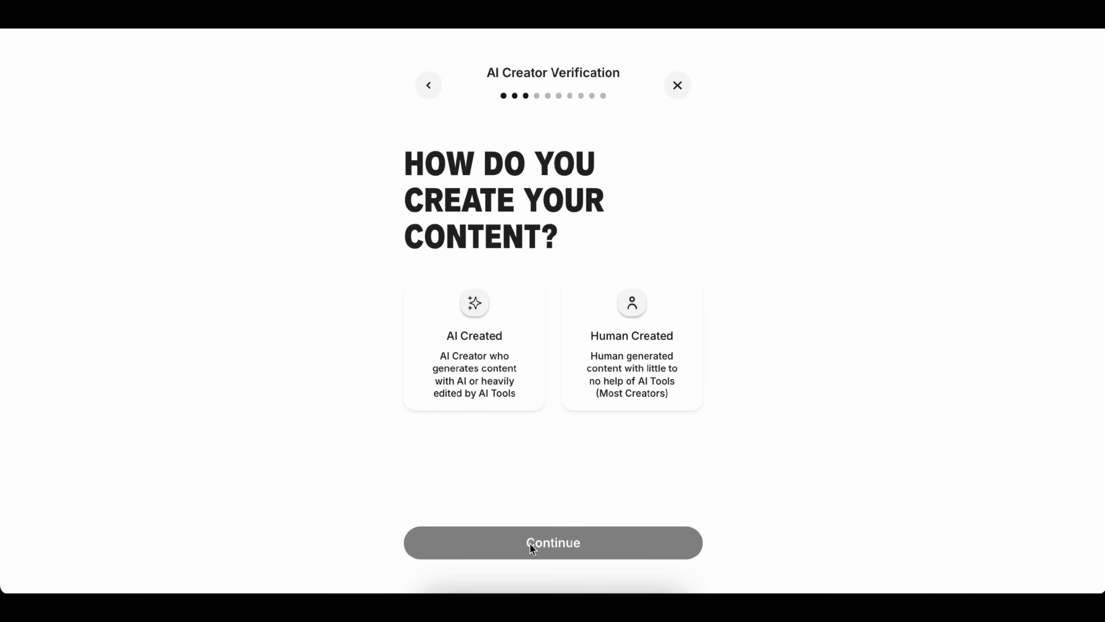
left_click(474, 349)
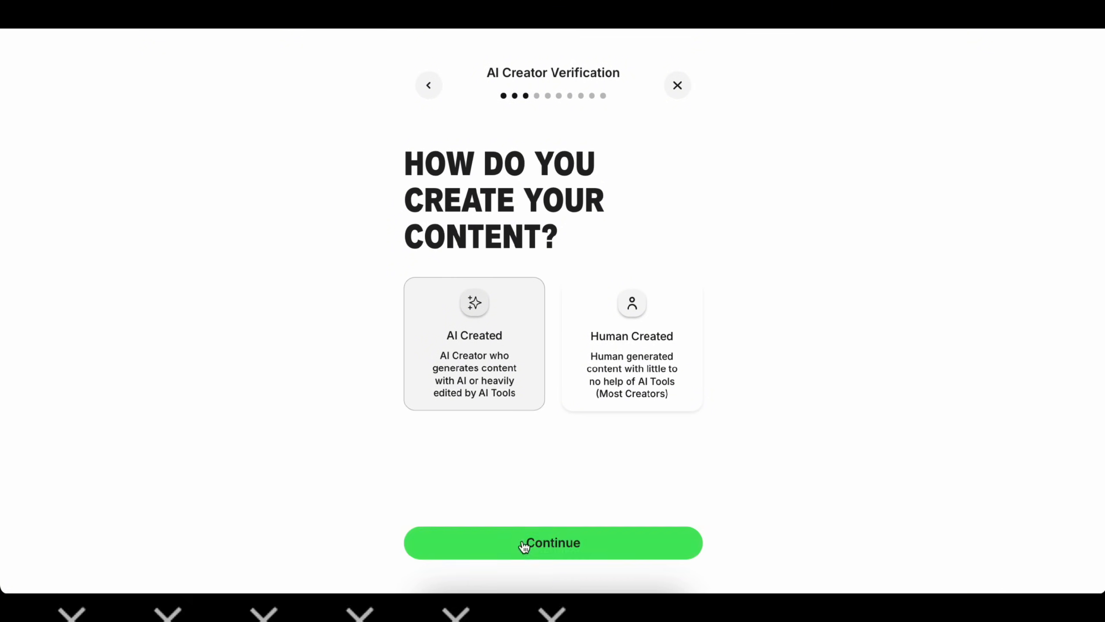
left_click(525, 545)
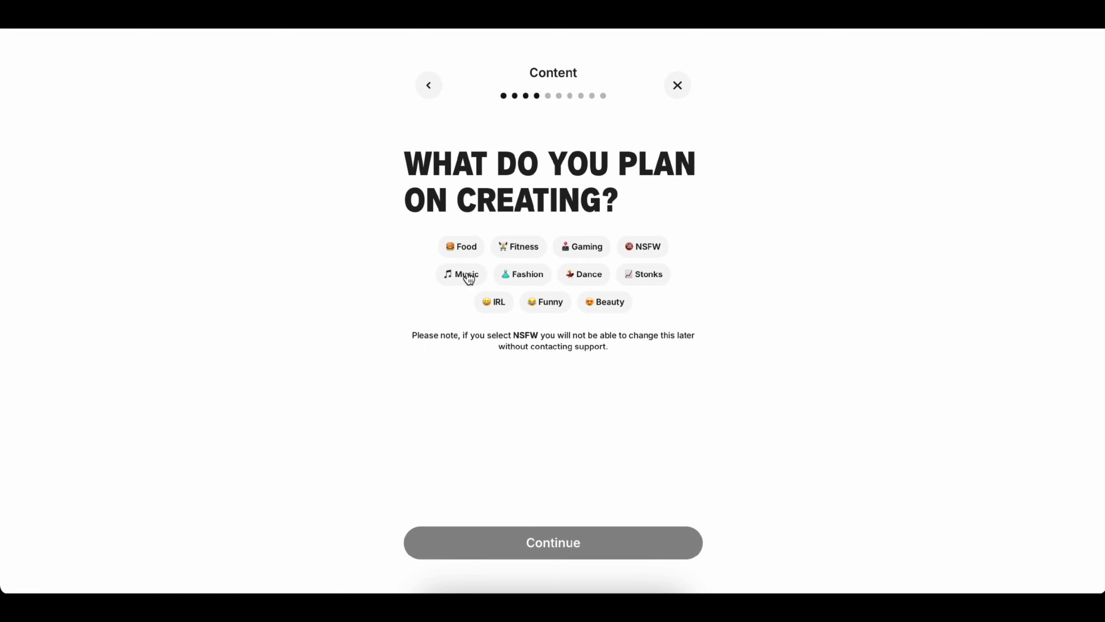
left_click(519, 246)
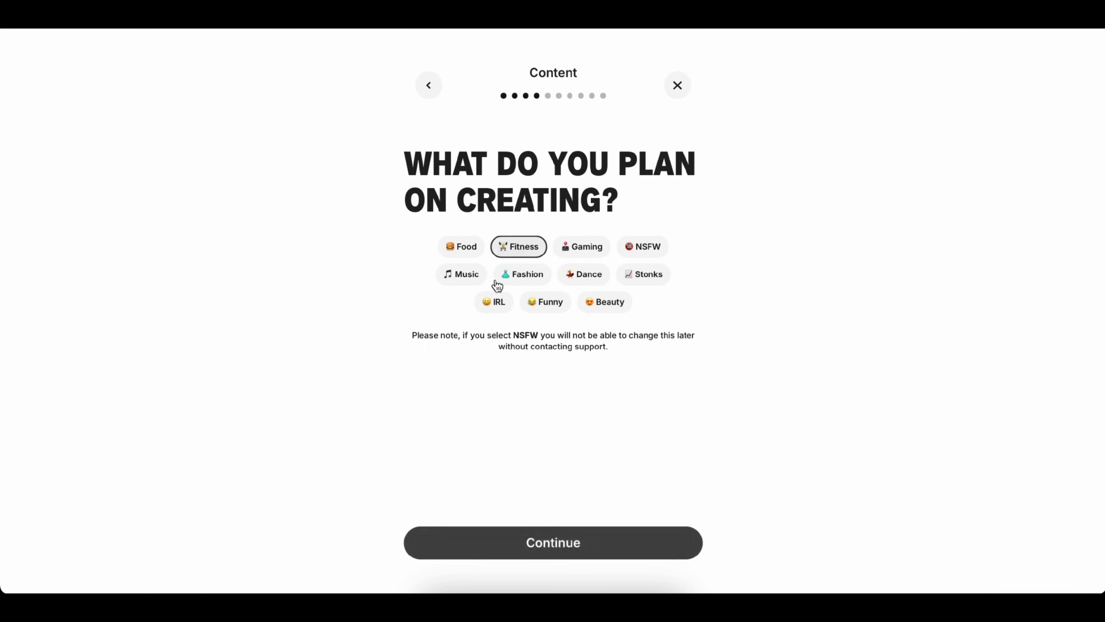
left_click(542, 555)
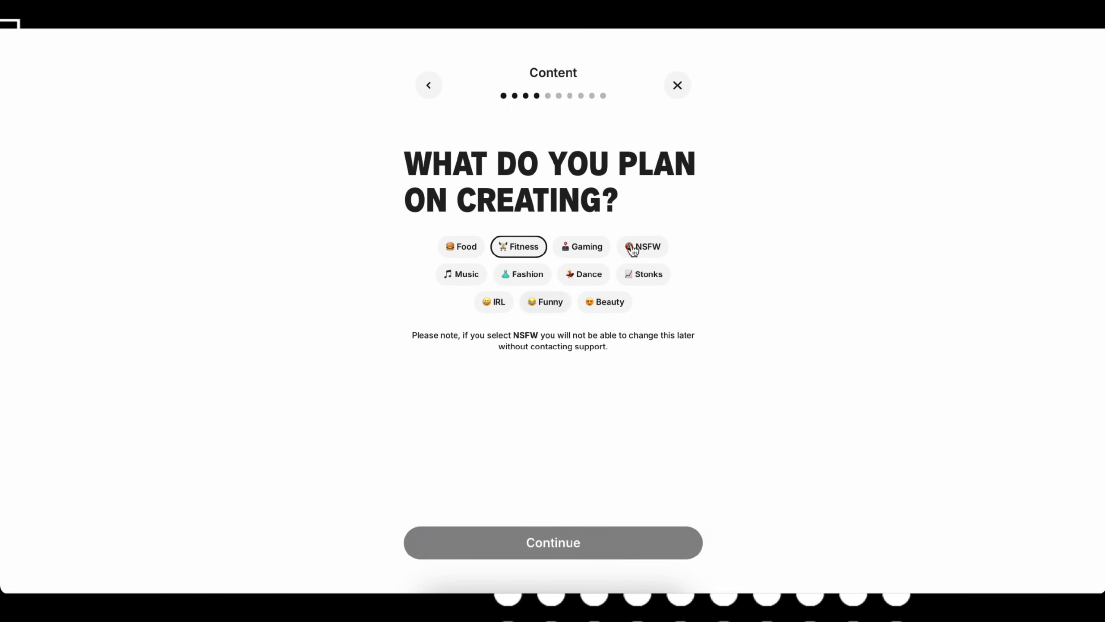
left_click(552, 543)
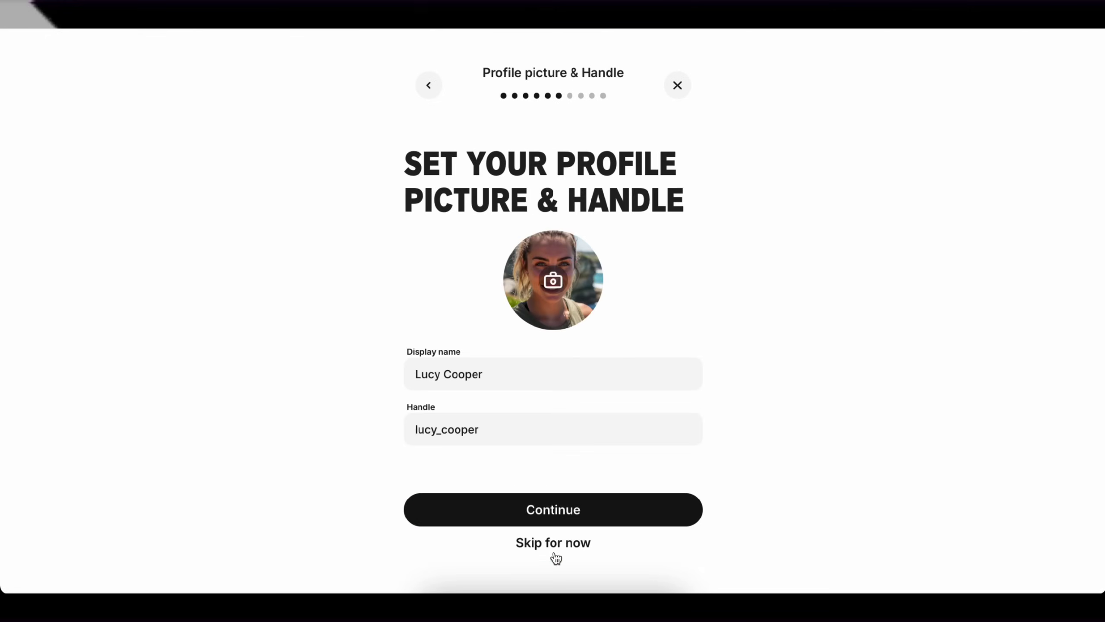
- Skip the picture and banner steps, accept the $9.99 price, and pass identity verification
left_click(553, 510)
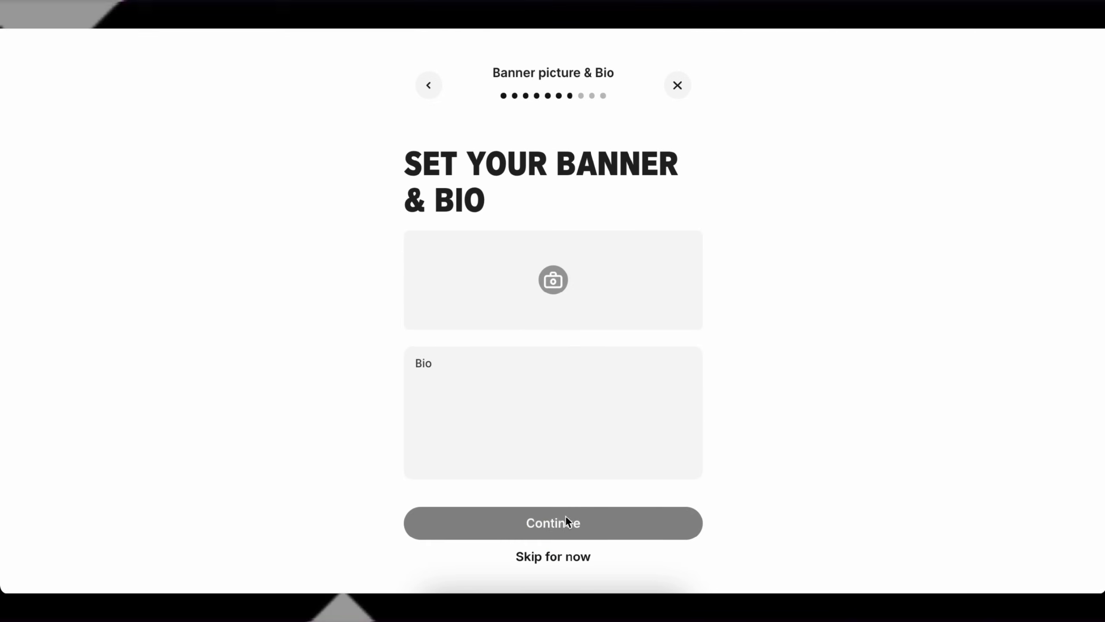
left_click(553, 523)
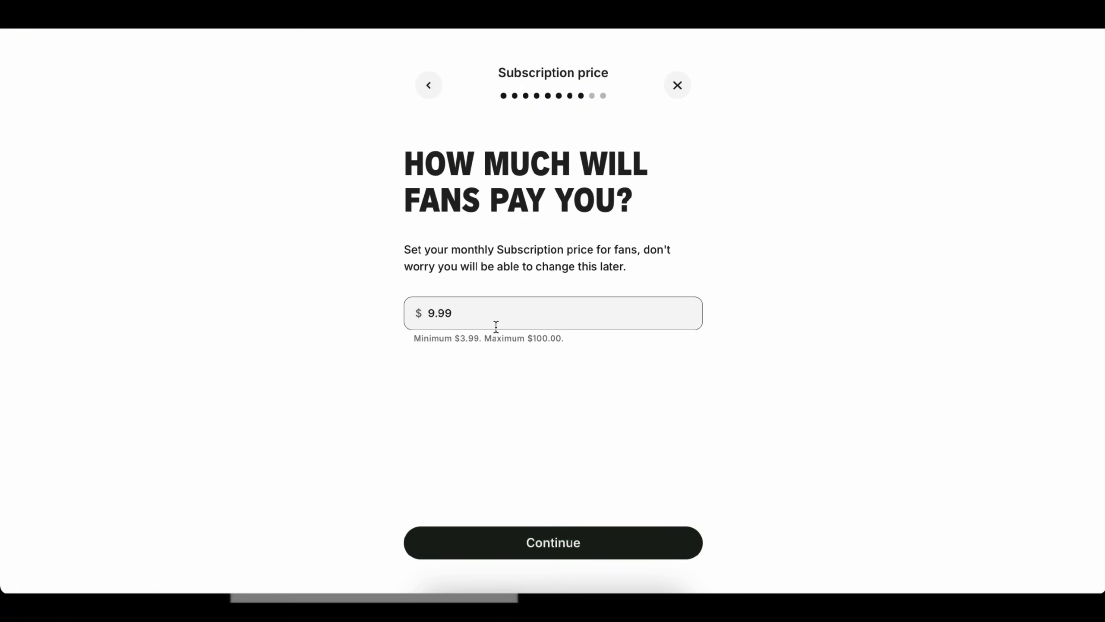
left_click(553, 543)
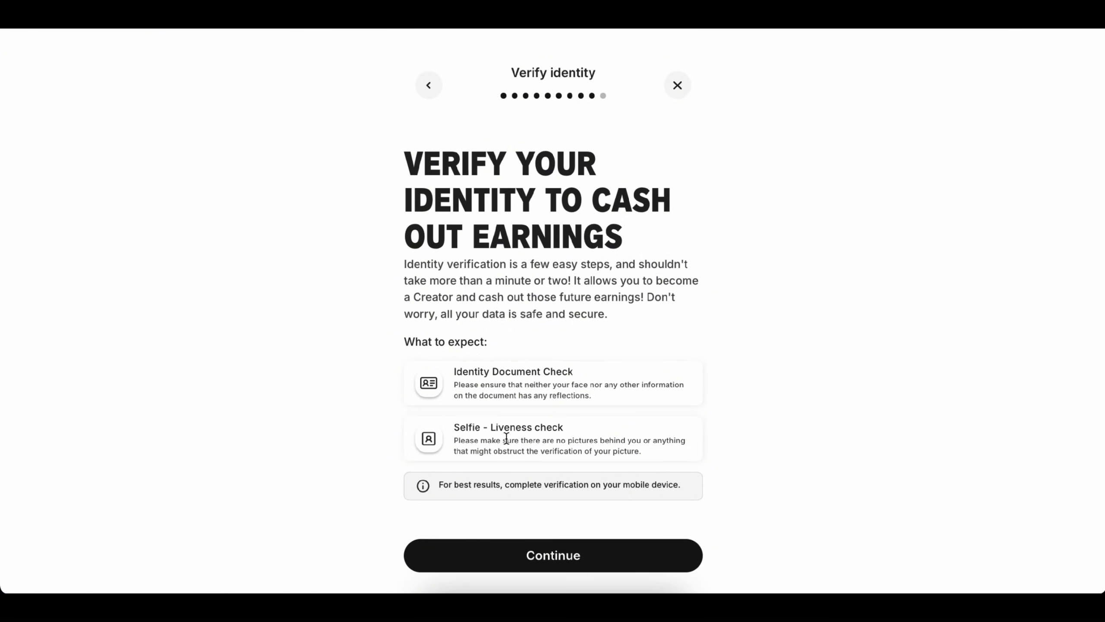
mouse_move(552, 560)
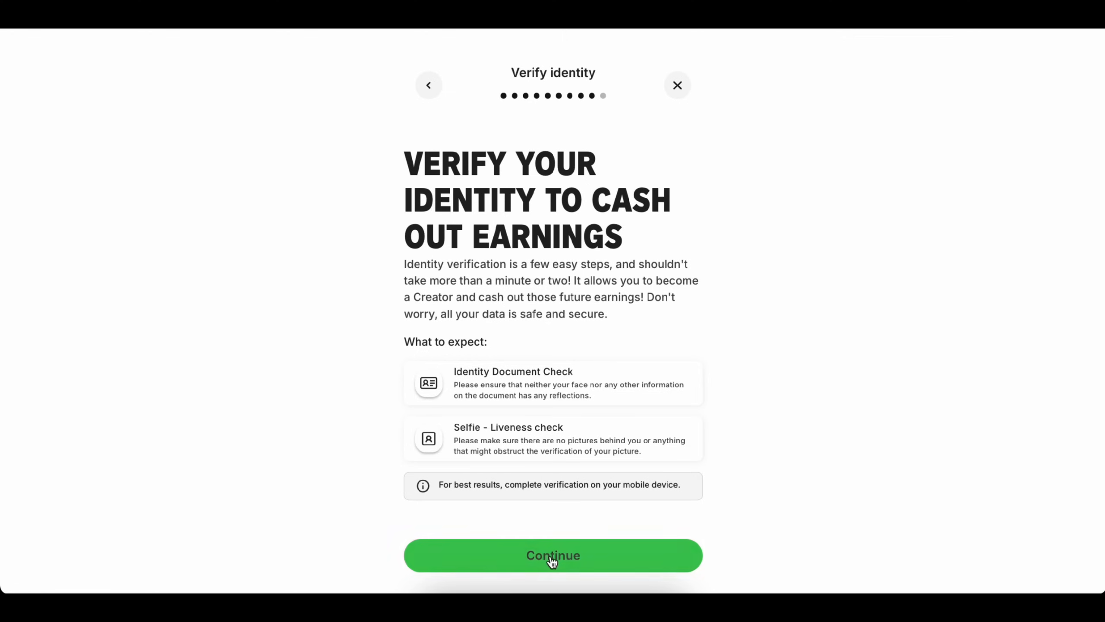
left_click(553, 555)
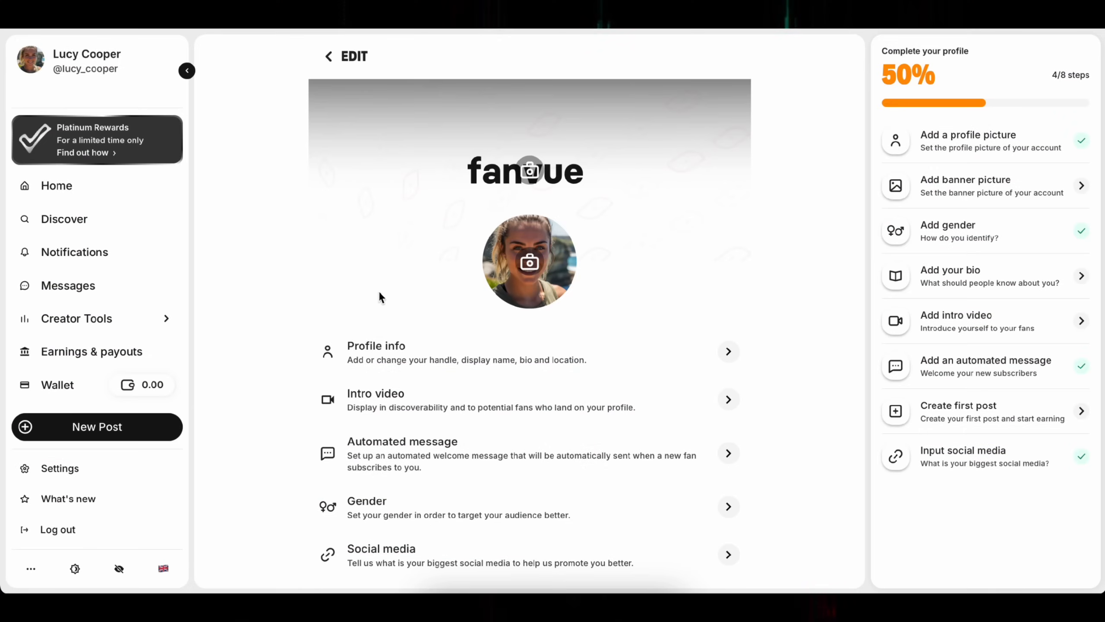
mouse_move(196, 205)
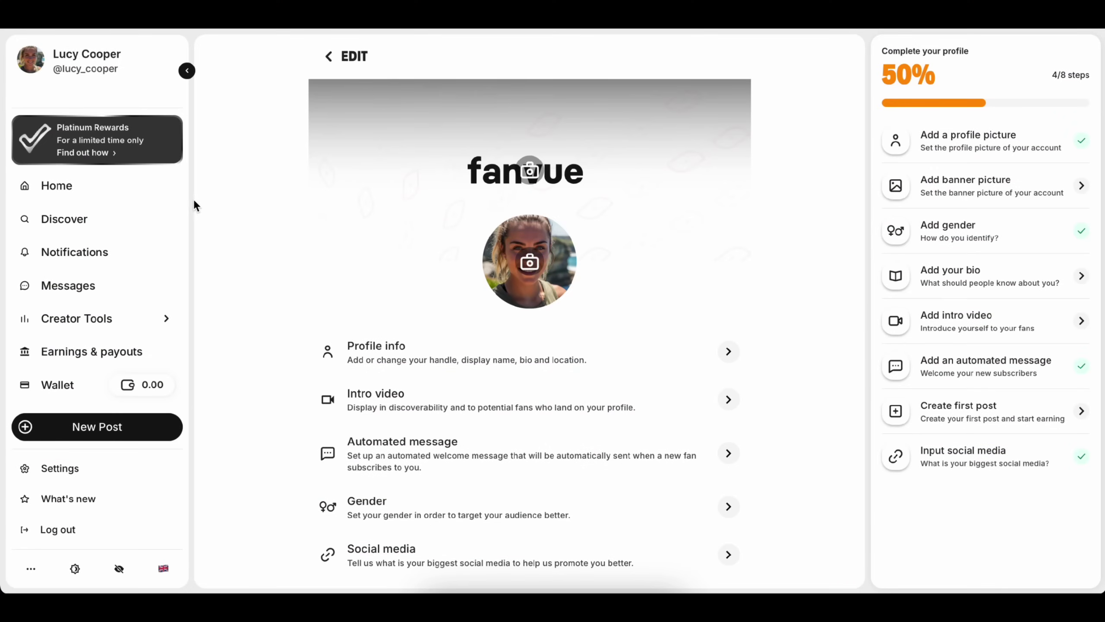
mouse_move(994, 278)
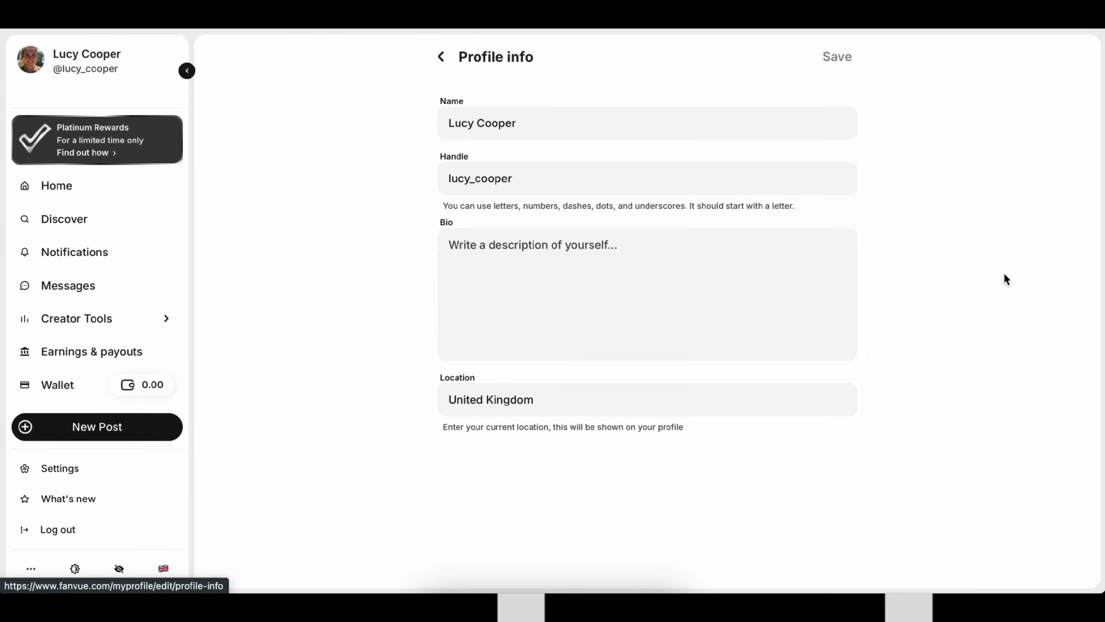
- Save the profile bio 'Make me some Coffe'
type("Make me some Coffe")
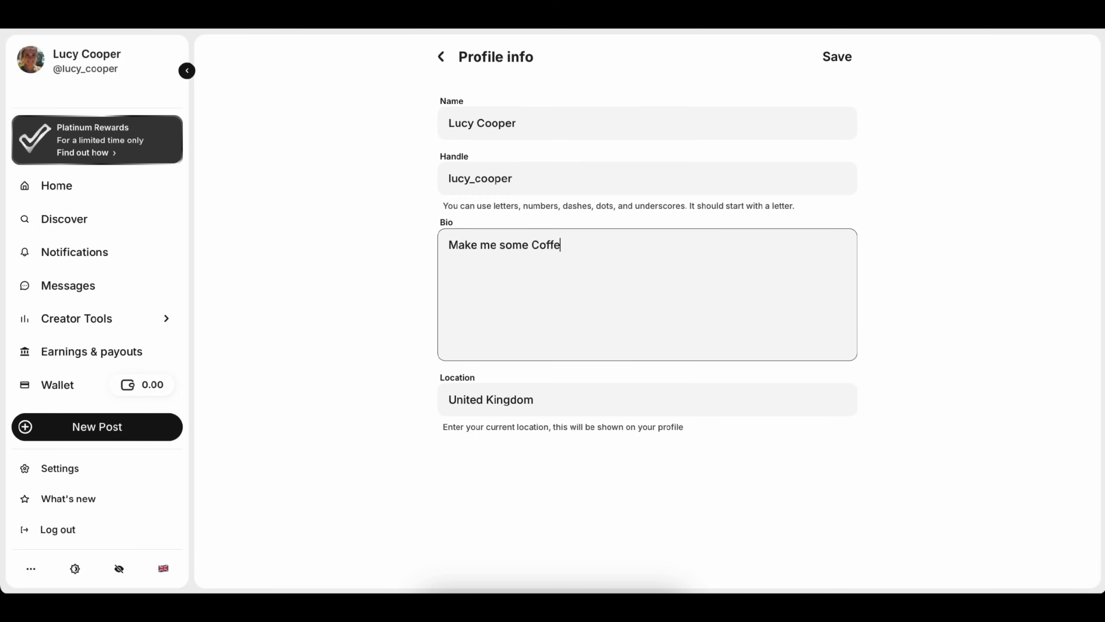
left_click(96, 427)
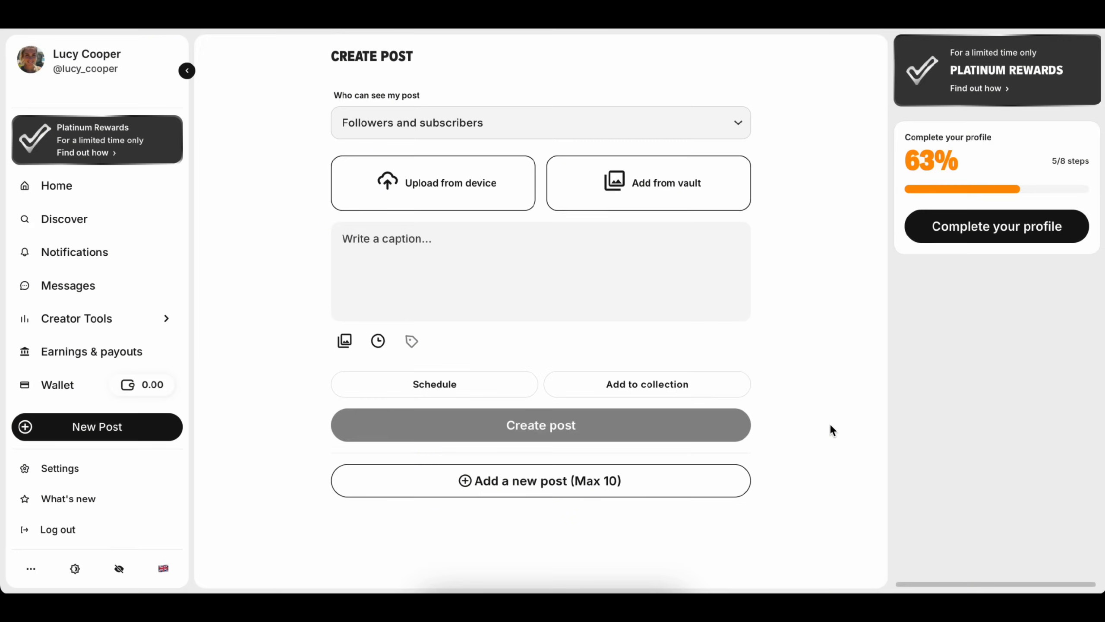
- Reveal all three hidden sensitive images in the Travel Vlog #1 post
left_click(57, 186)
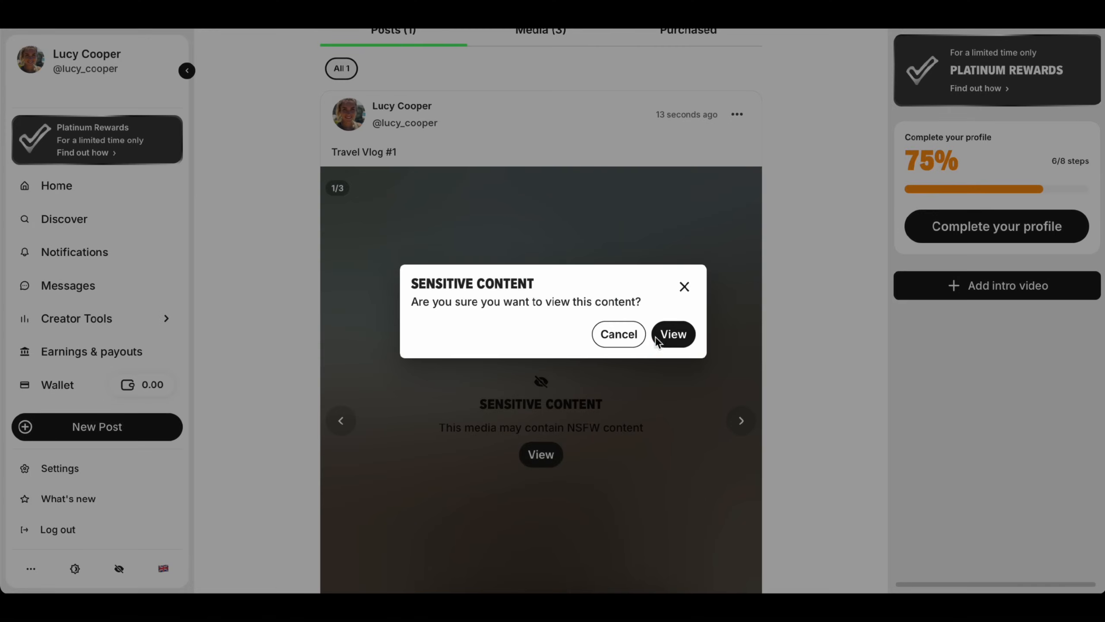
left_click(673, 334)
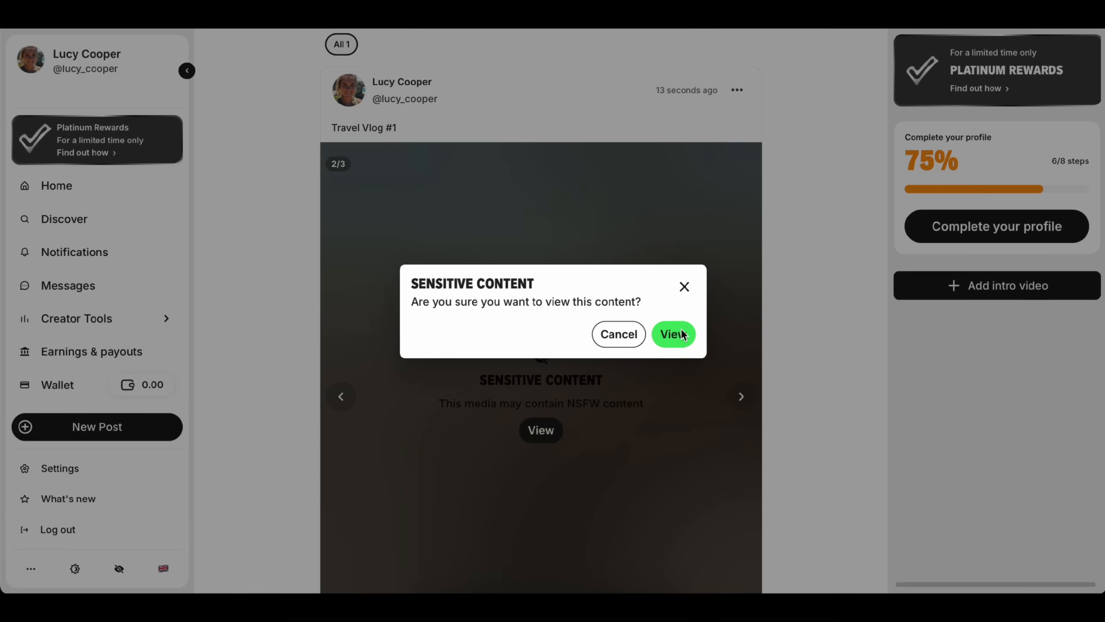
left_click(674, 335)
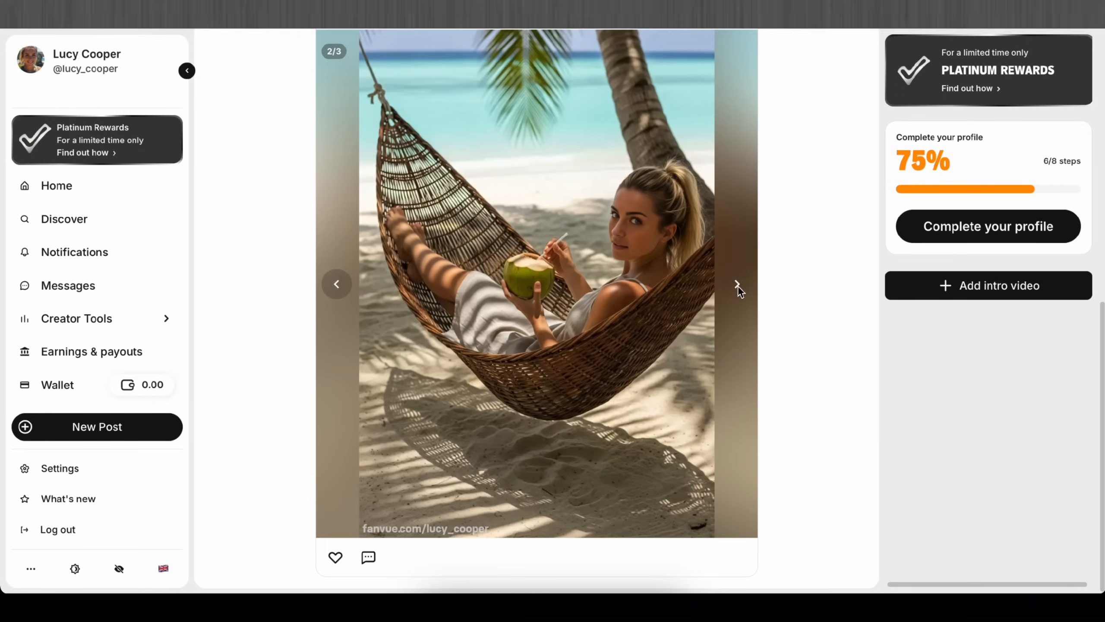
left_click(738, 291)
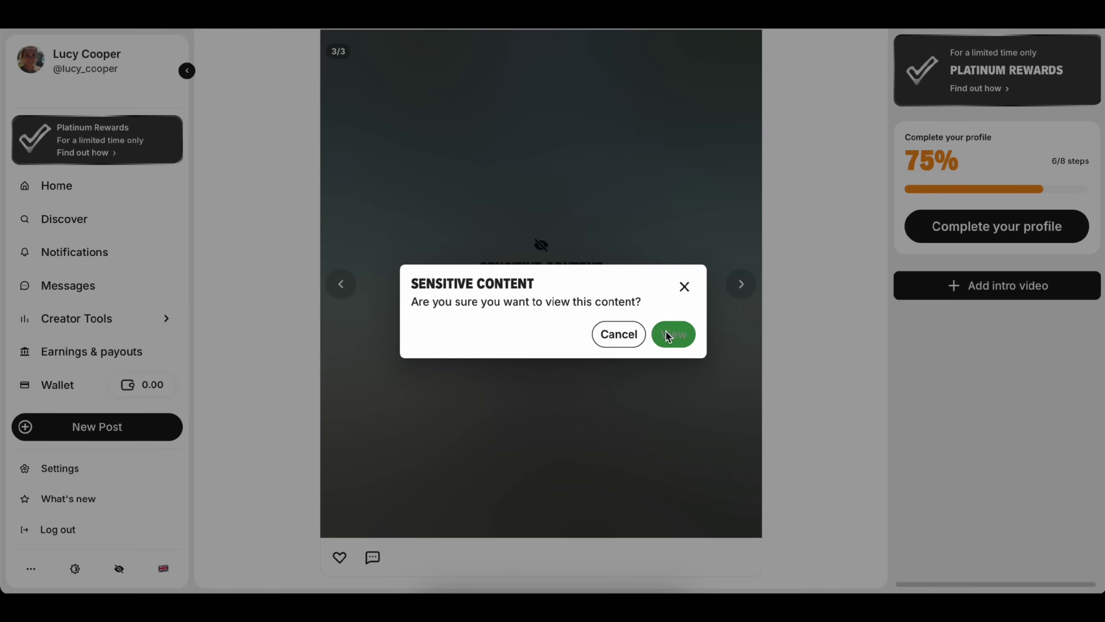
left_click(673, 335)
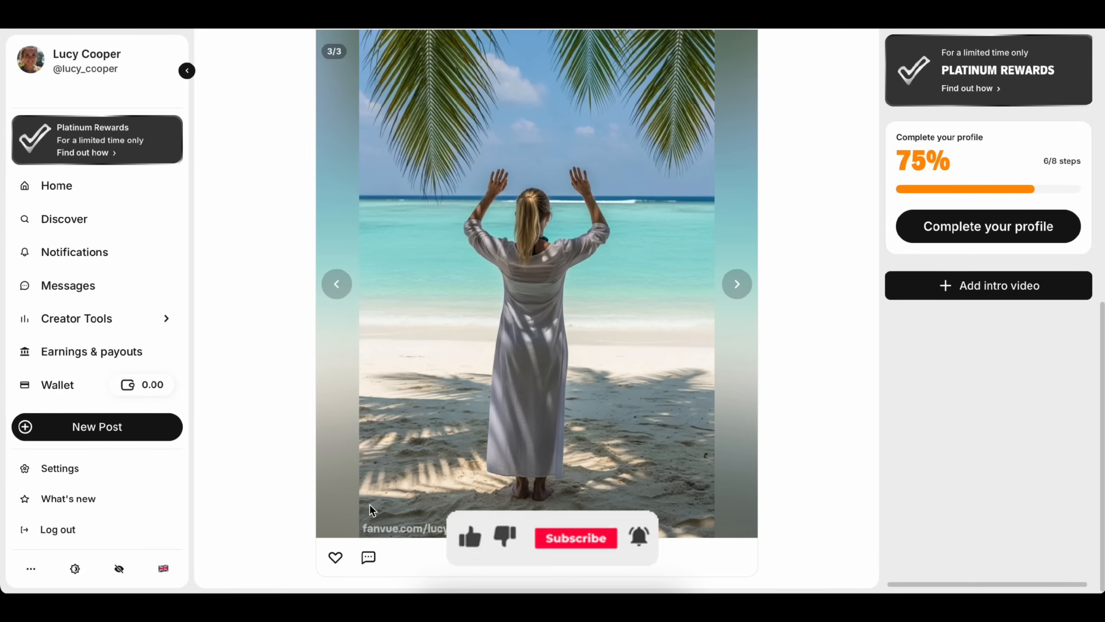